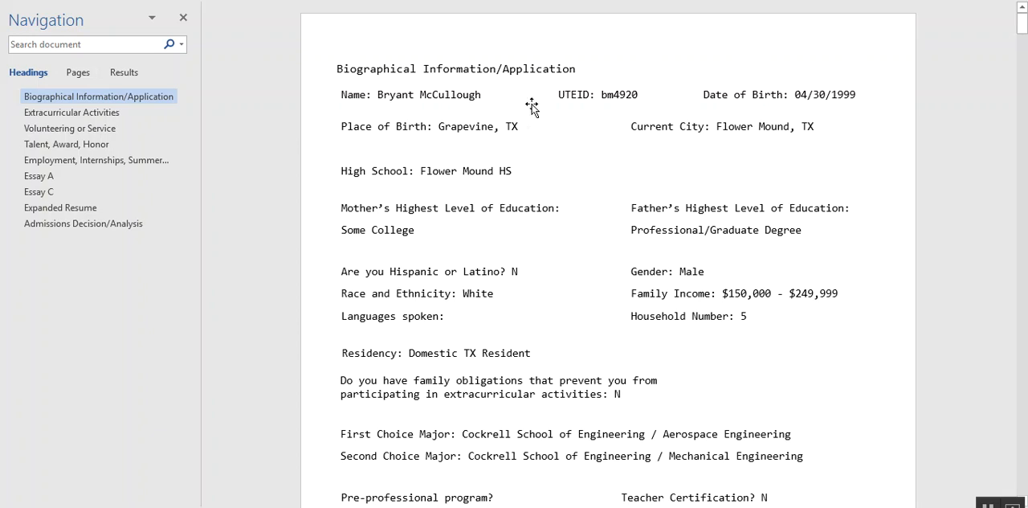
mouse_move(543, 109)
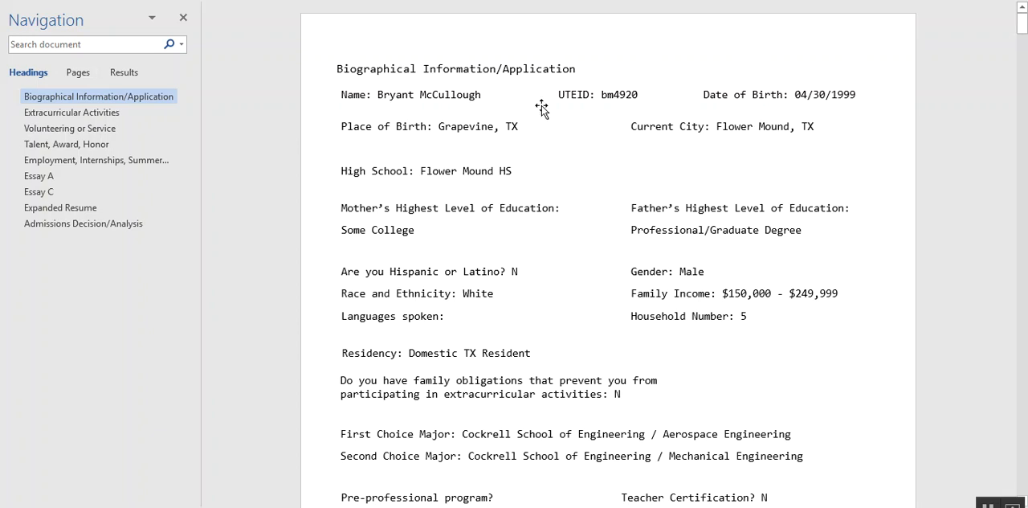
mouse_move(581, 135)
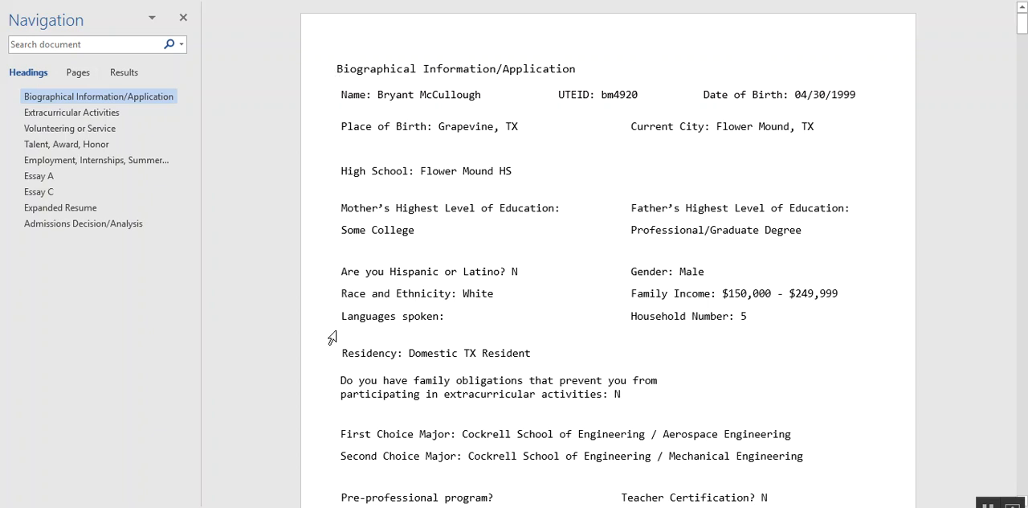
mouse_move(769, 324)
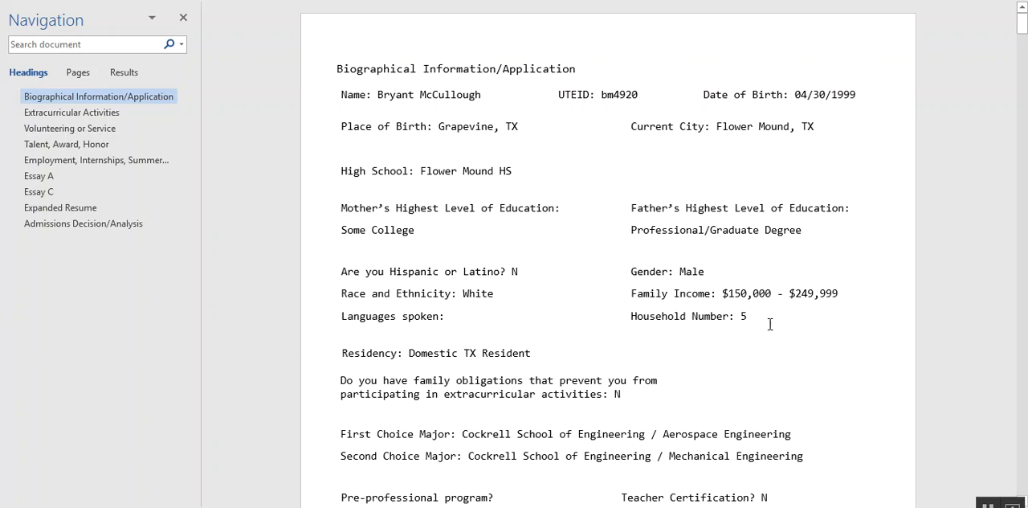
mouse_move(559, 260)
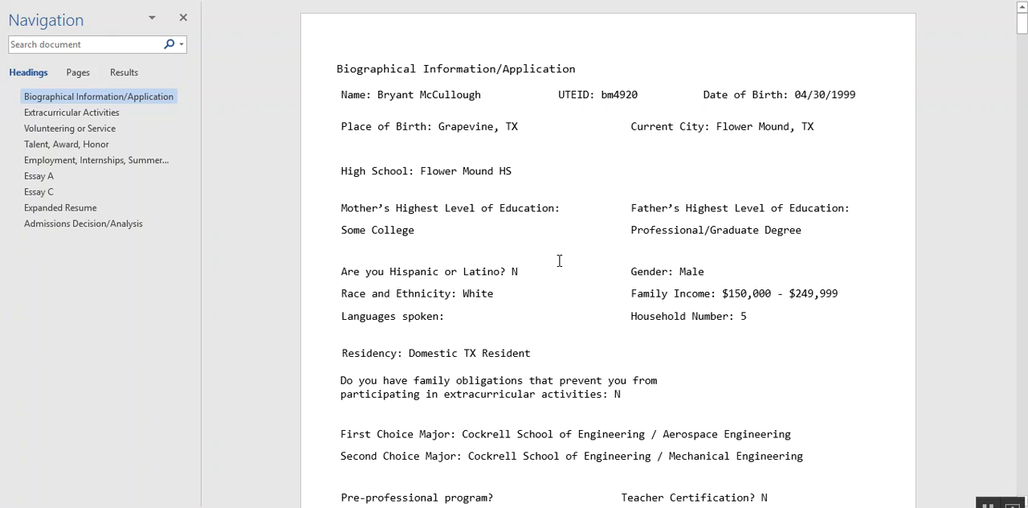
mouse_move(858, 237)
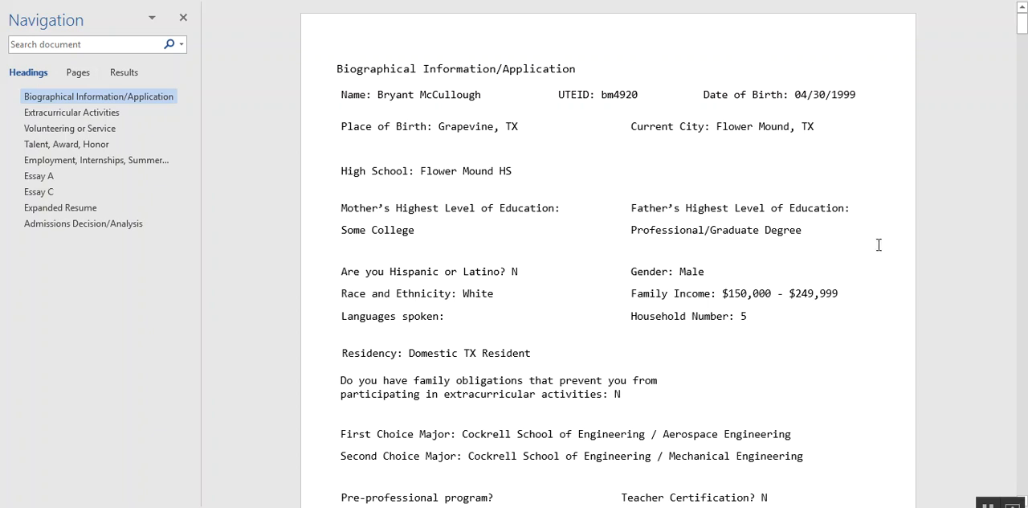
Scroll page one to the class rank, test scores and senior-year course schedule
scroll("down", 3)
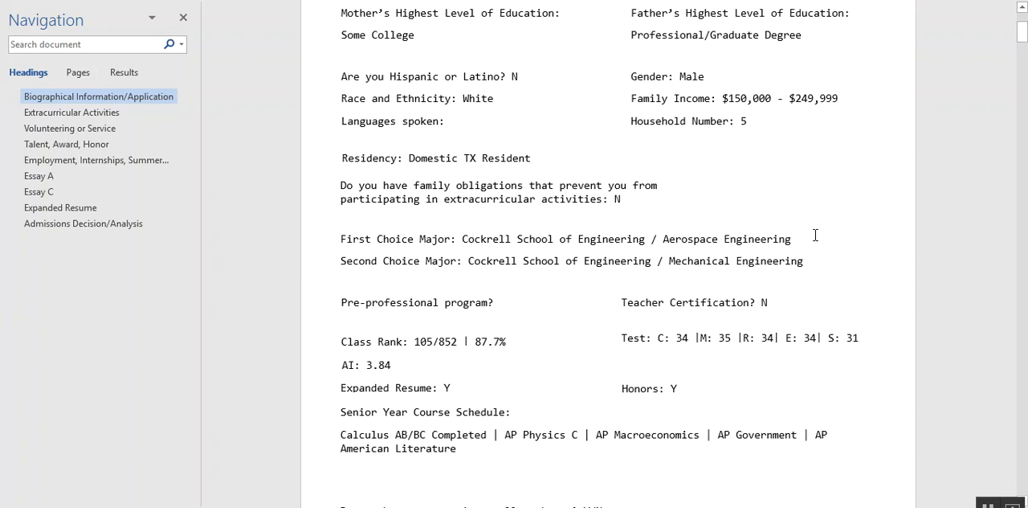
scroll("down", 3)
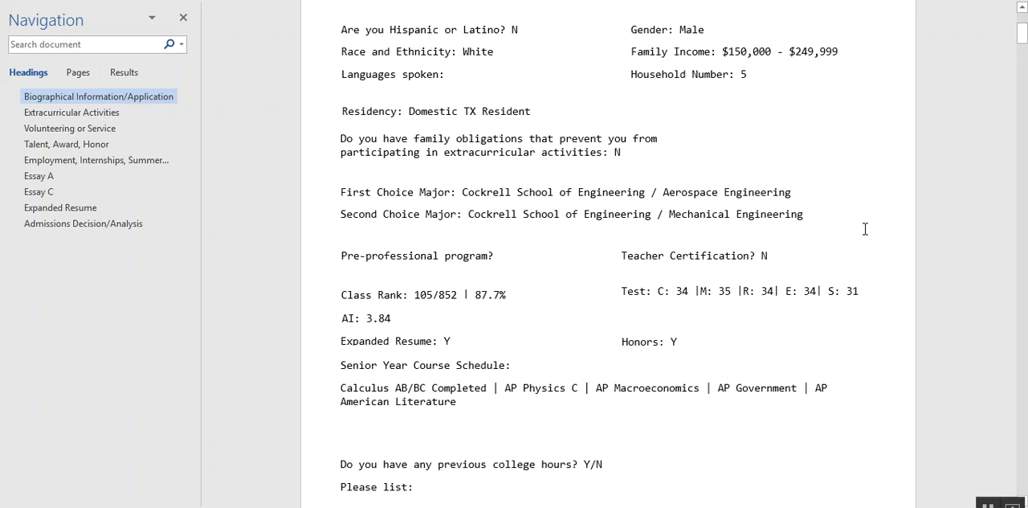
scroll("up", 3)
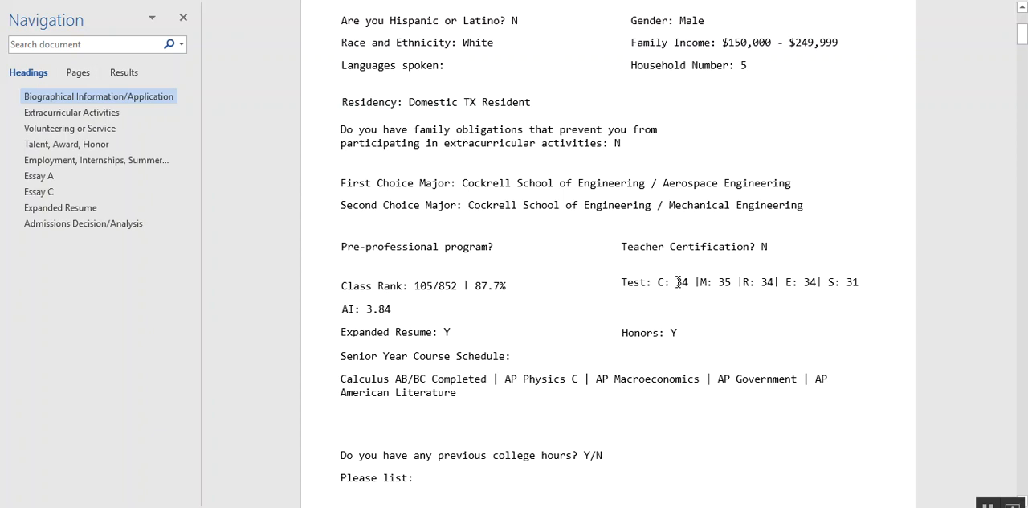
mouse_move(472, 325)
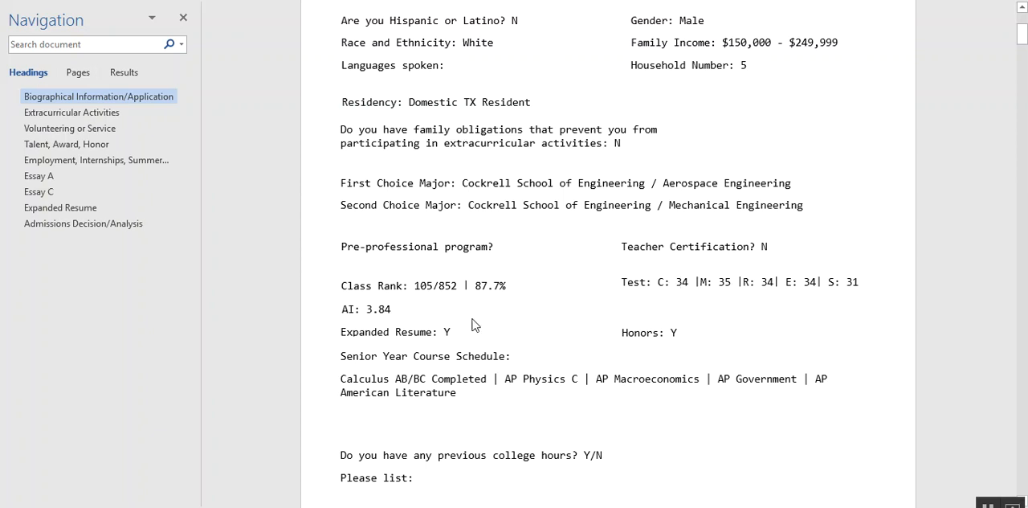
mouse_move(498, 307)
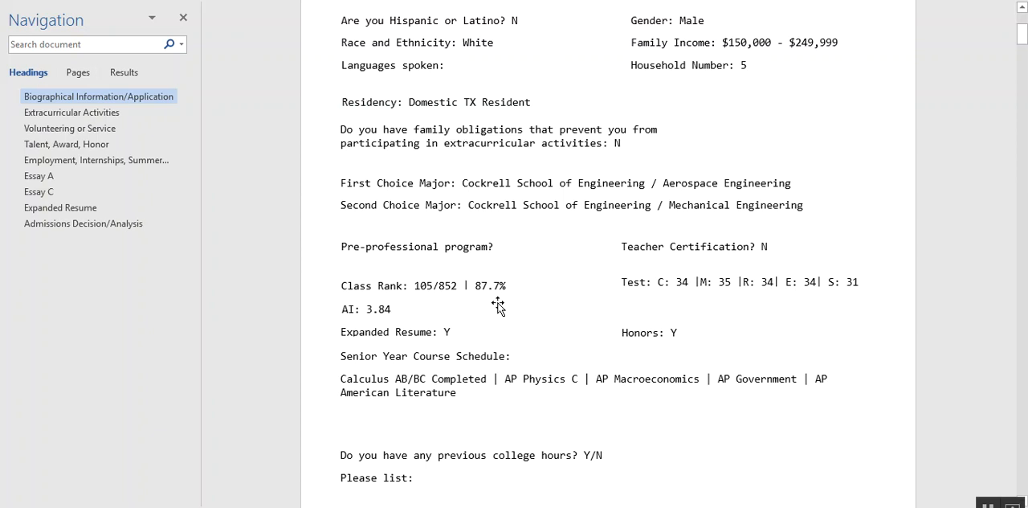
mouse_move(619, 310)
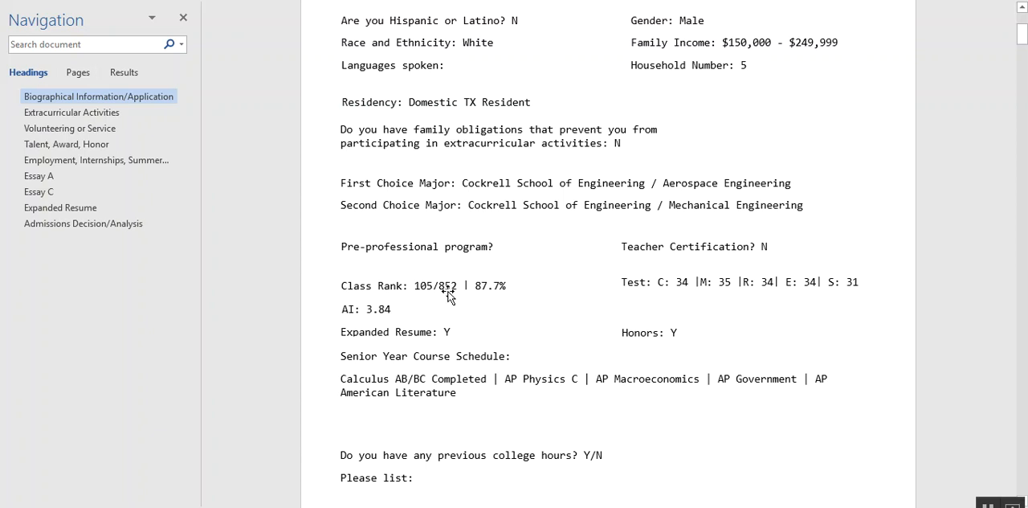
mouse_move(500, 304)
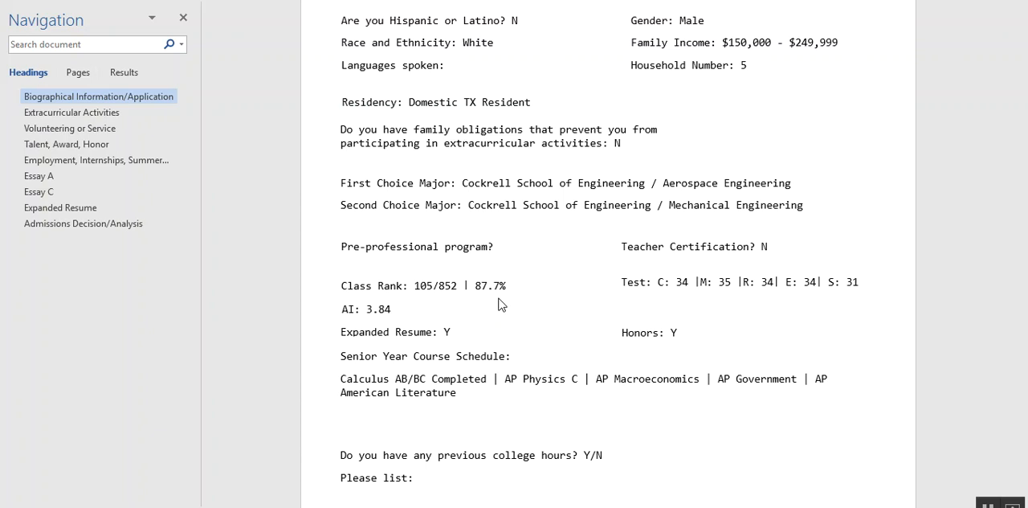
Scroll to the end of page one, showing the empty prior-college-hours listing
scroll("up", 3)
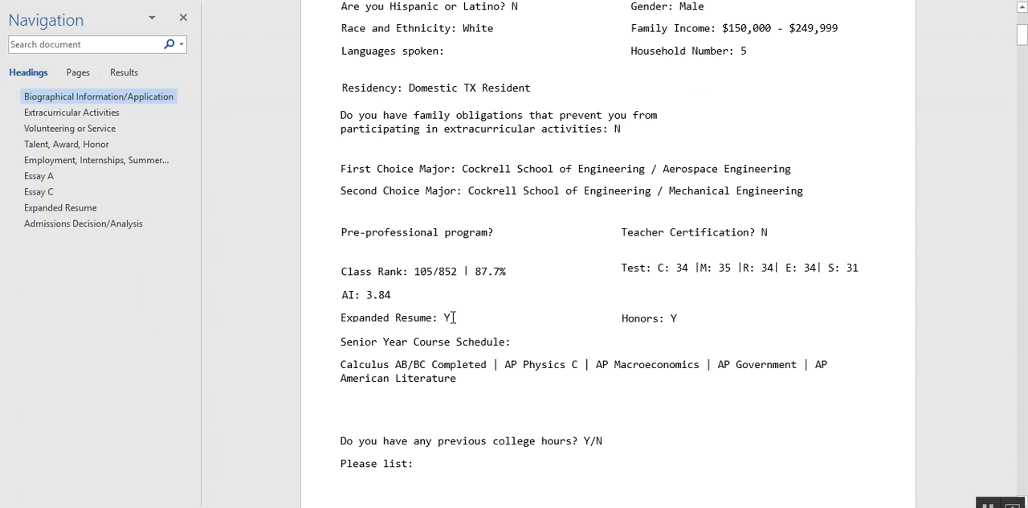
mouse_move(655, 356)
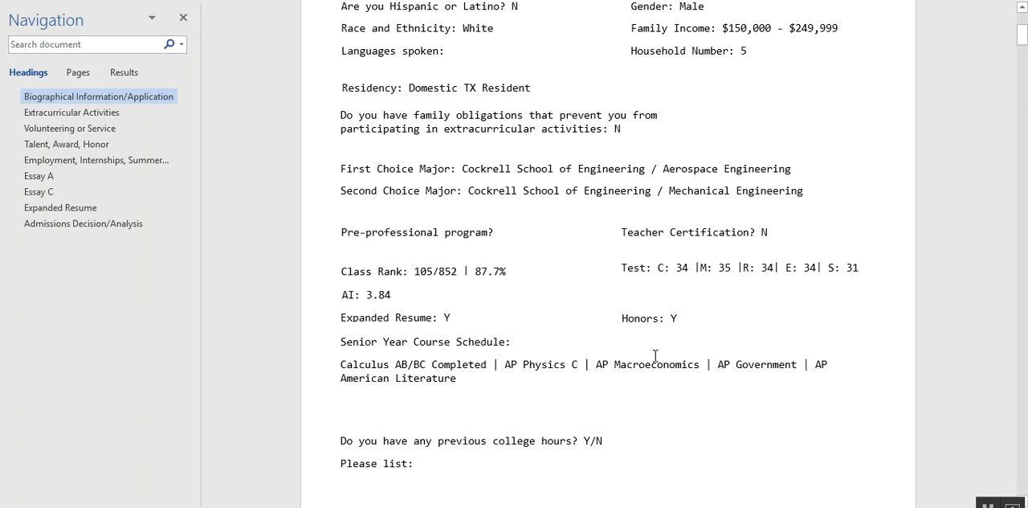
scroll("down", 3)
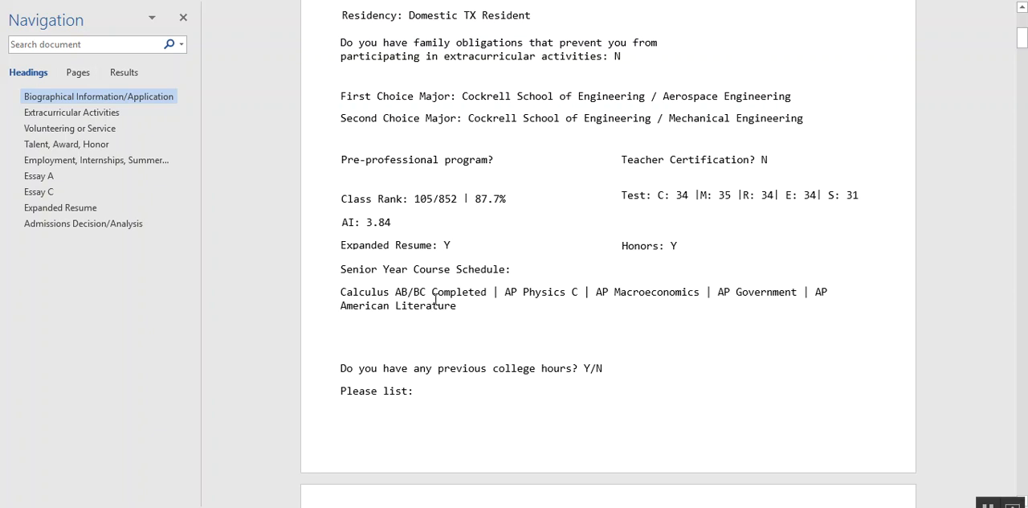
mouse_move(594, 360)
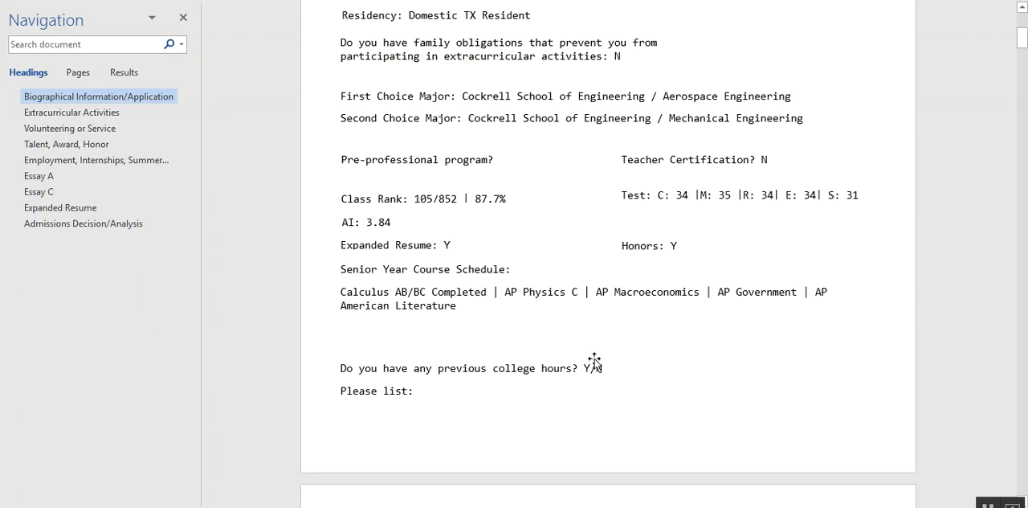
mouse_move(584, 160)
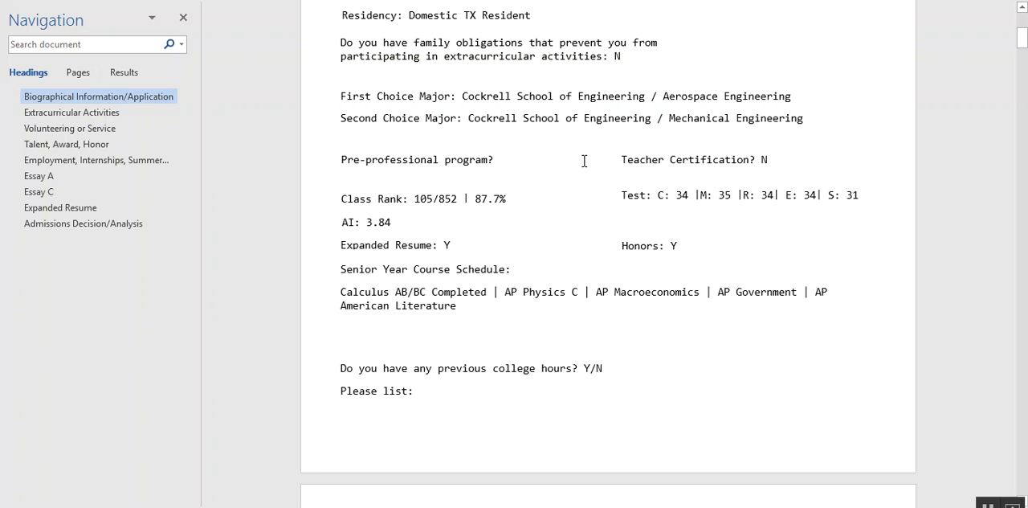
mouse_move(553, 291)
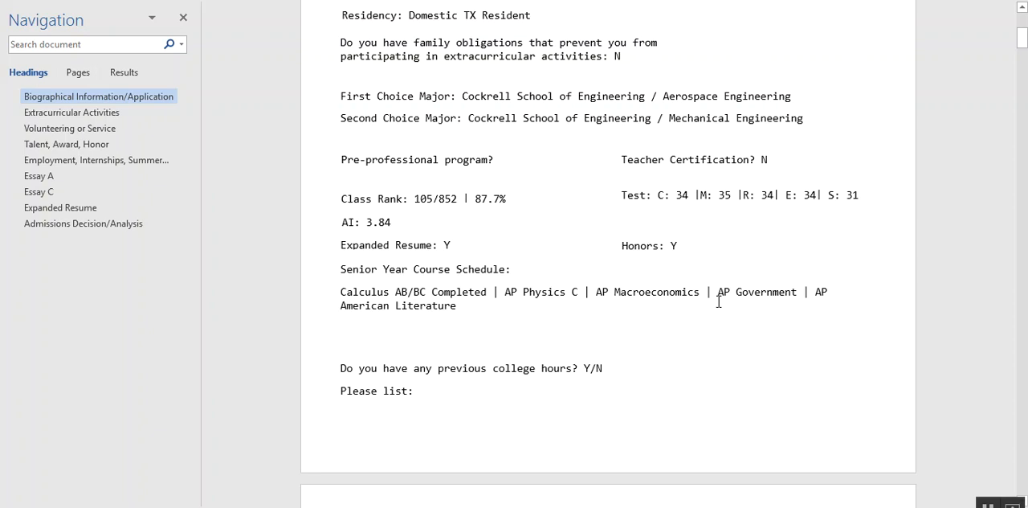
mouse_move(602, 353)
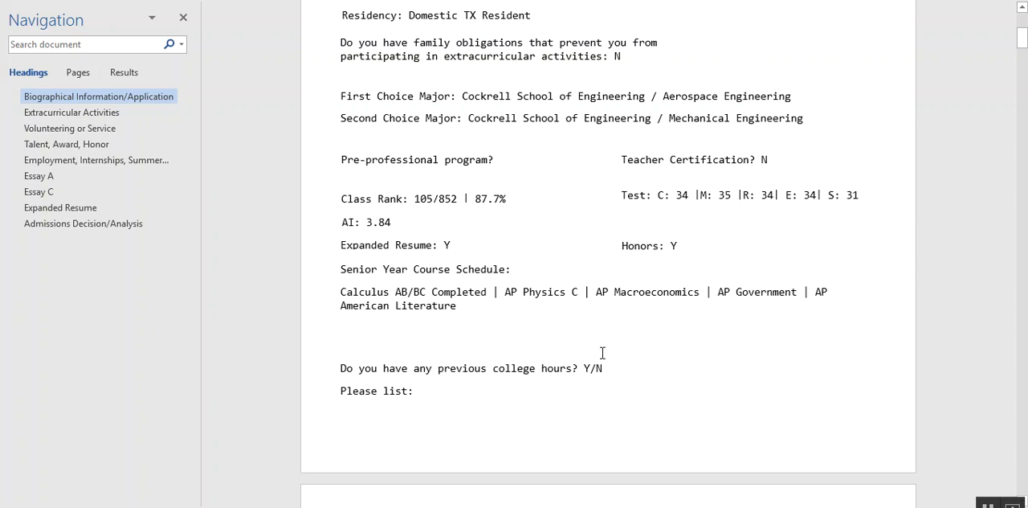
mouse_move(665, 360)
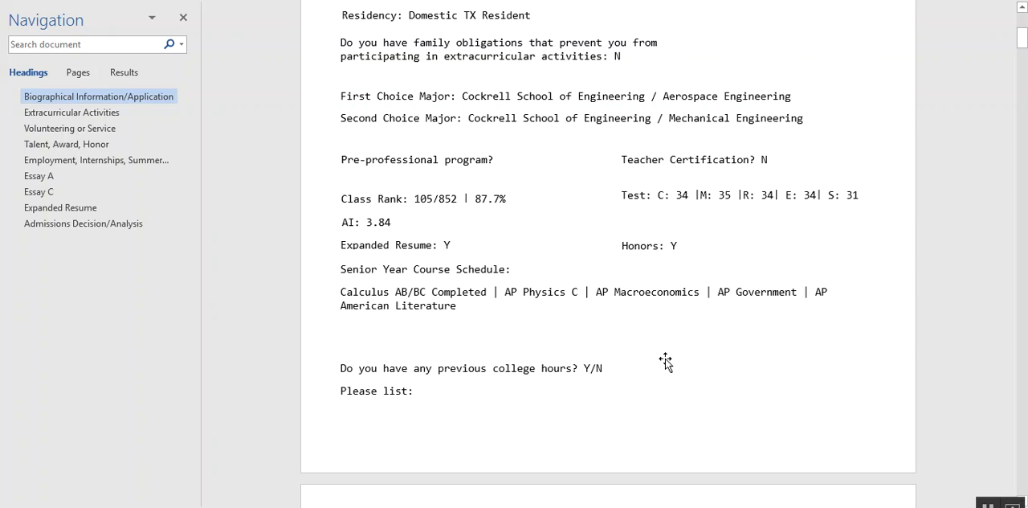
Scroll to the Extracurricular Activities band and Mu Alpha Theta tables
scroll("down", 3)
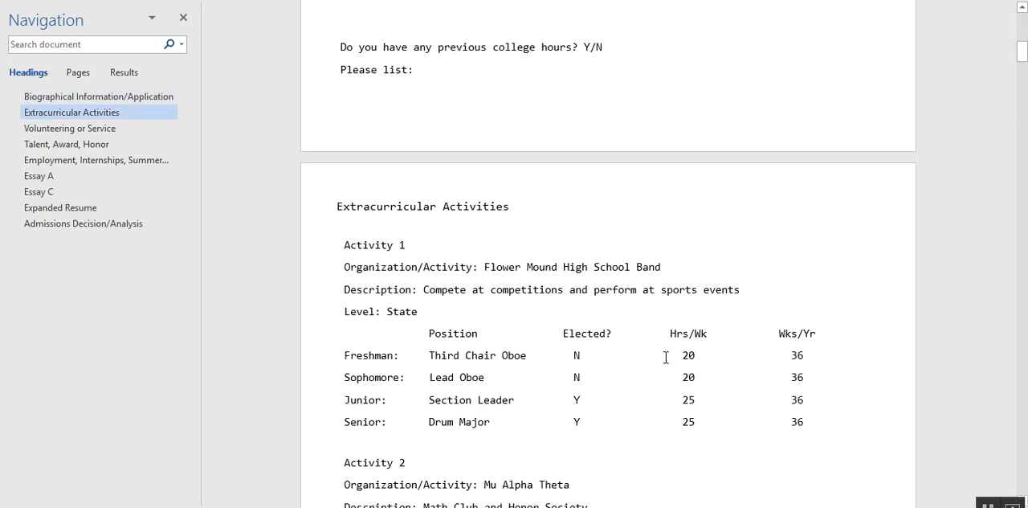
scroll("down", 3)
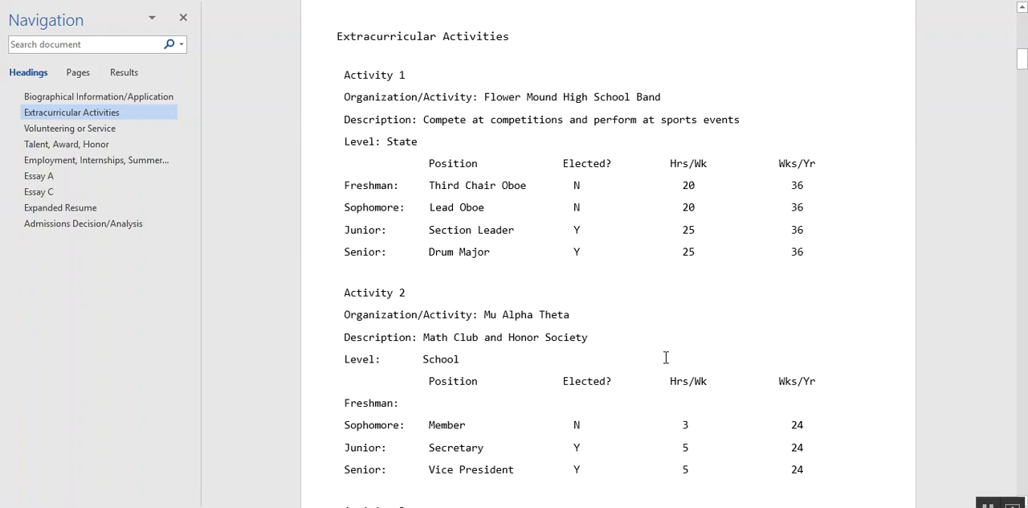
mouse_move(519, 158)
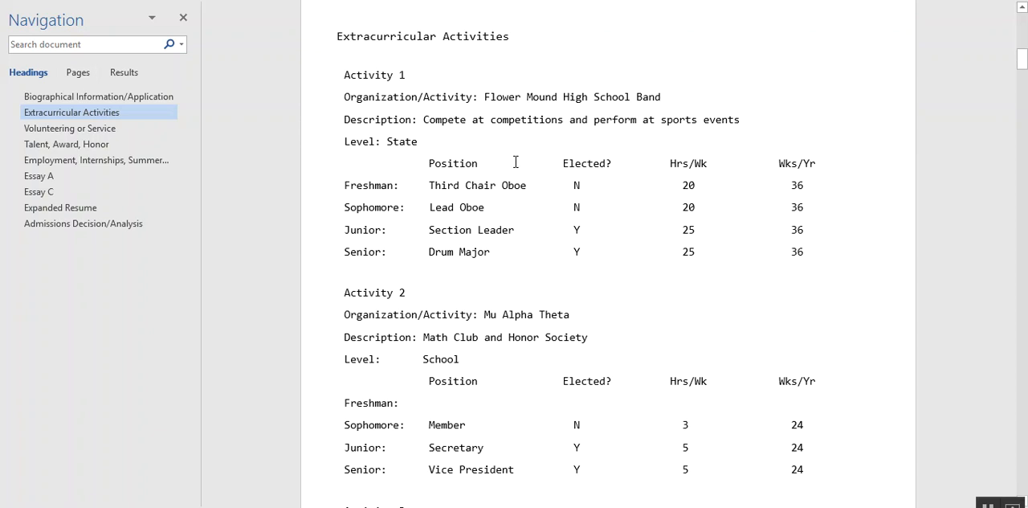
mouse_move(519, 179)
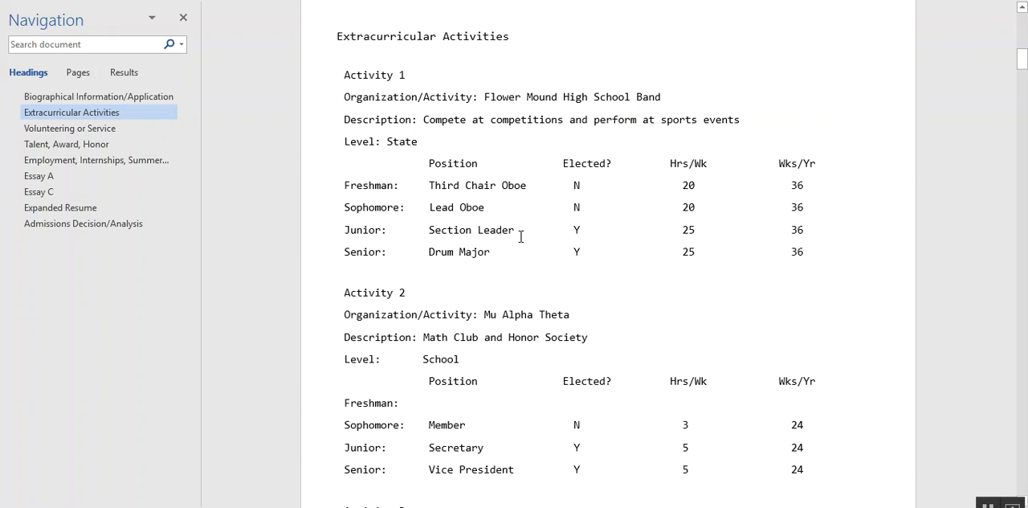
mouse_move(544, 250)
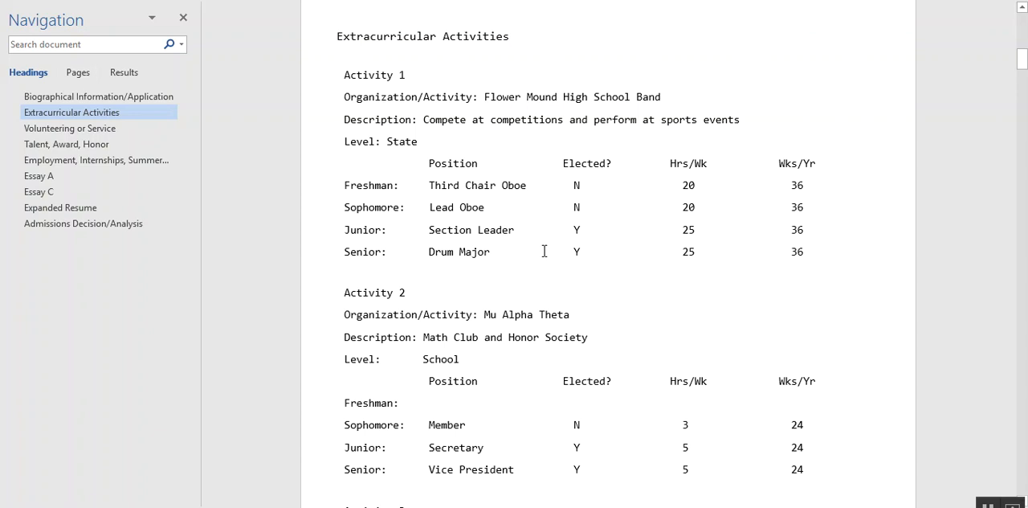
mouse_move(712, 177)
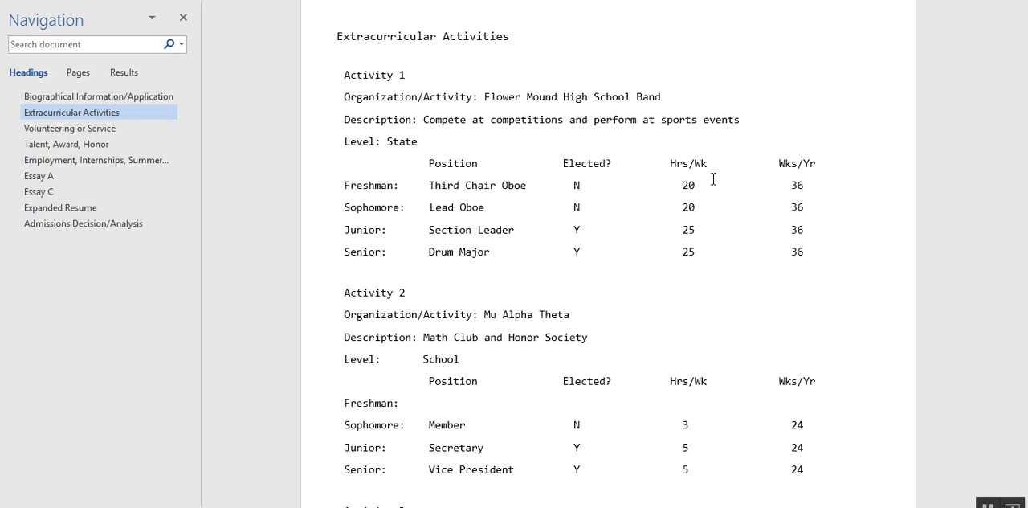
mouse_move(631, 189)
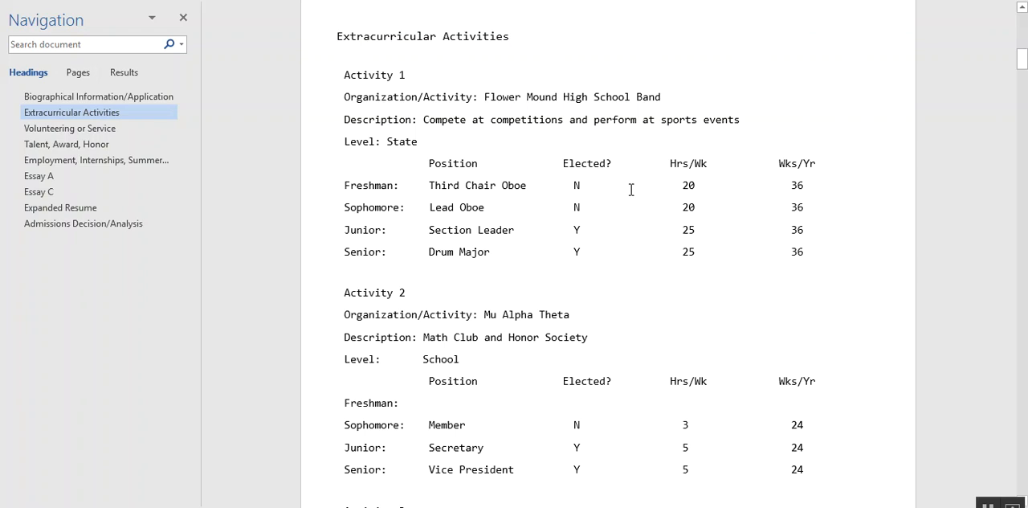
mouse_move(589, 265)
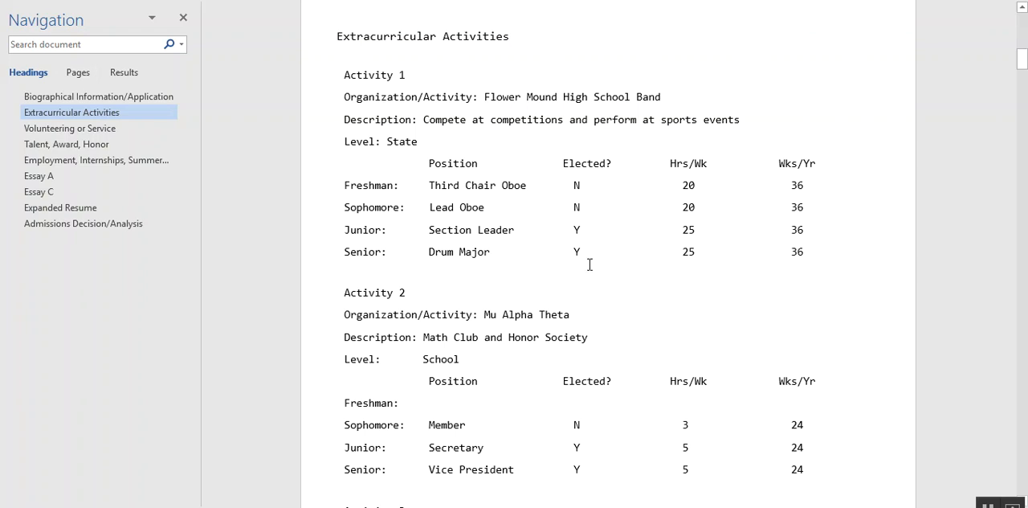
Scroll through National Honor Society, Science NHS and English Honor Society to Activity 6, Key Club
scroll("down", 3)
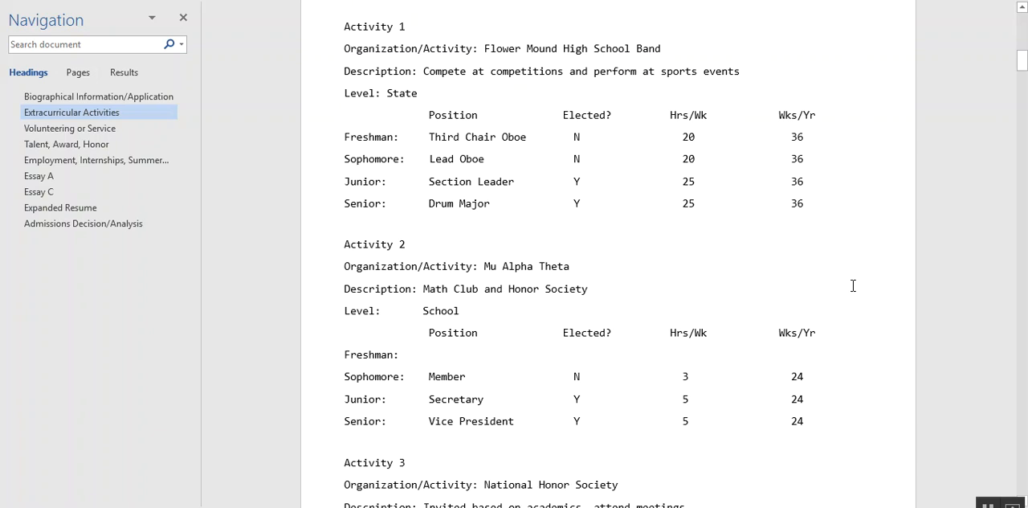
scroll("down", 3)
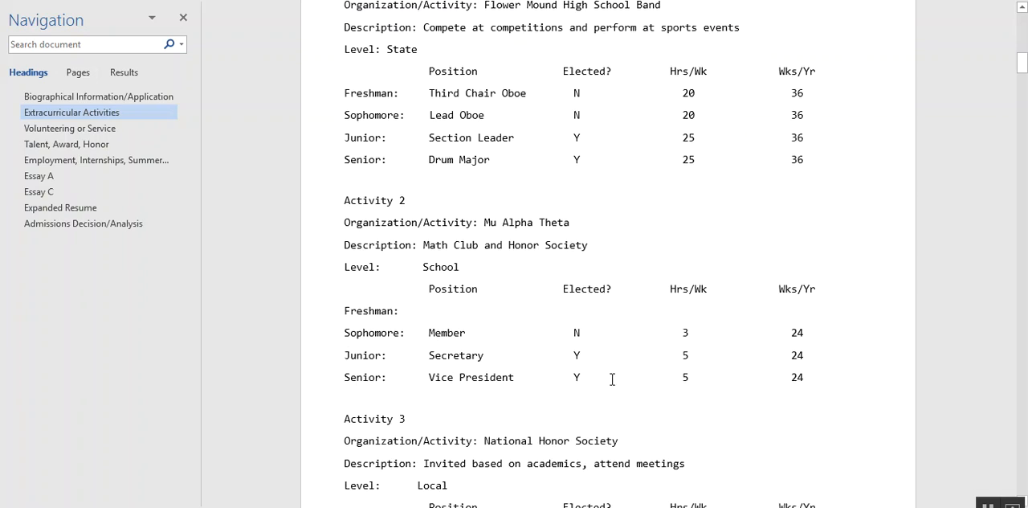
mouse_move(679, 376)
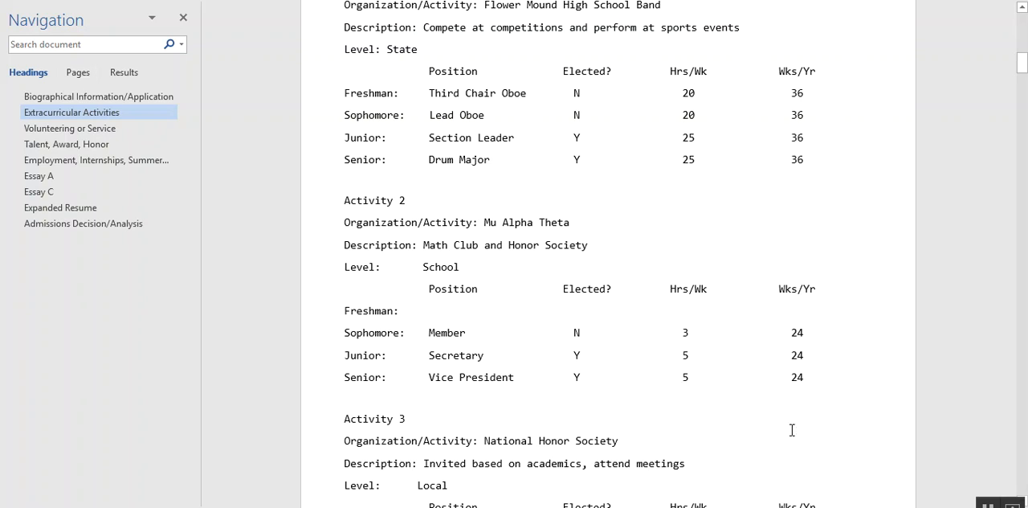
scroll("down", 3)
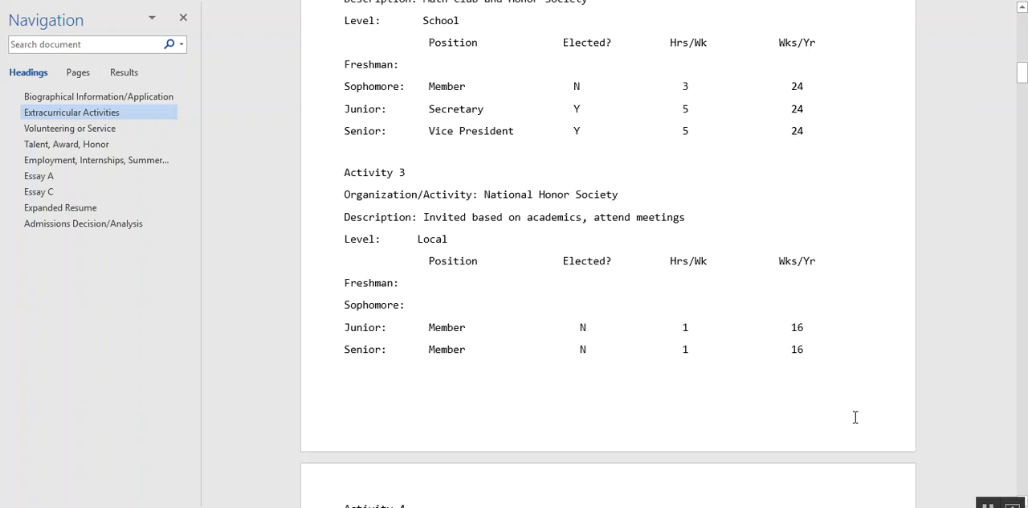
scroll("down", 3)
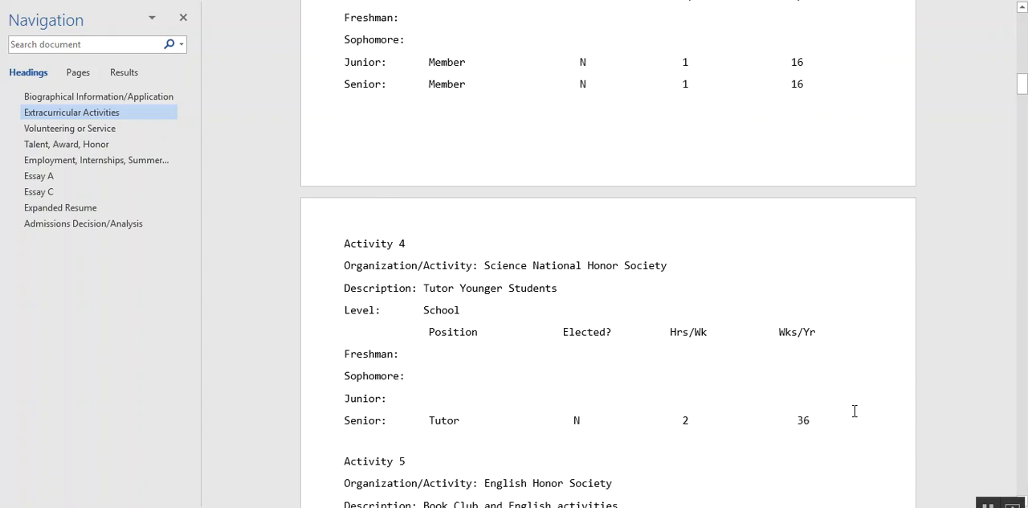
scroll("down", 3)
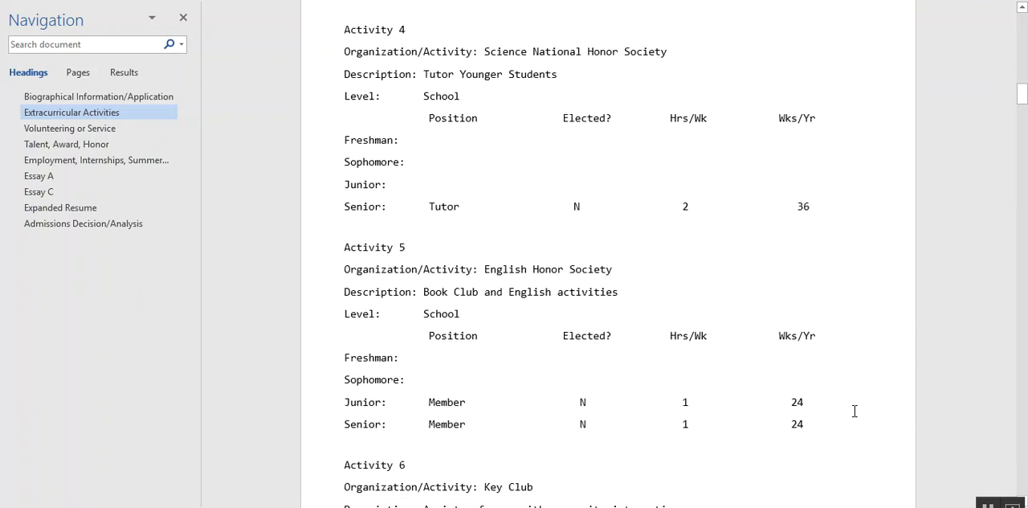
scroll("down", 3)
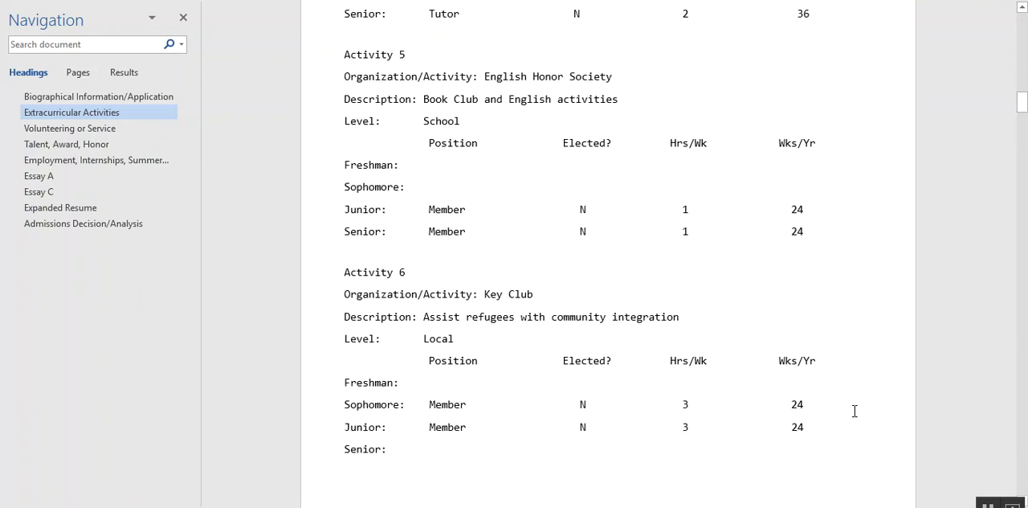
scroll("down", 3)
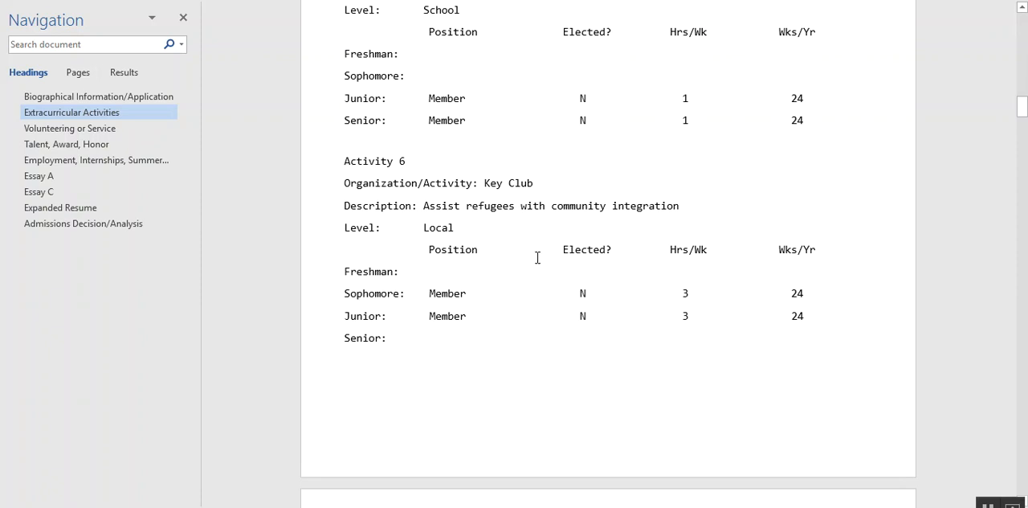
Scroll into Volunteering or Service to read Service Experiences 1–5
scroll("down", 3)
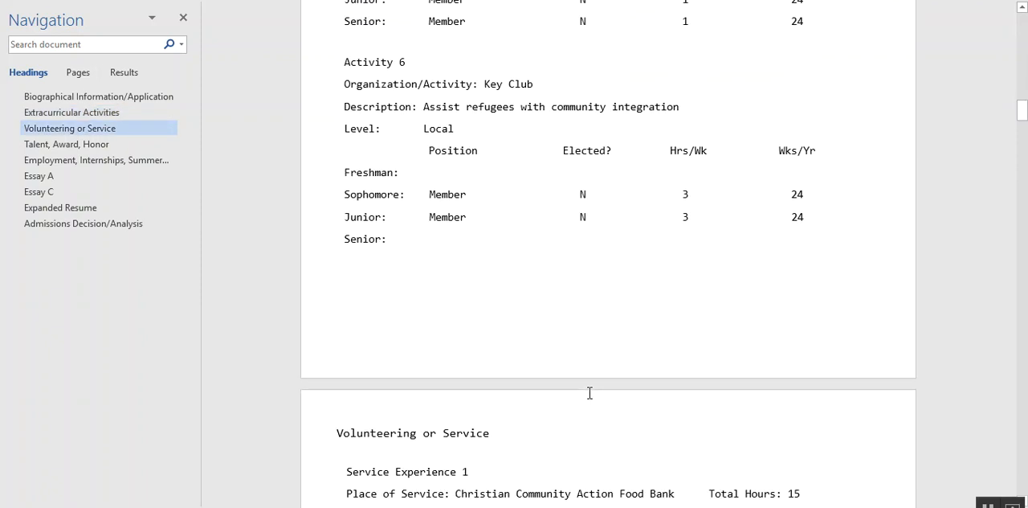
scroll("down", 3)
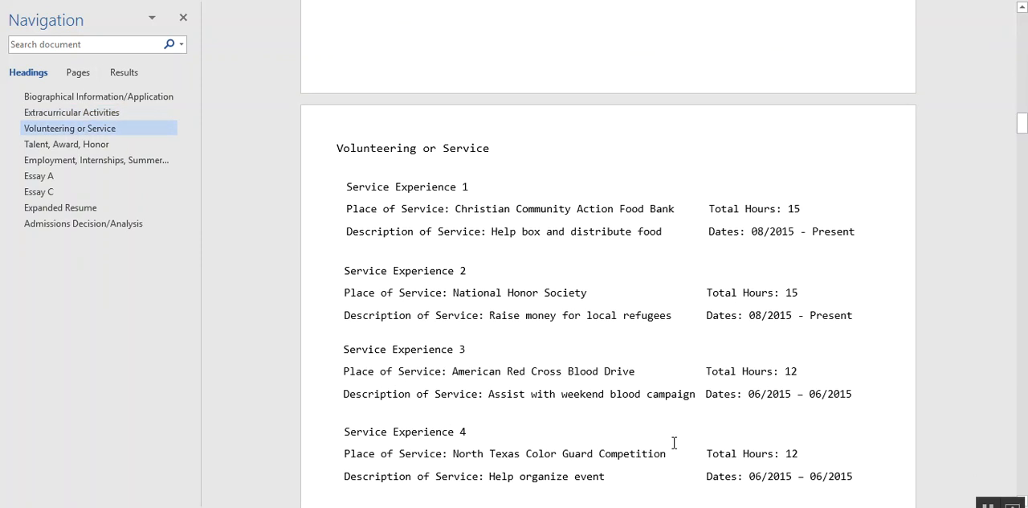
scroll("up", 3)
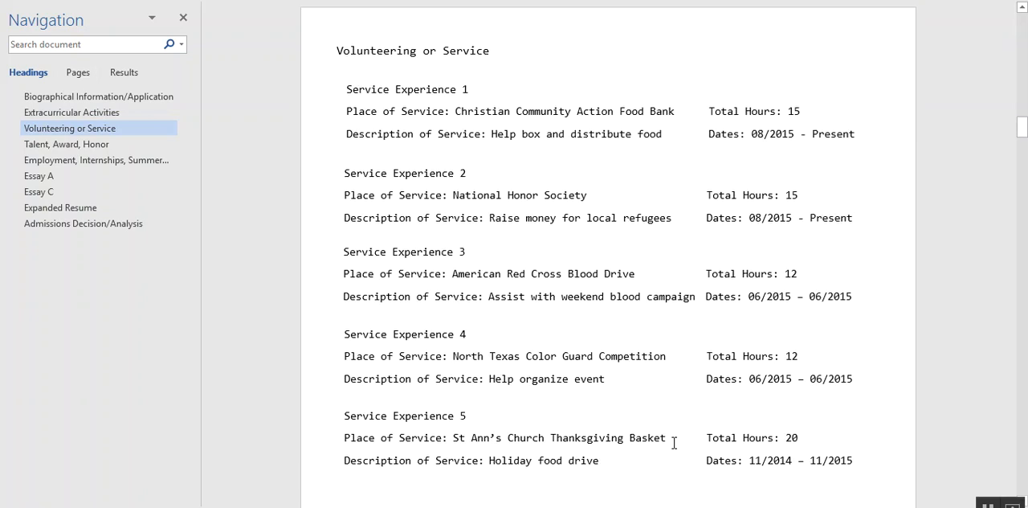
scroll("down", 3)
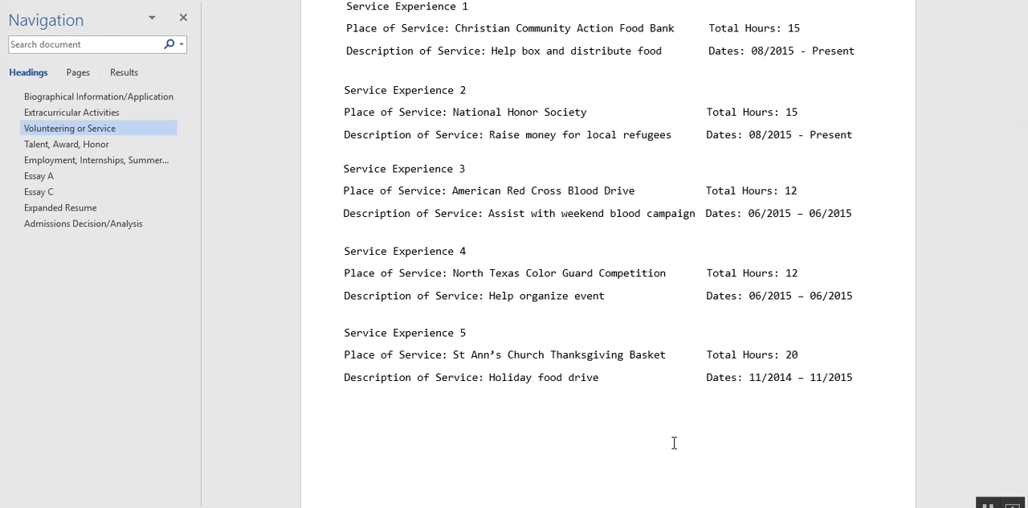
Review the three Talent, Award, Honor entries, then jump to Employment 1
left_click(66, 144)
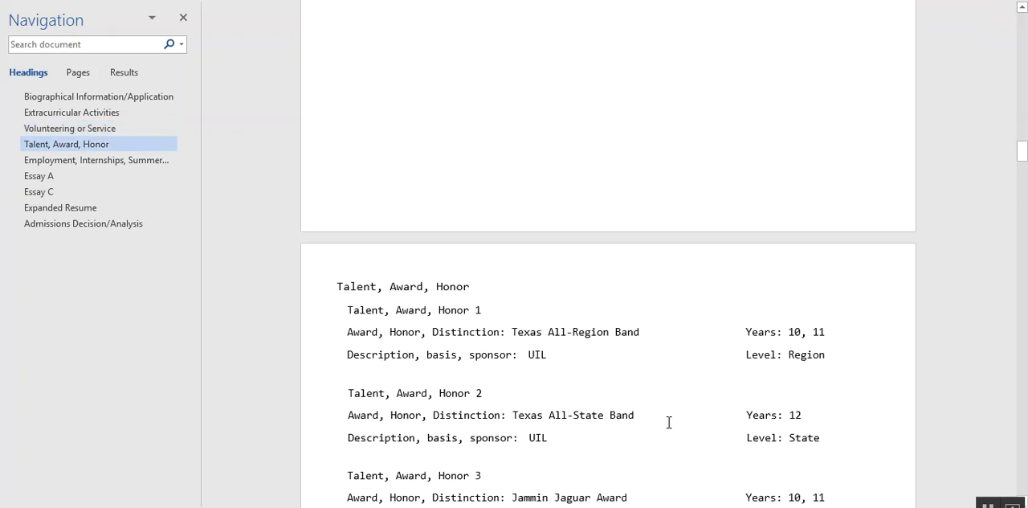
scroll("down", 3)
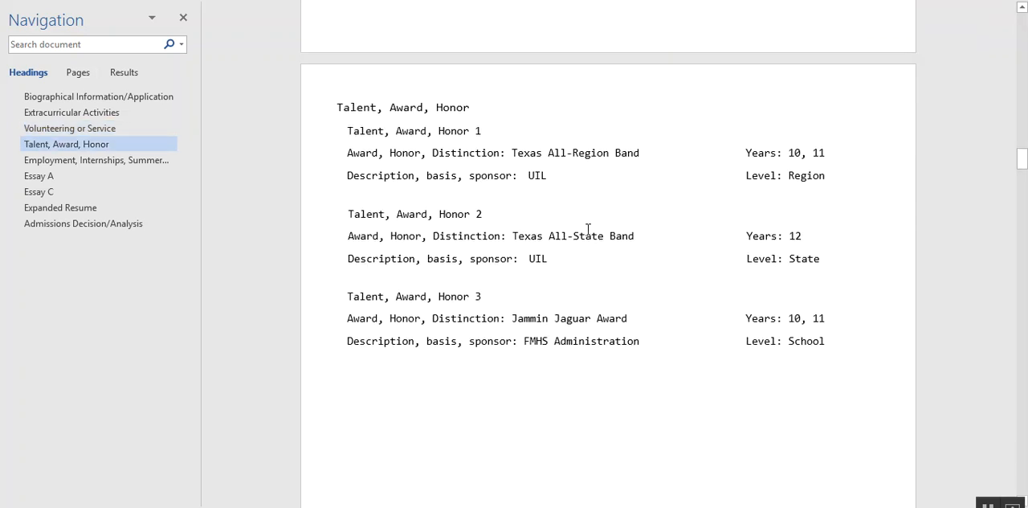
mouse_move(597, 258)
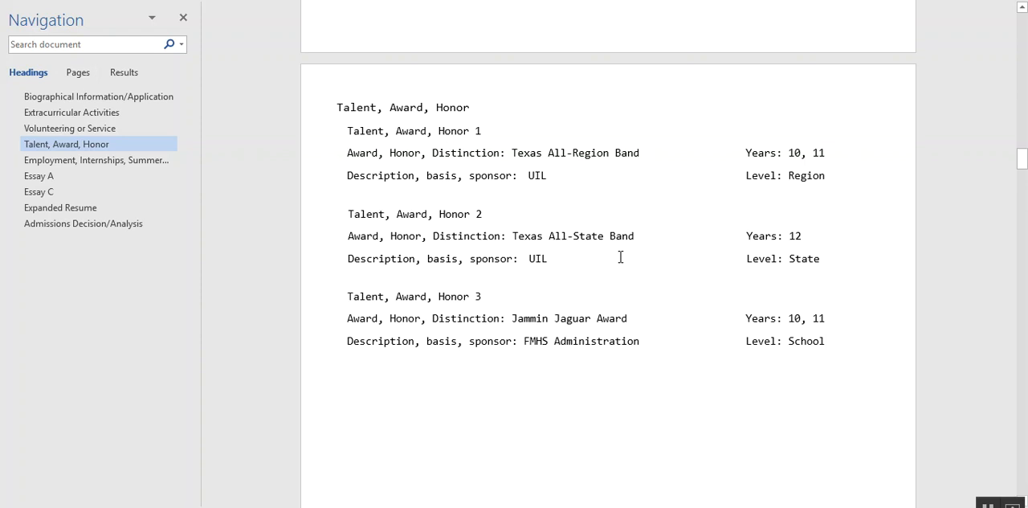
scroll("down", 3)
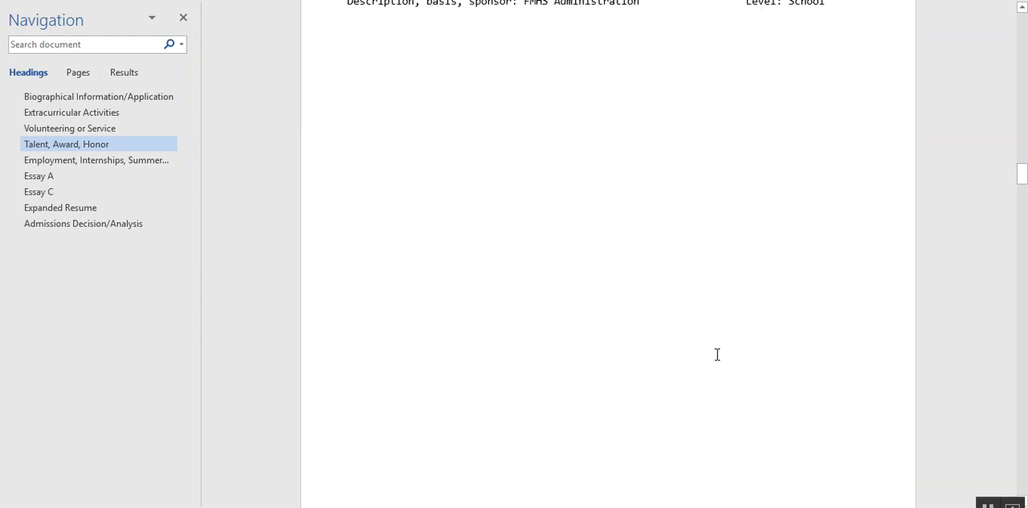
left_click(95, 159)
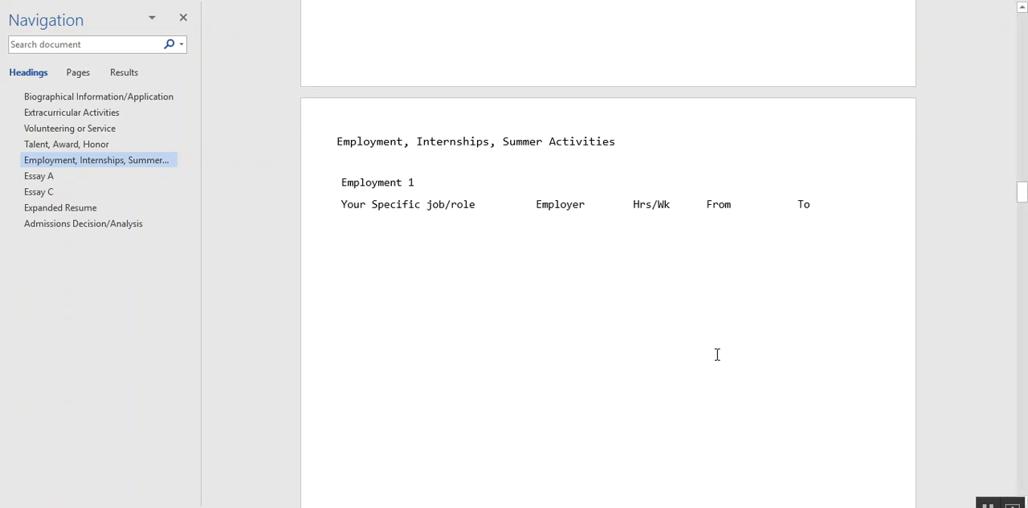
Jump to Essay A, the marching band essay, via the Navigation pane
scroll("down", 3)
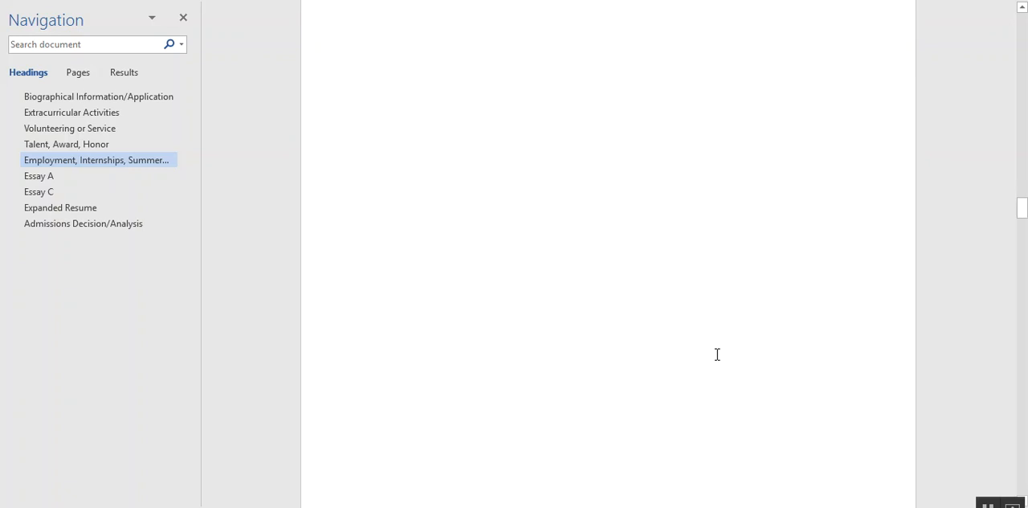
left_click(38, 175)
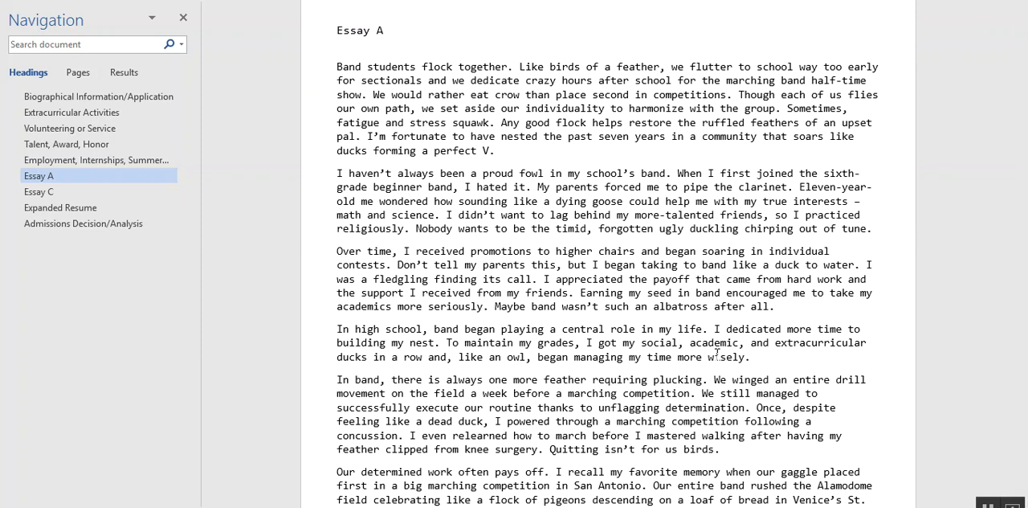
mouse_move(478, 98)
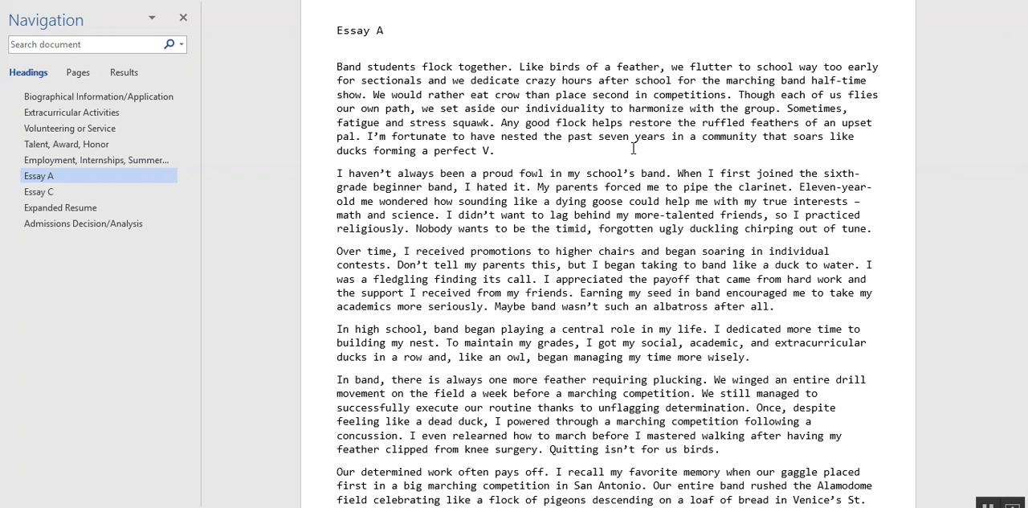
mouse_move(848, 152)
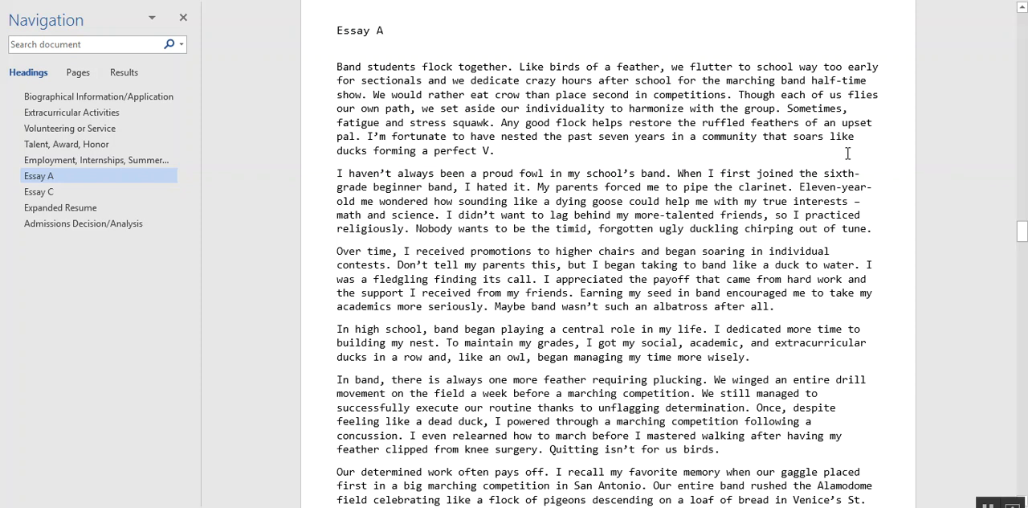
mouse_move(880, 156)
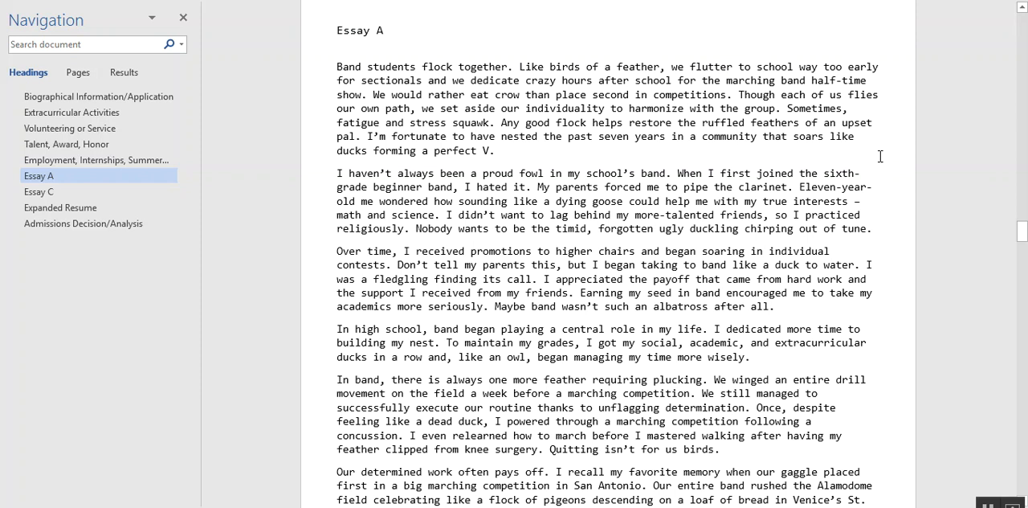
scroll("down", 3)
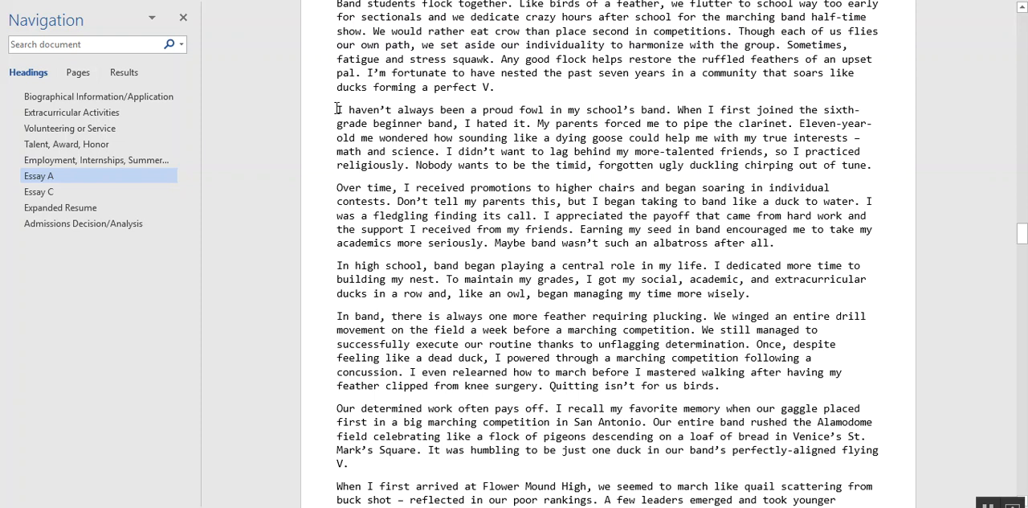
mouse_move(330, 115)
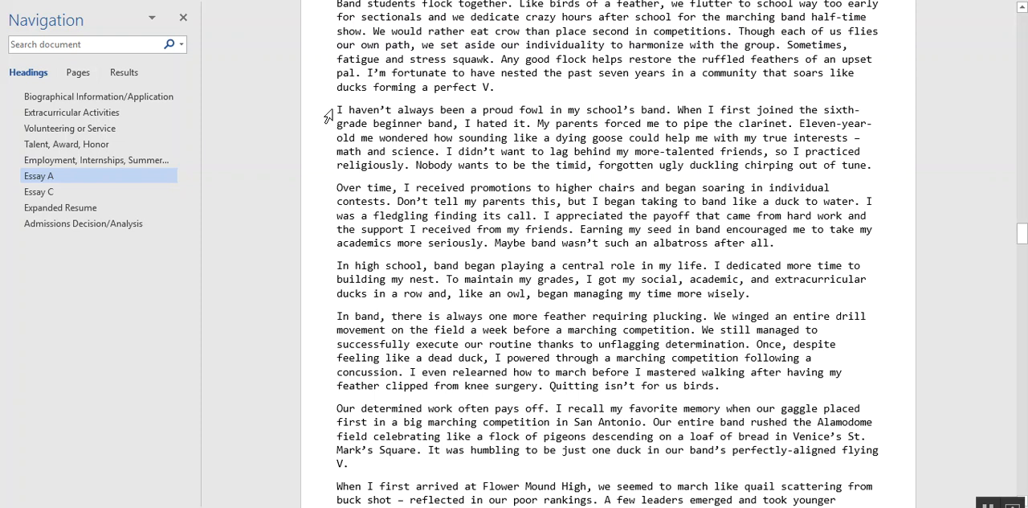
mouse_move(504, 129)
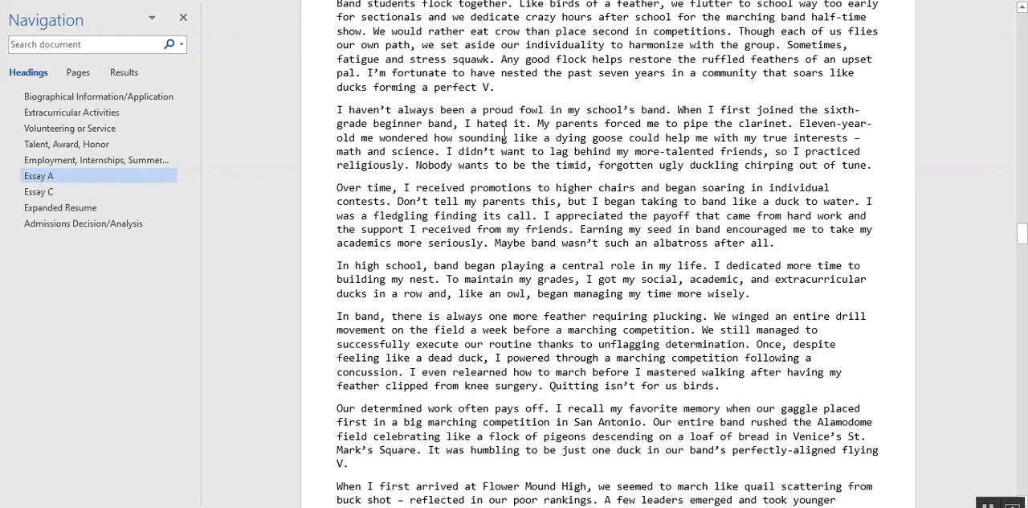
mouse_move(882, 153)
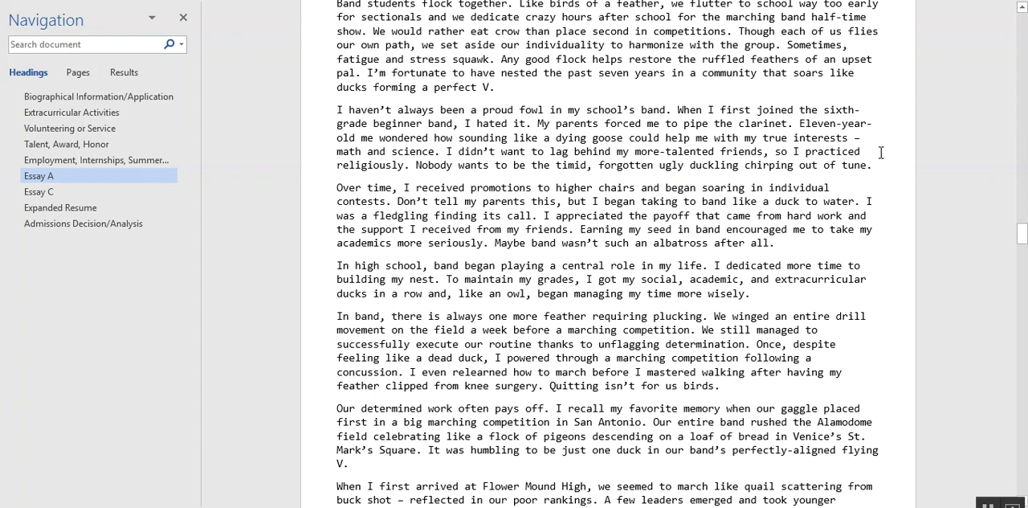
mouse_move(909, 154)
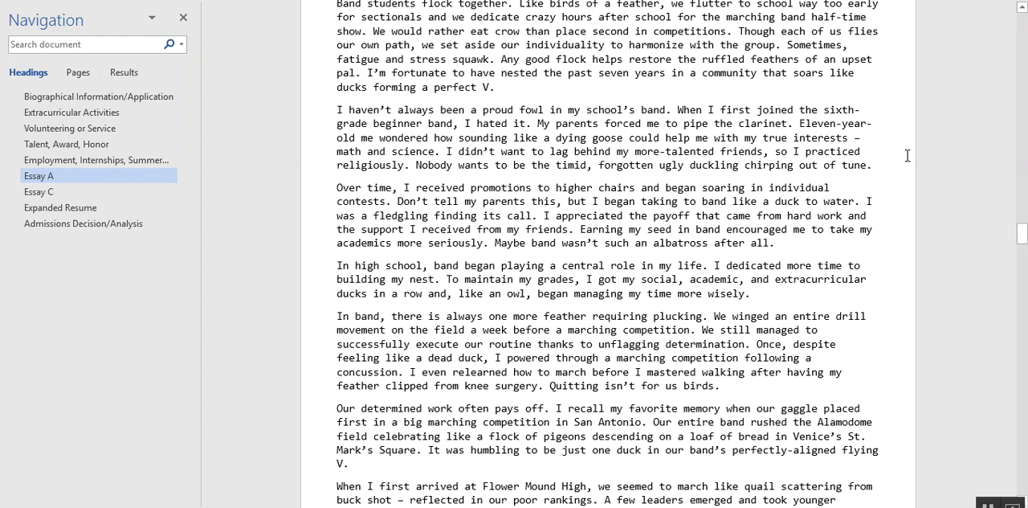
mouse_move(901, 222)
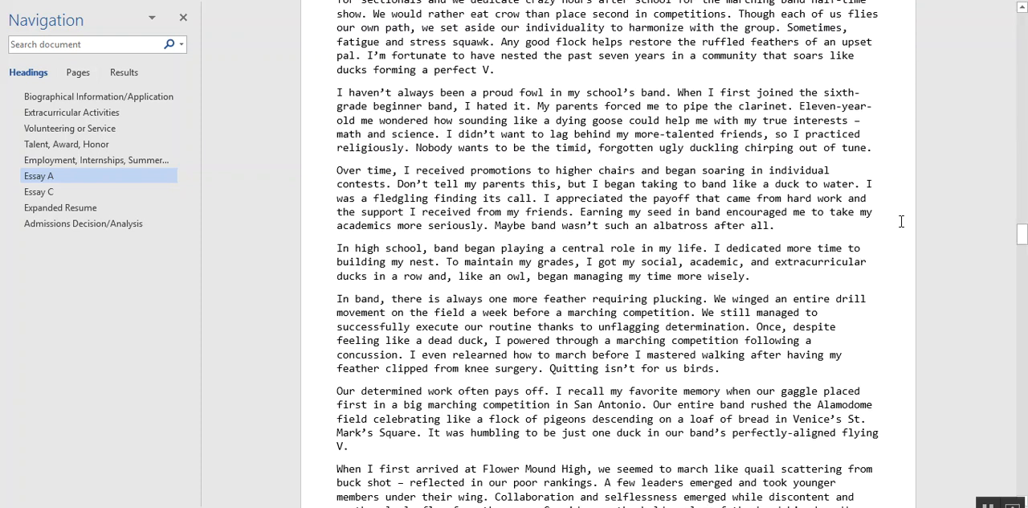
mouse_move(668, 180)
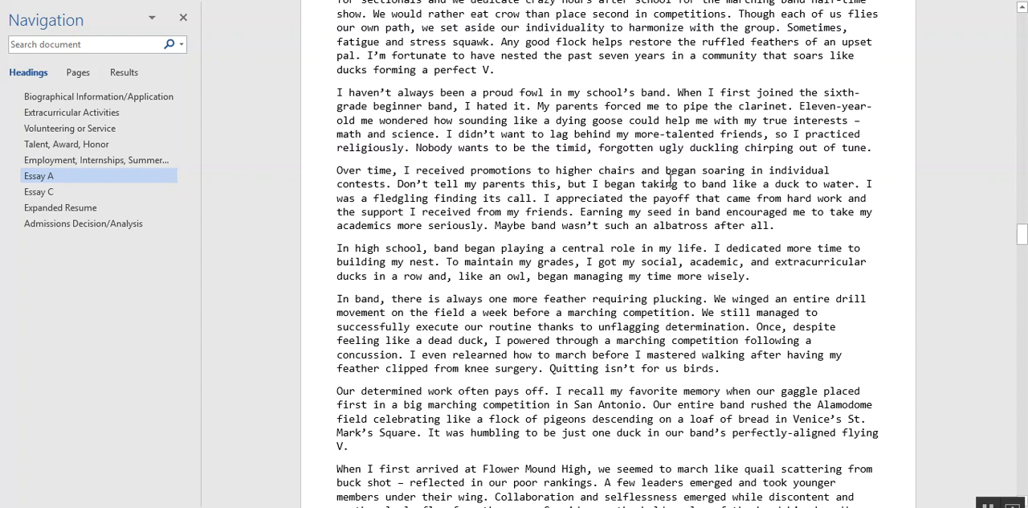
mouse_move(955, 250)
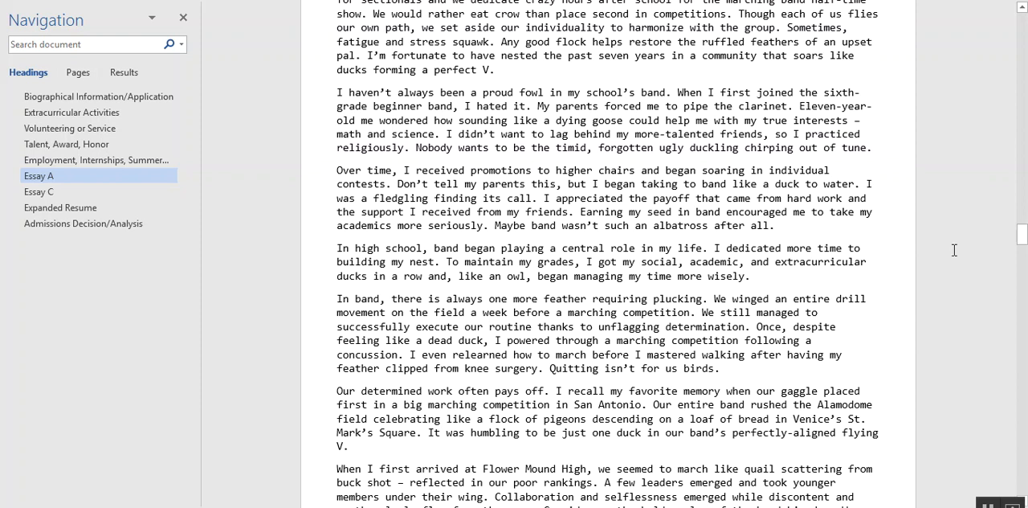
Scroll Essay A to the first chair Bass Clarinet and section leadership paragraph
scroll("down", 3)
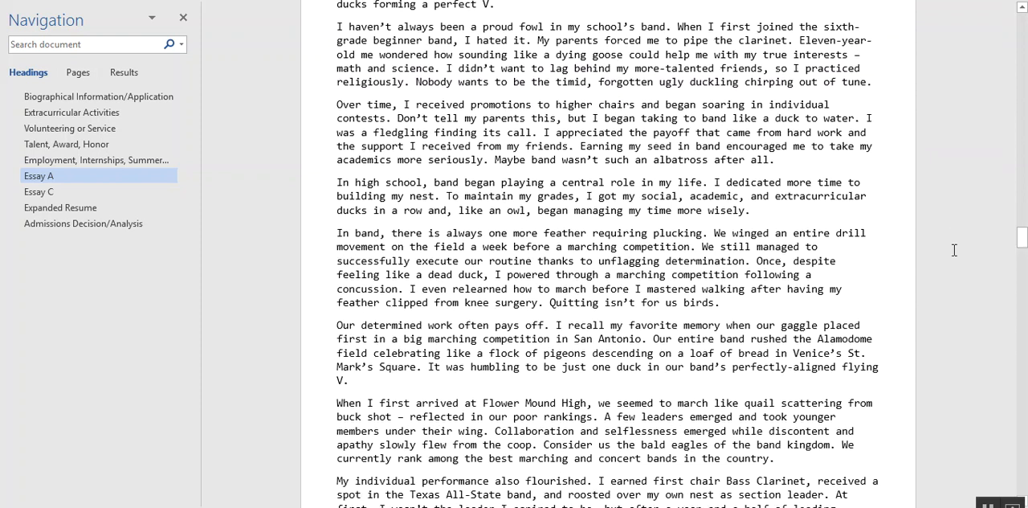
scroll("down", 3)
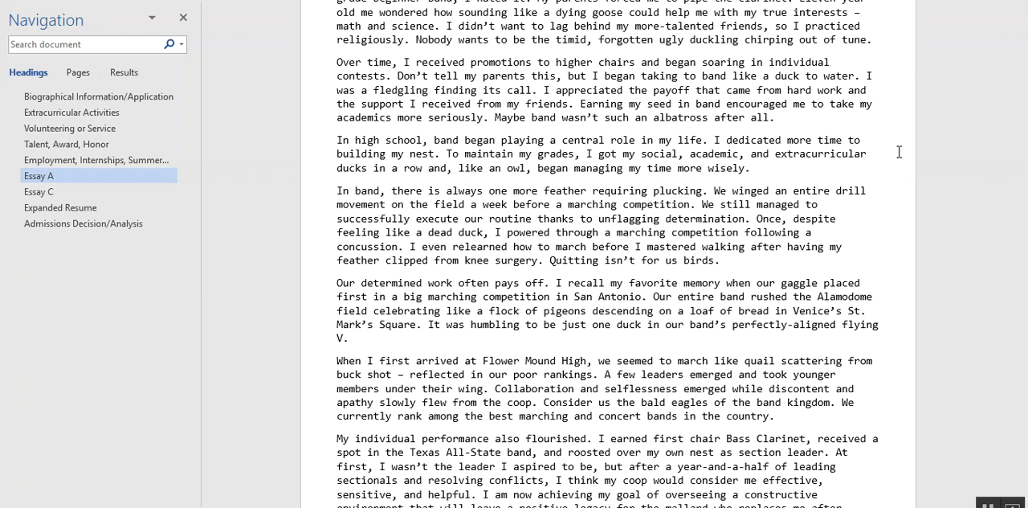
Scroll to Essay A's mallard legacy closing line and the next page's fall show text
scroll("down", 3)
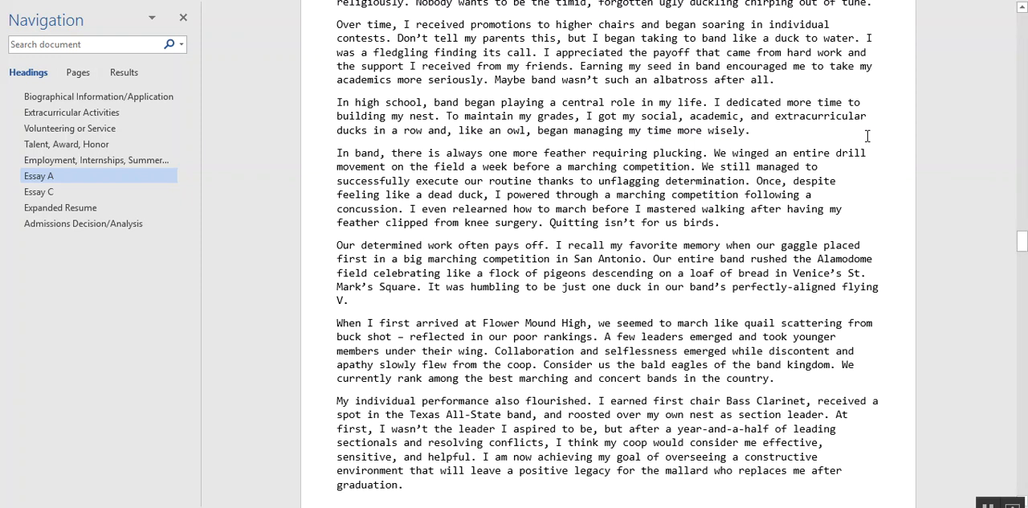
scroll("down", 3)
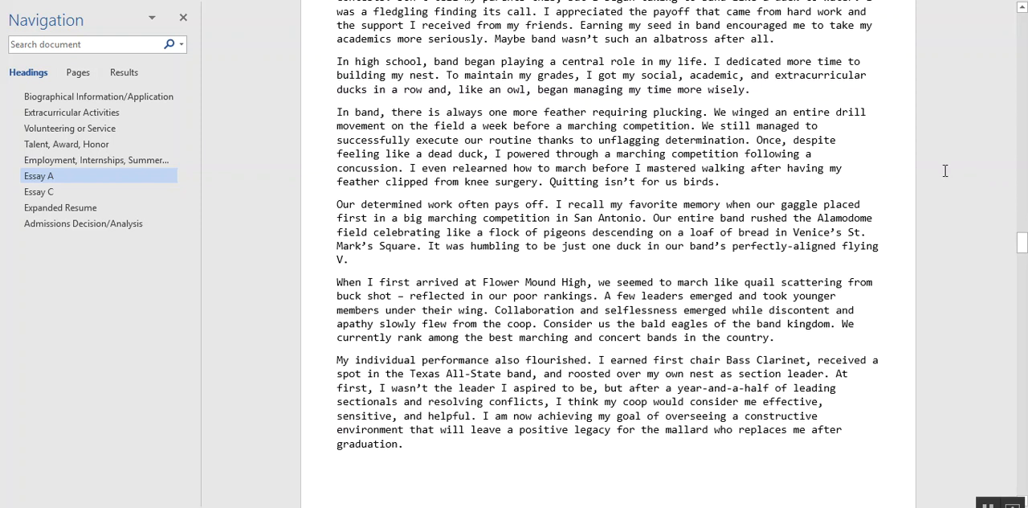
scroll("up", 3)
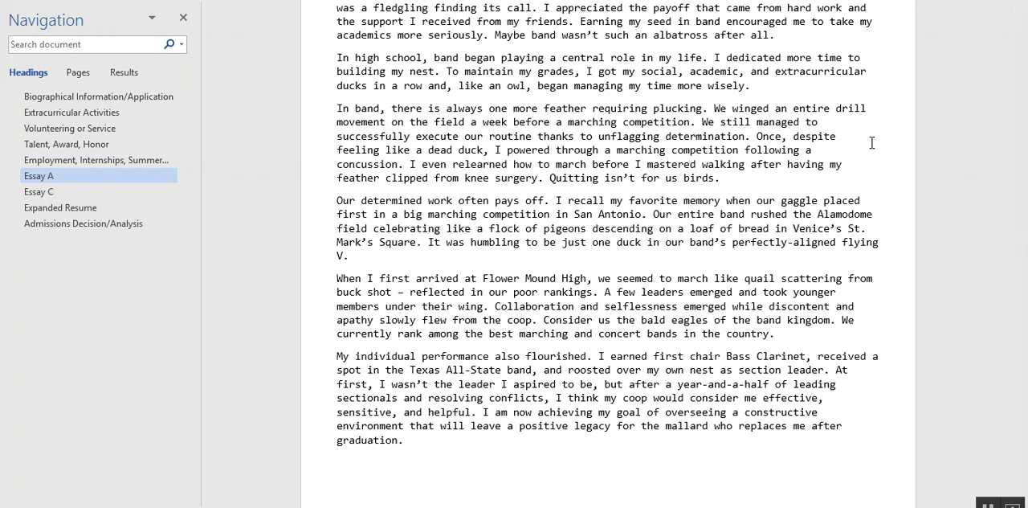
mouse_move(720, 134)
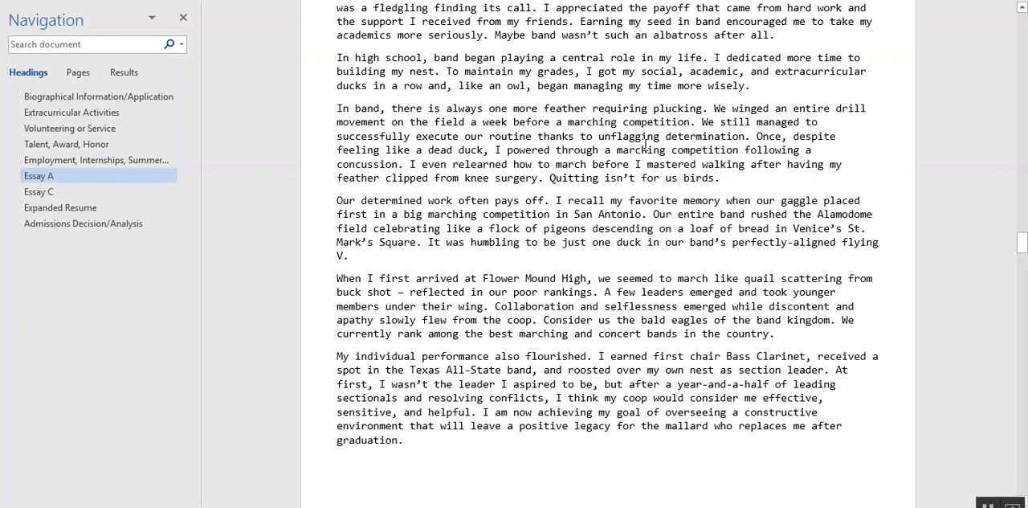
mouse_move(911, 155)
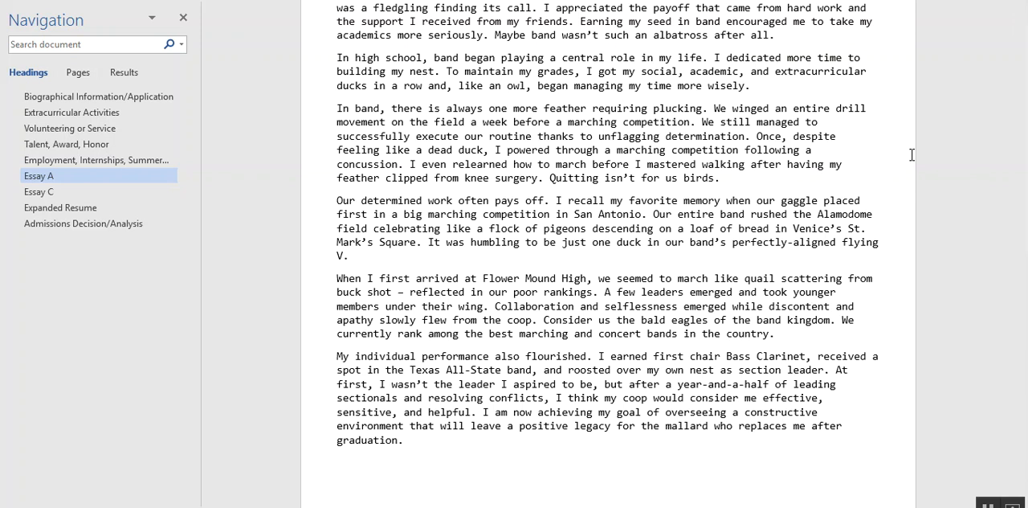
scroll("down", 3)
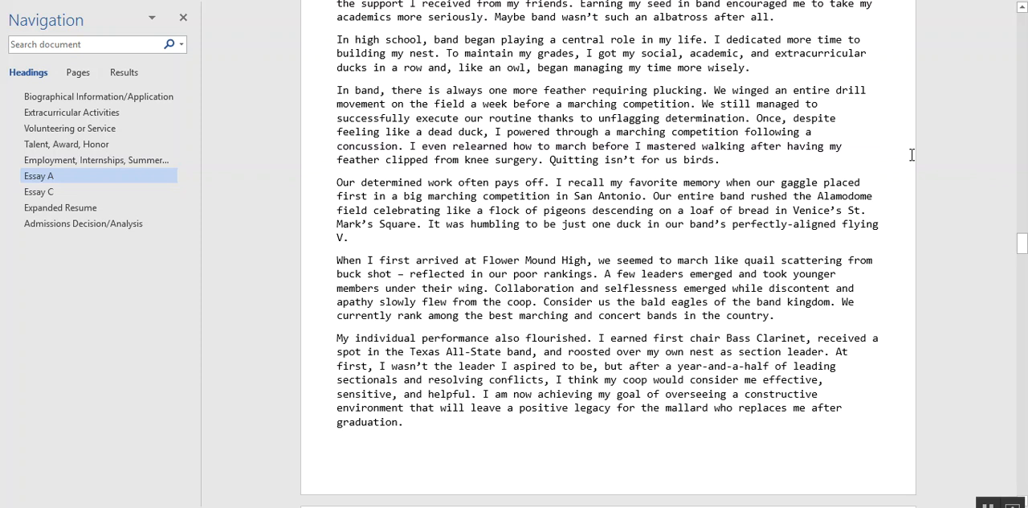
scroll("down", 3)
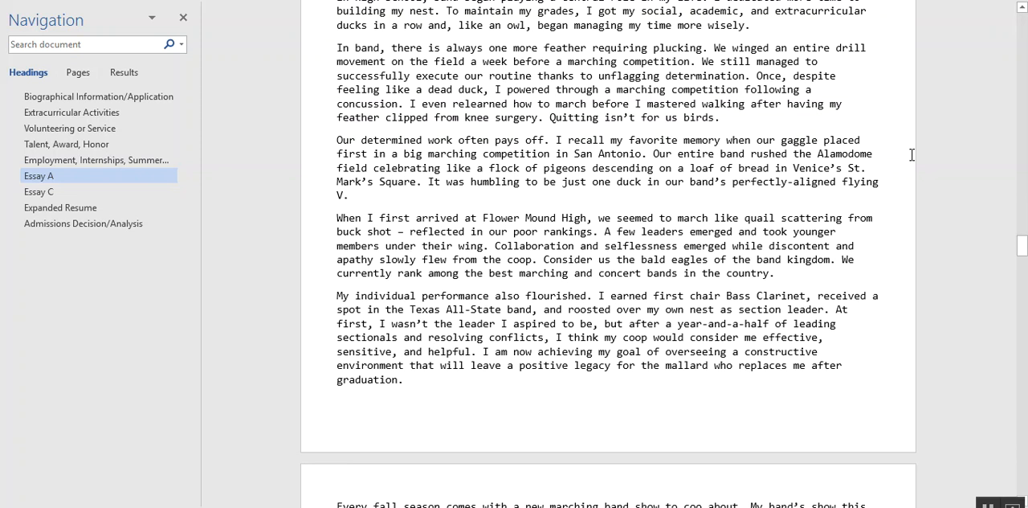
mouse_move(900, 182)
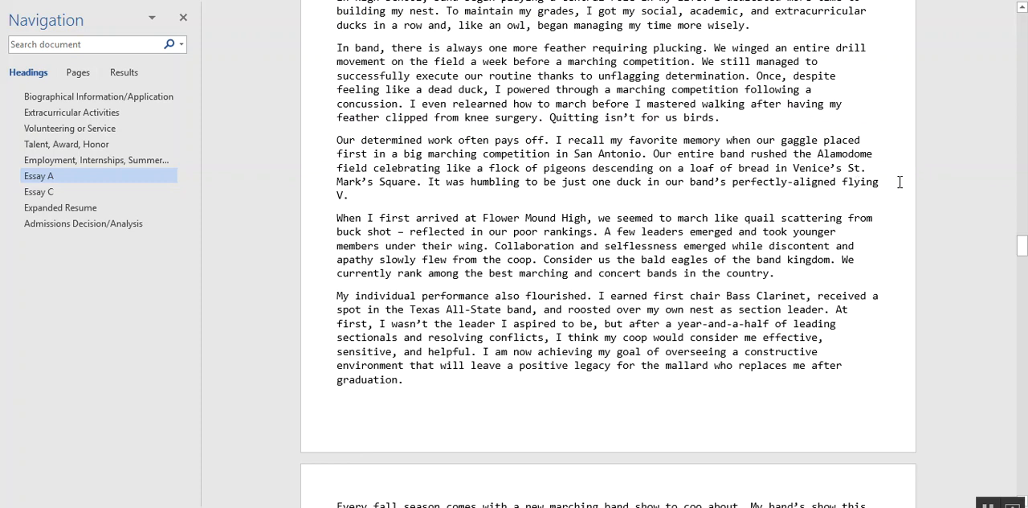
Scroll past Essay A's fall marching show paragraph and back up to reread it
scroll("down", 3)
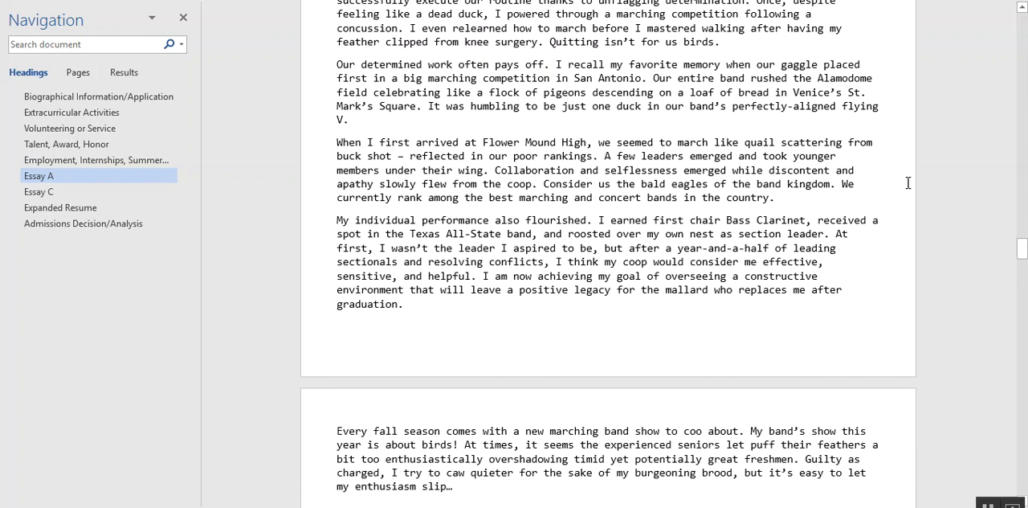
mouse_move(914, 183)
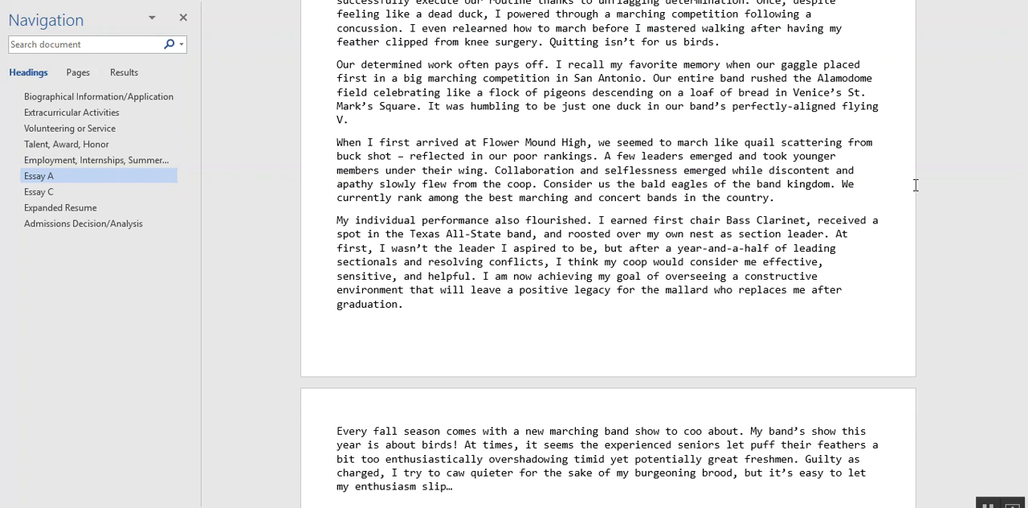
scroll("down", 3)
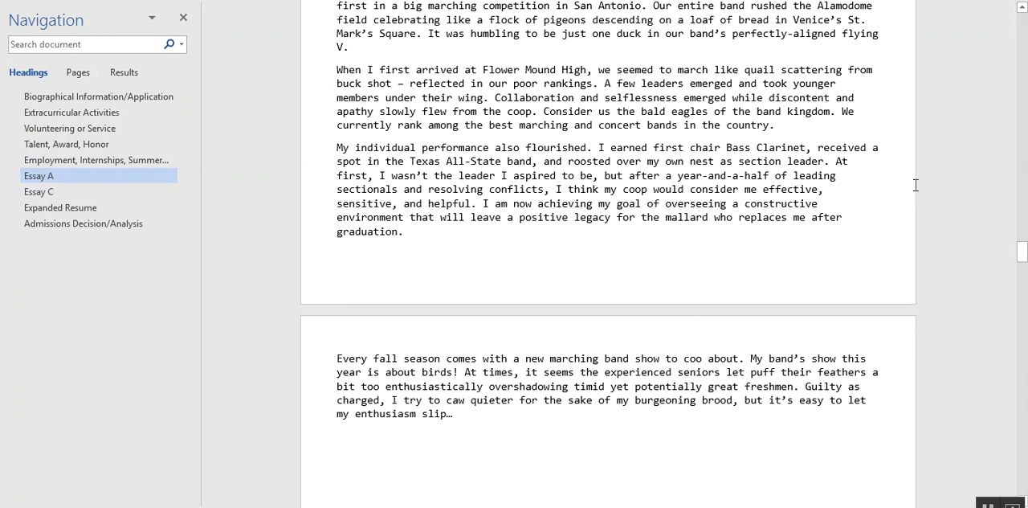
mouse_move(887, 127)
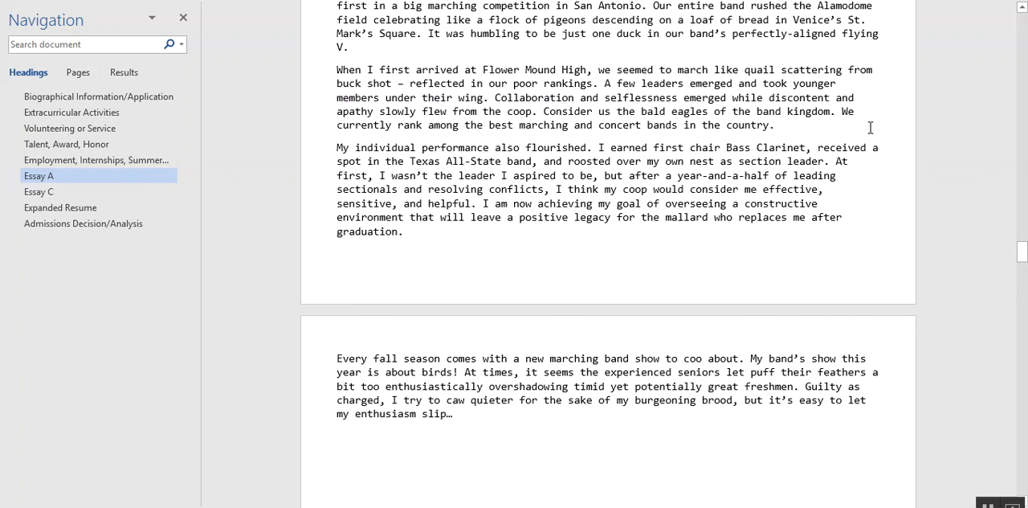
mouse_move(960, 171)
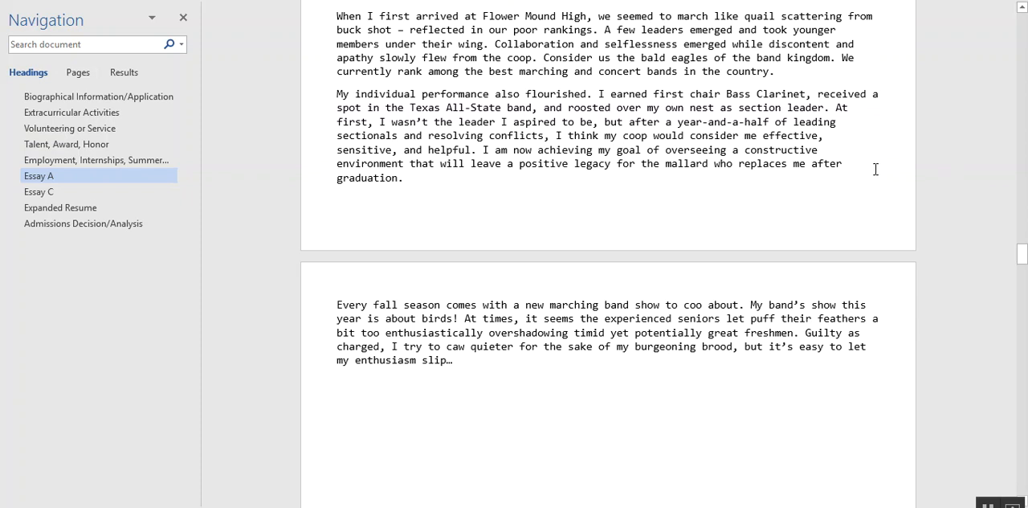
mouse_move(949, 214)
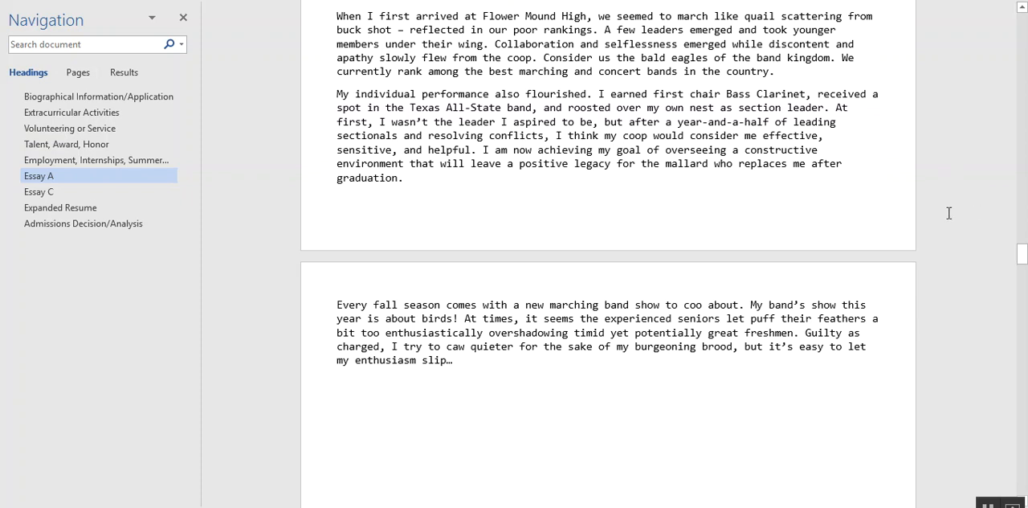
scroll("down", 3)
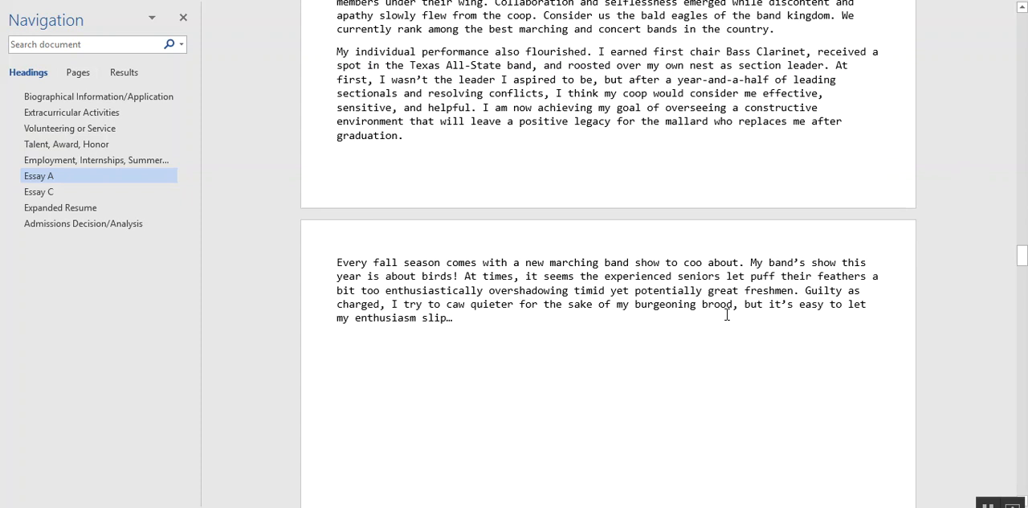
scroll("up", 3)
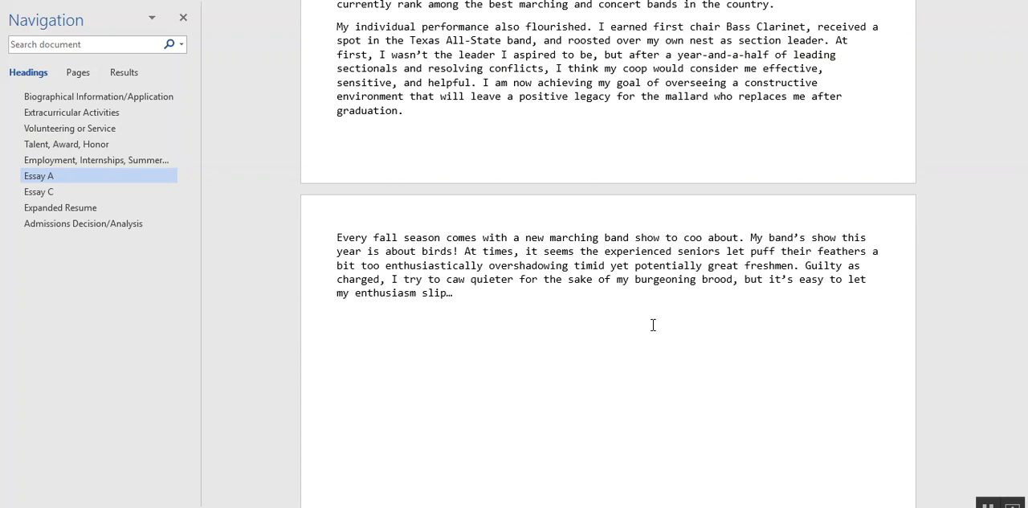
scroll("up", 3)
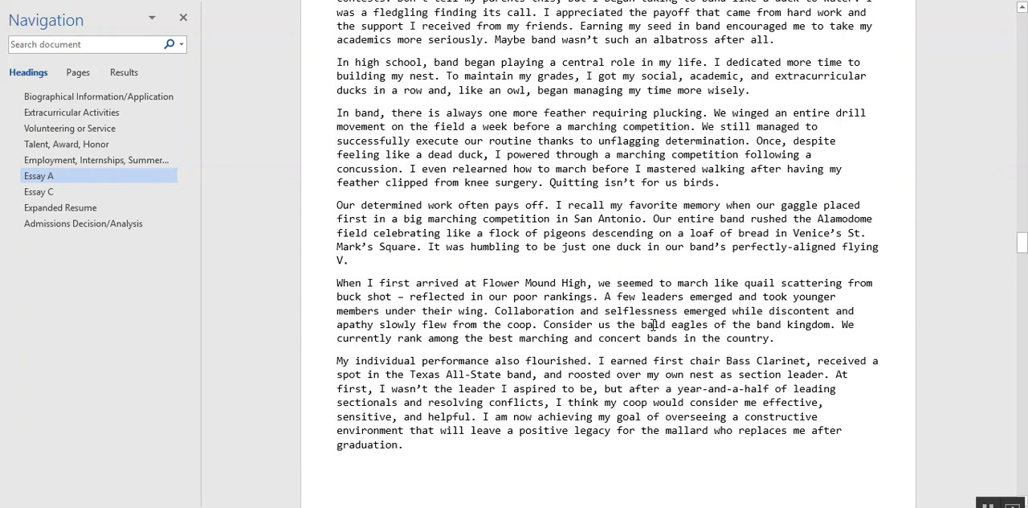
scroll("up", 3)
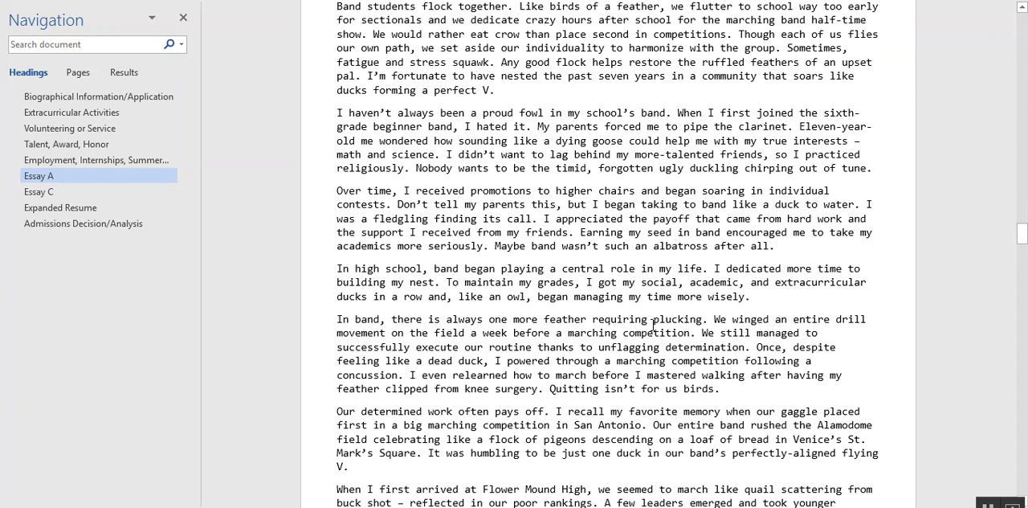
Scroll around the essay's end once more, then jump to the Essay C heading
scroll("down", 3)
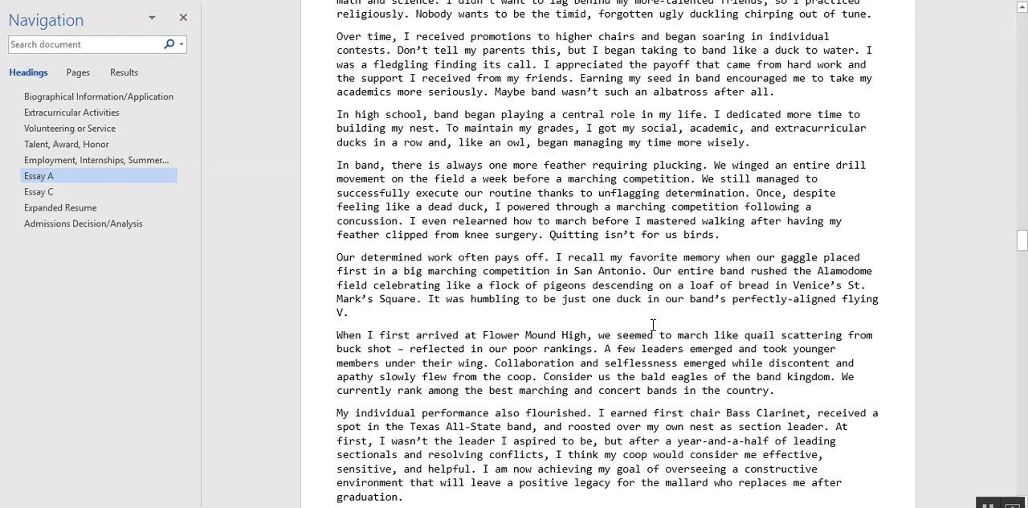
scroll("down", 3)
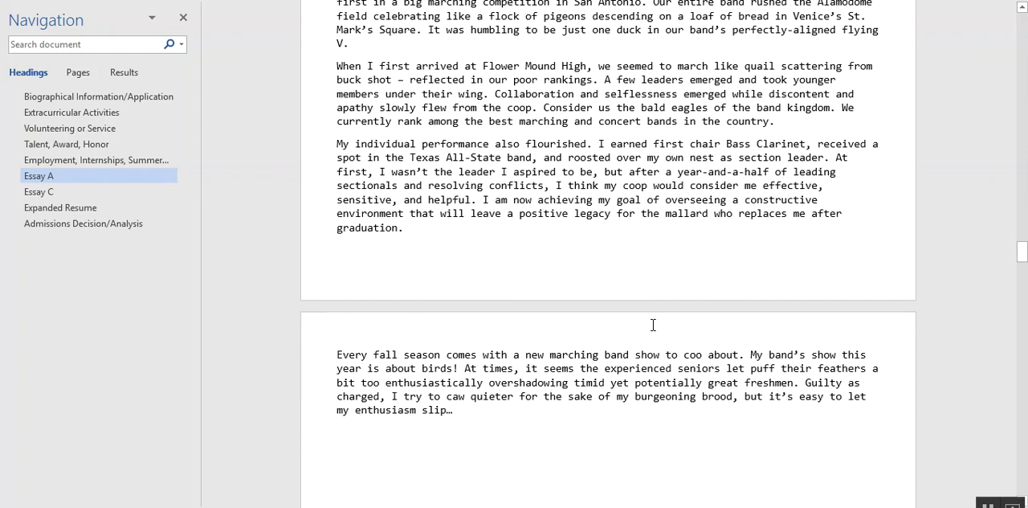
scroll("down", 3)
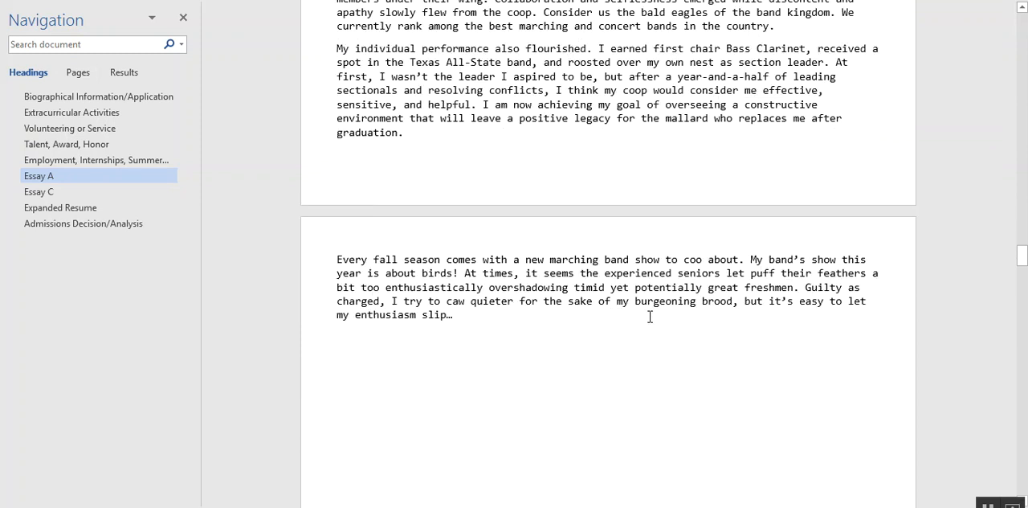
scroll("down", 3)
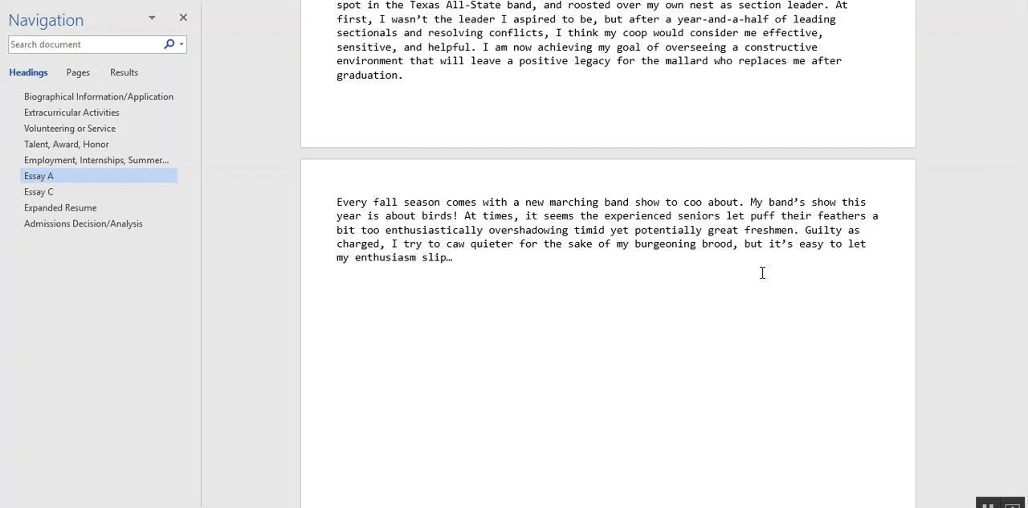
scroll("up", 3)
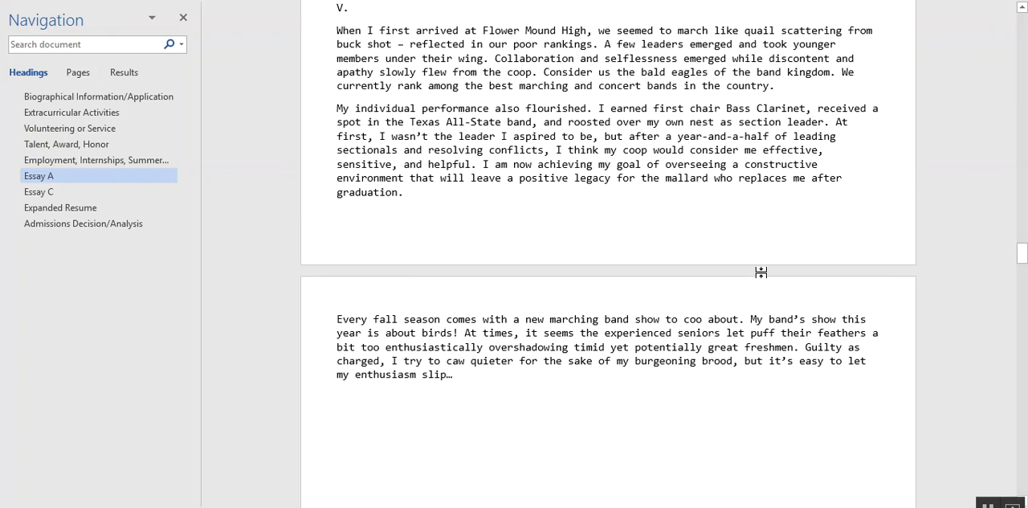
scroll("up", 3)
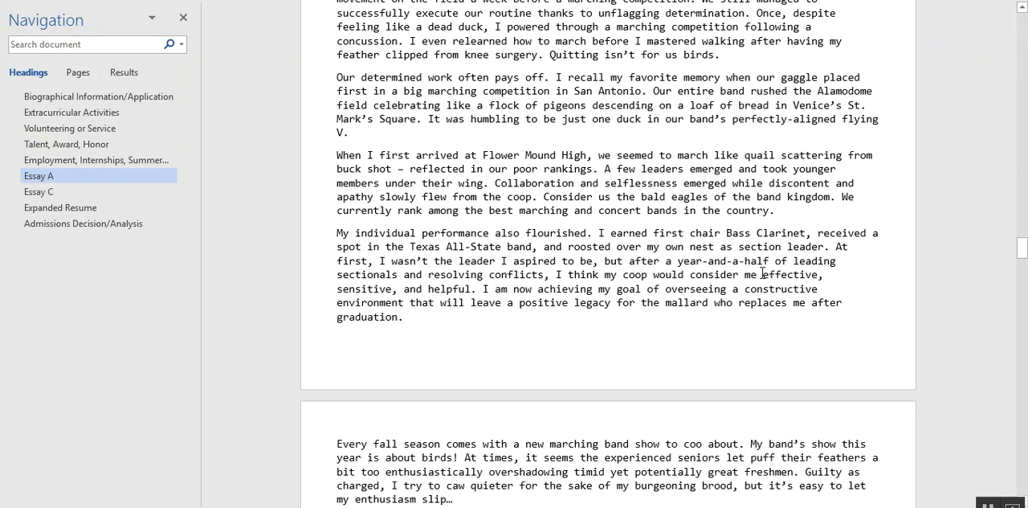
scroll("up", 3)
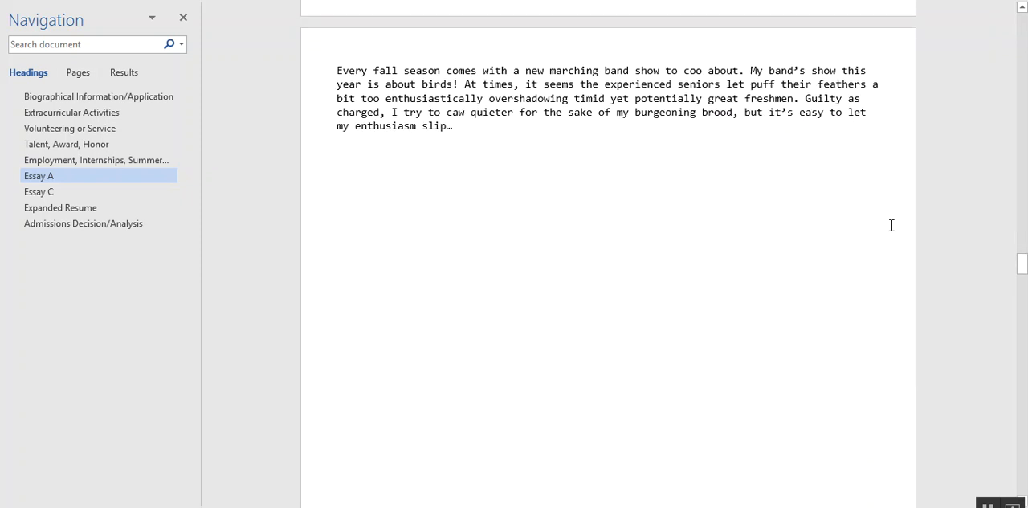
left_click(39, 192)
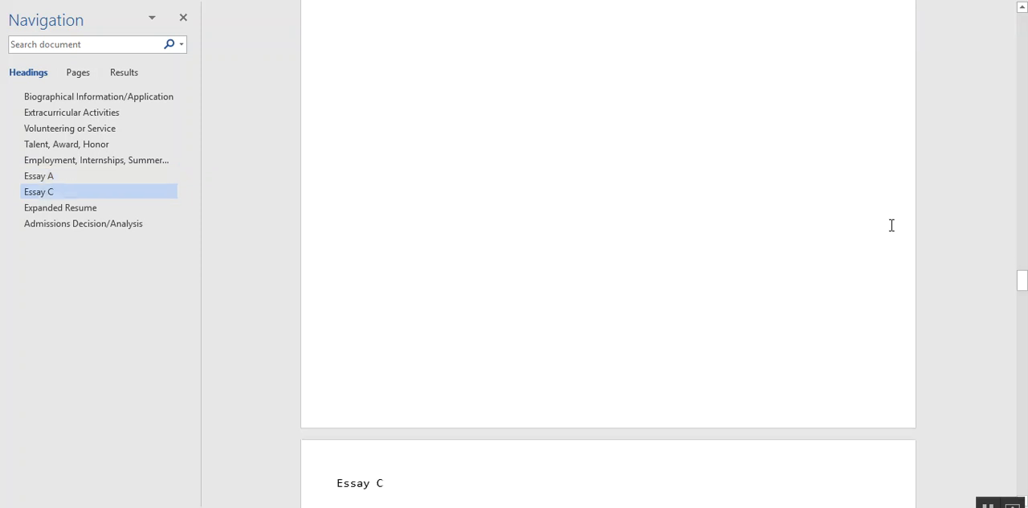
Scroll to Essay C's opening paragraphs on Mallory, Baumgartner and the Mars colony challenges
scroll("down", 3)
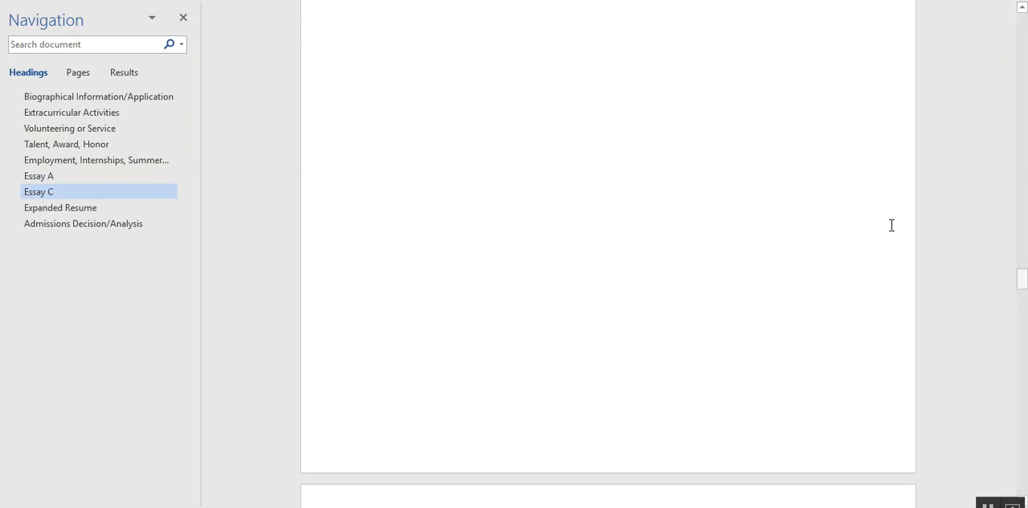
scroll("down", 3)
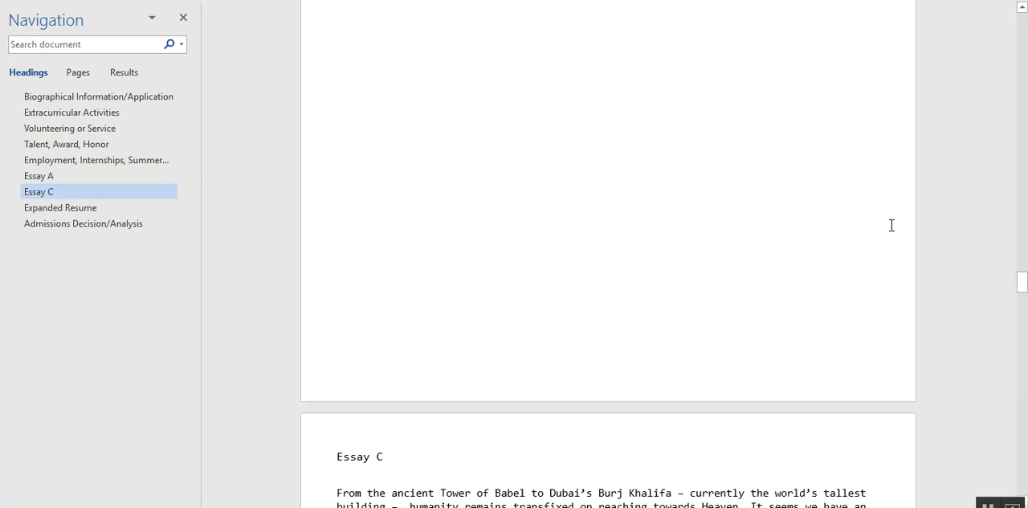
scroll("down", 3)
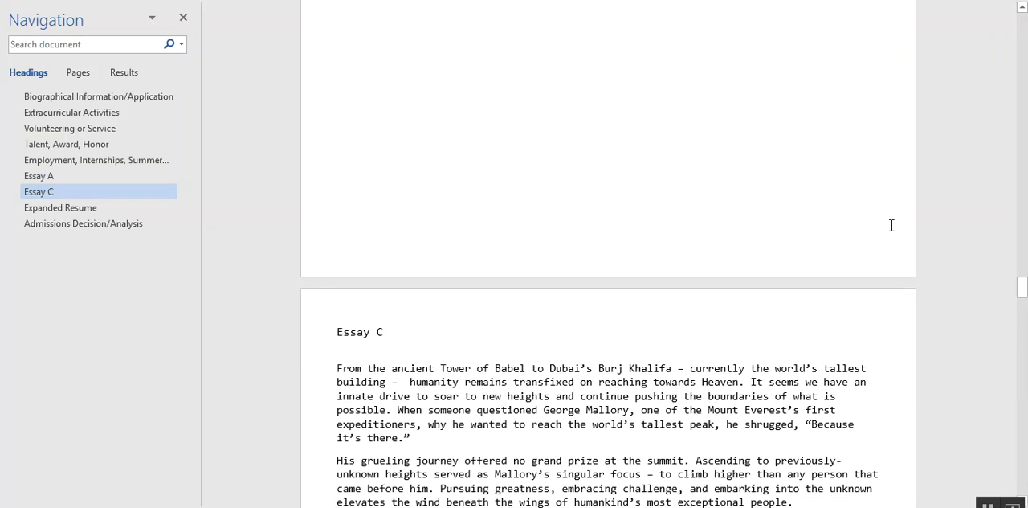
scroll("down", 3)
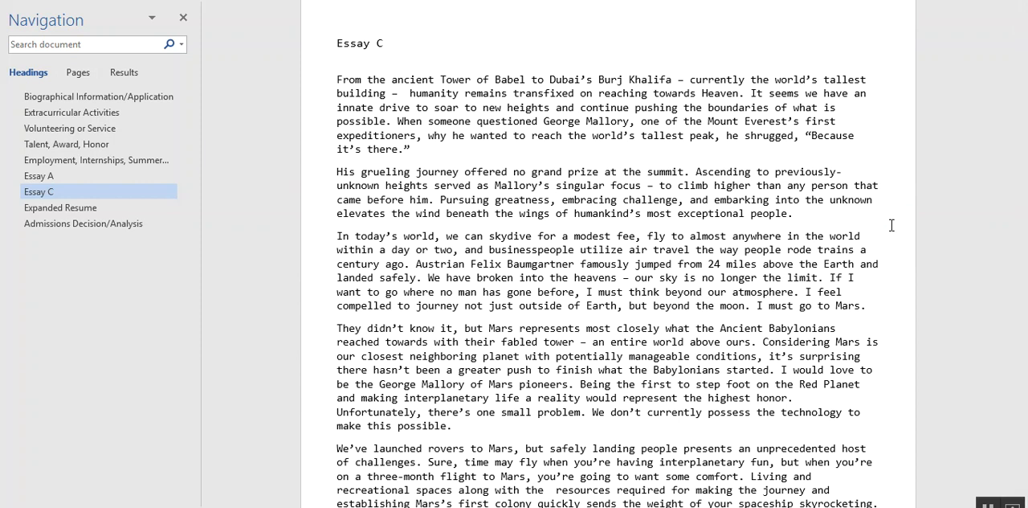
scroll("up", 3)
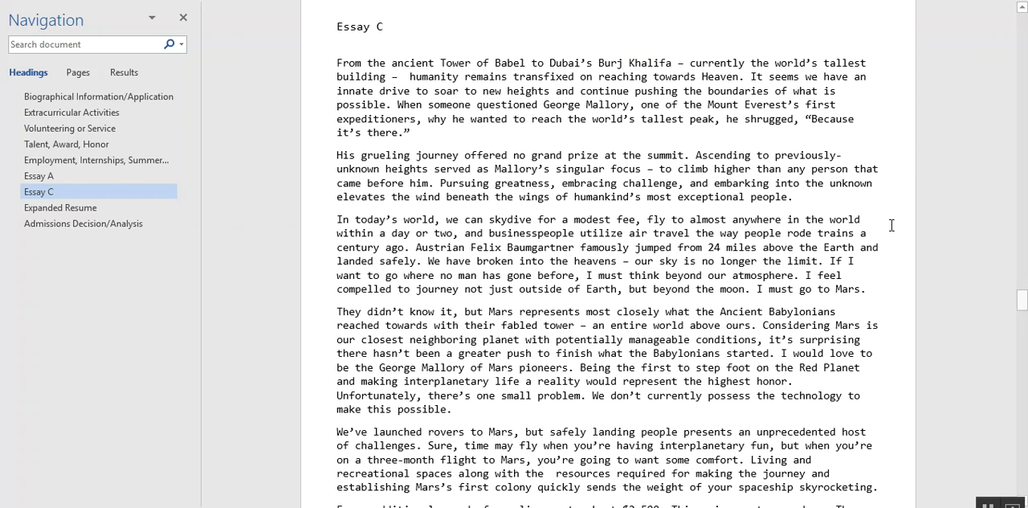
mouse_move(888, 123)
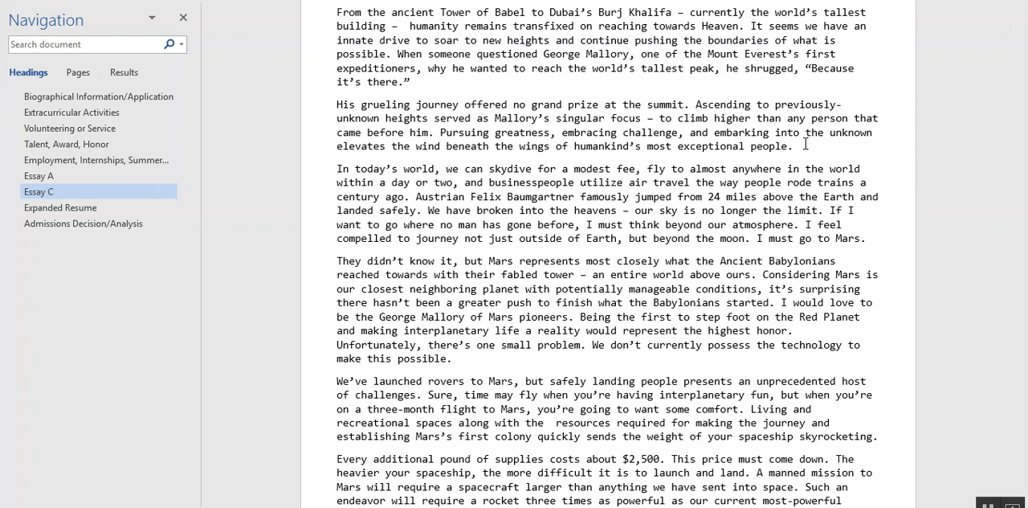
mouse_move(859, 159)
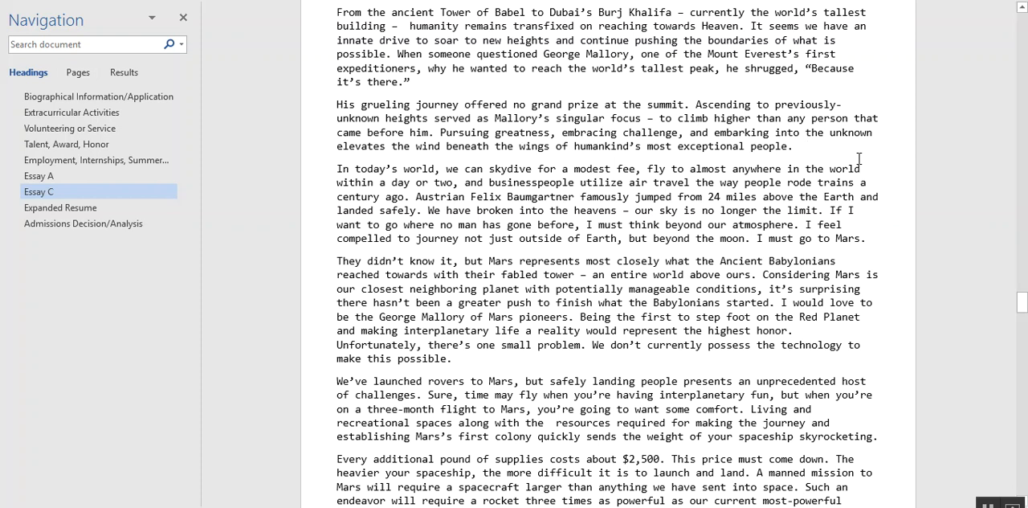
Scroll through Essay C to the paragraph about majoring in aerospace engineering
scroll("down", 3)
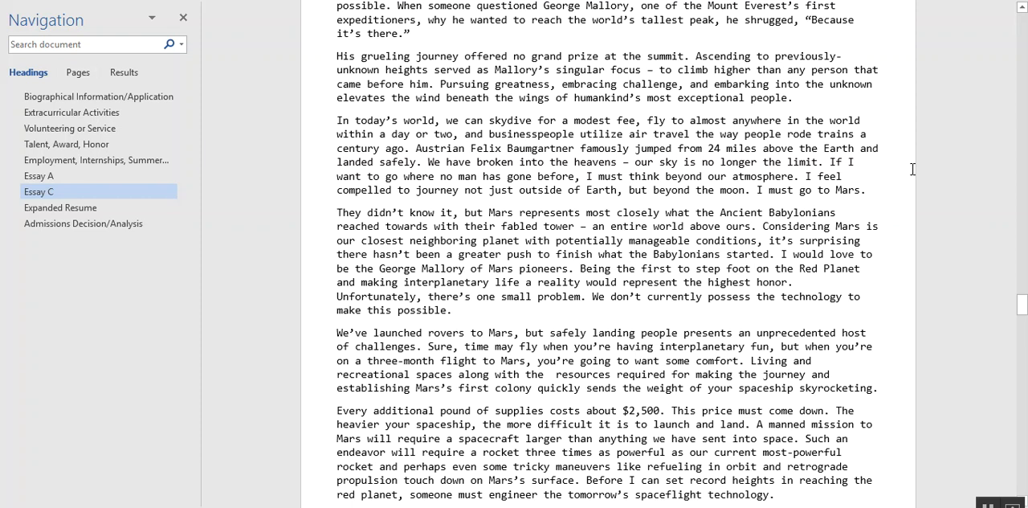
scroll("down", 3)
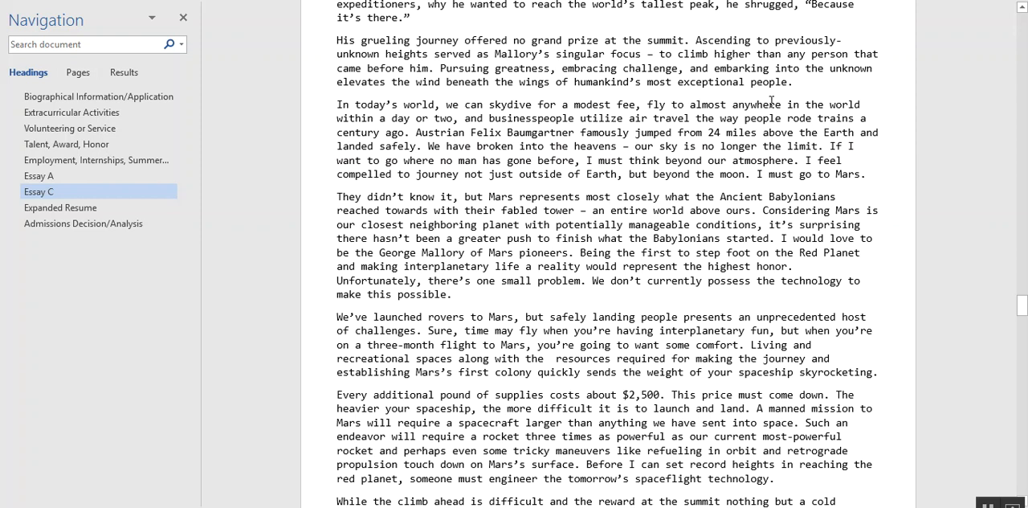
mouse_move(905, 157)
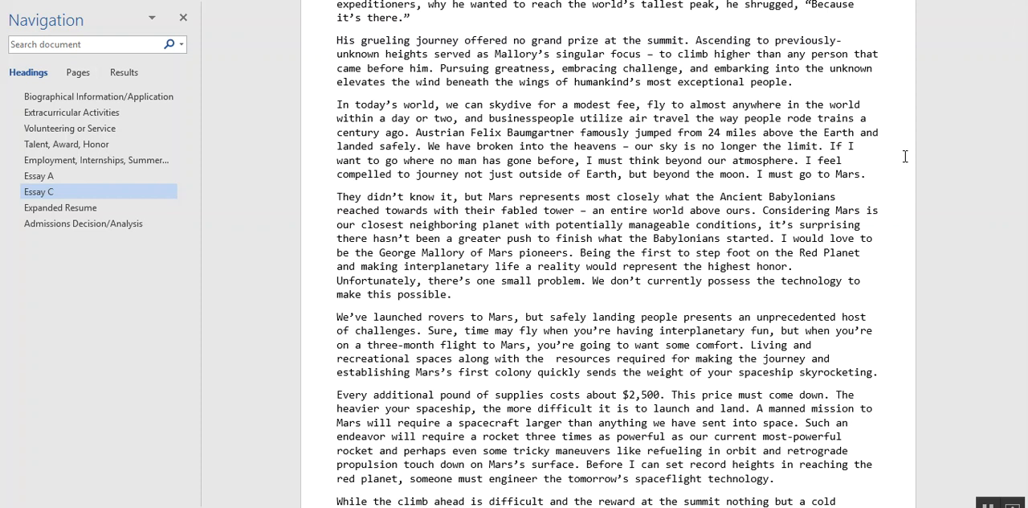
mouse_move(920, 171)
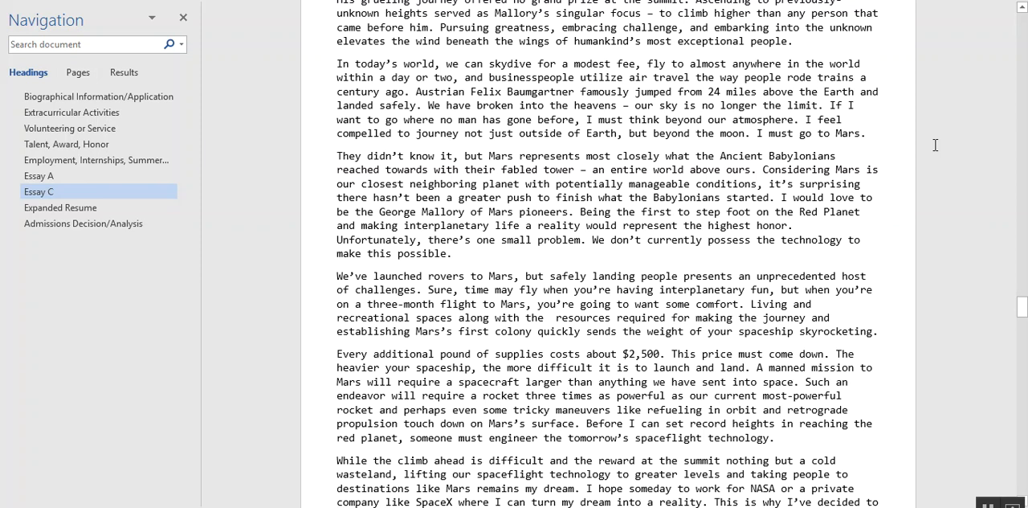
scroll("down", 3)
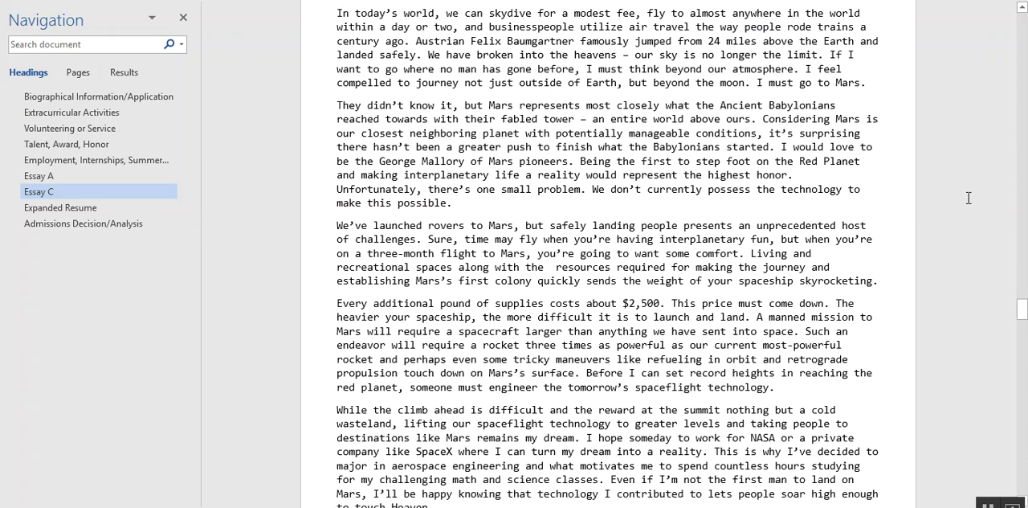
scroll("down", 3)
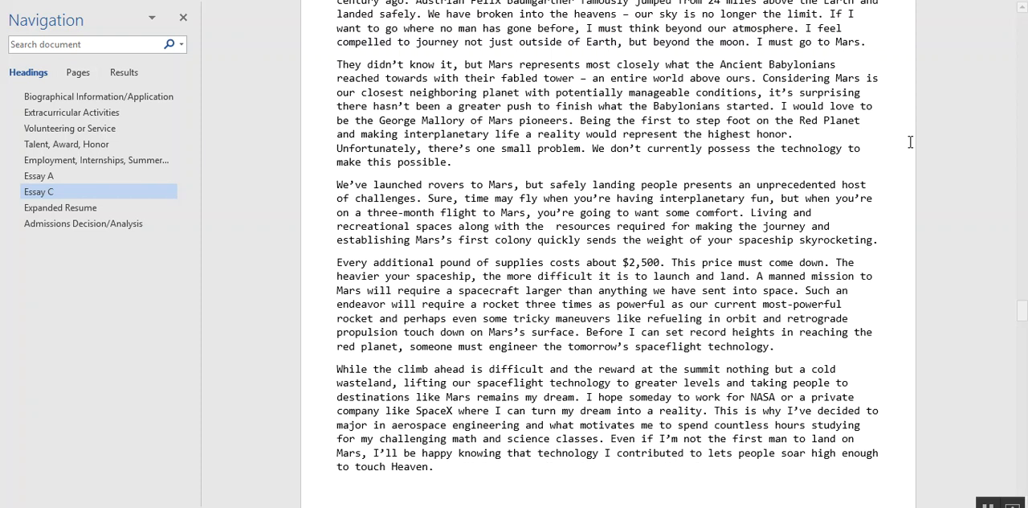
Scroll past the page break beyond Essay C's final 'sky is truly not the limit' paragraph
scroll("down", 3)
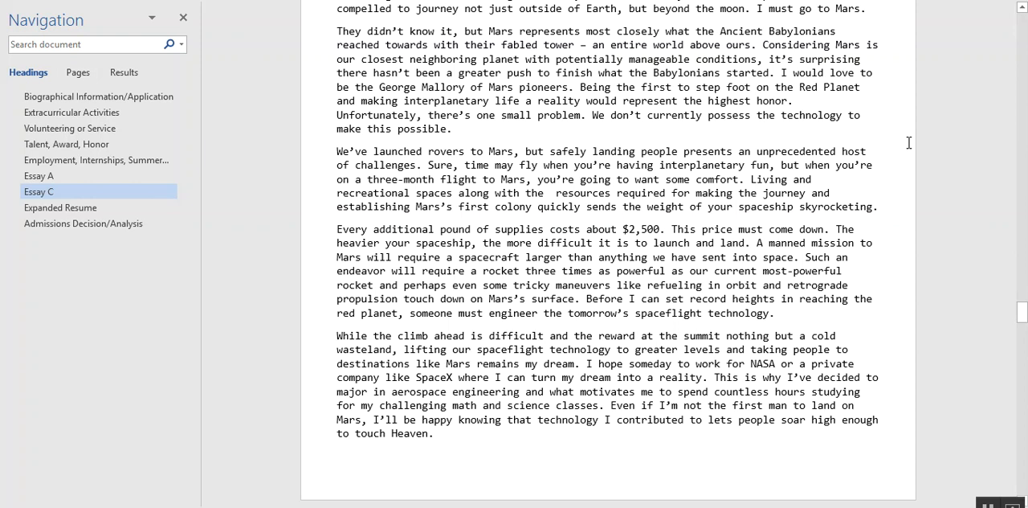
mouse_move(887, 100)
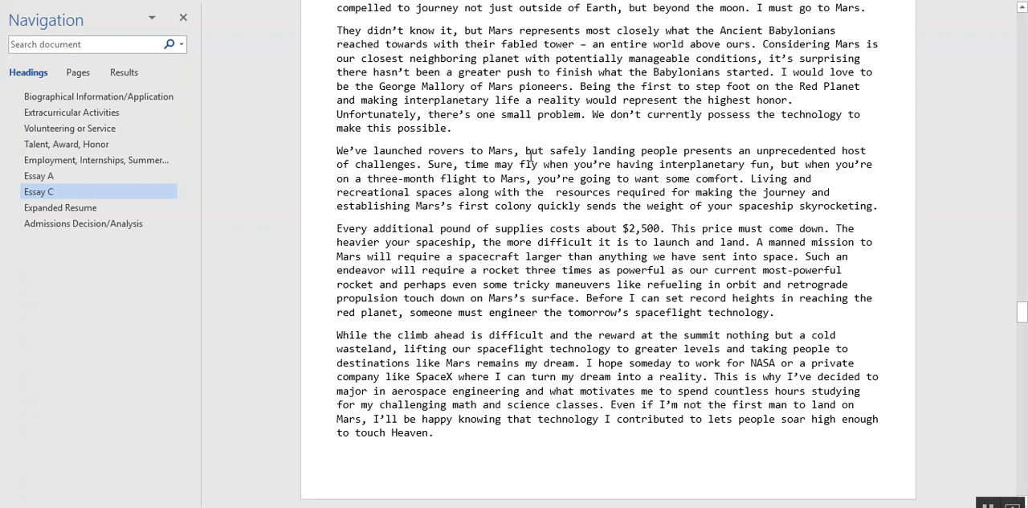
scroll("down", 3)
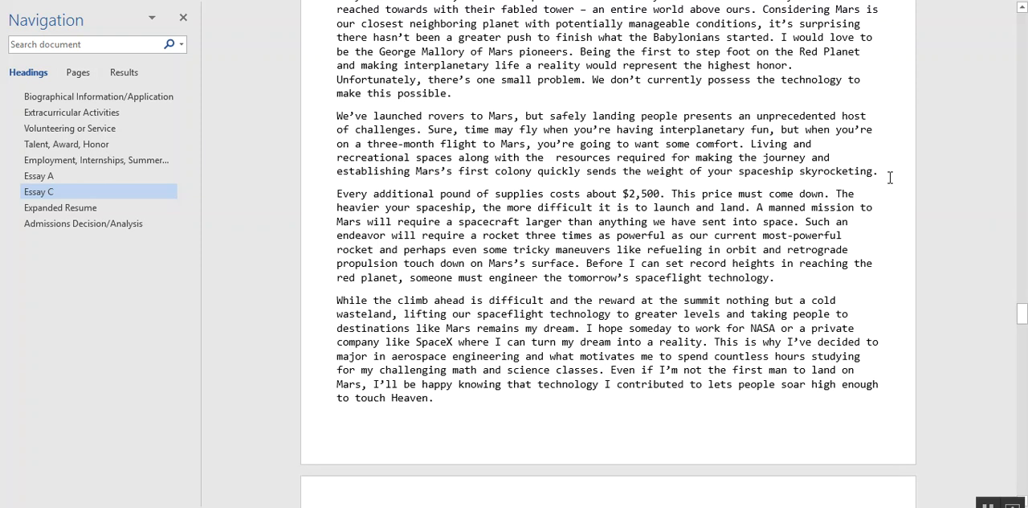
scroll("down", 3)
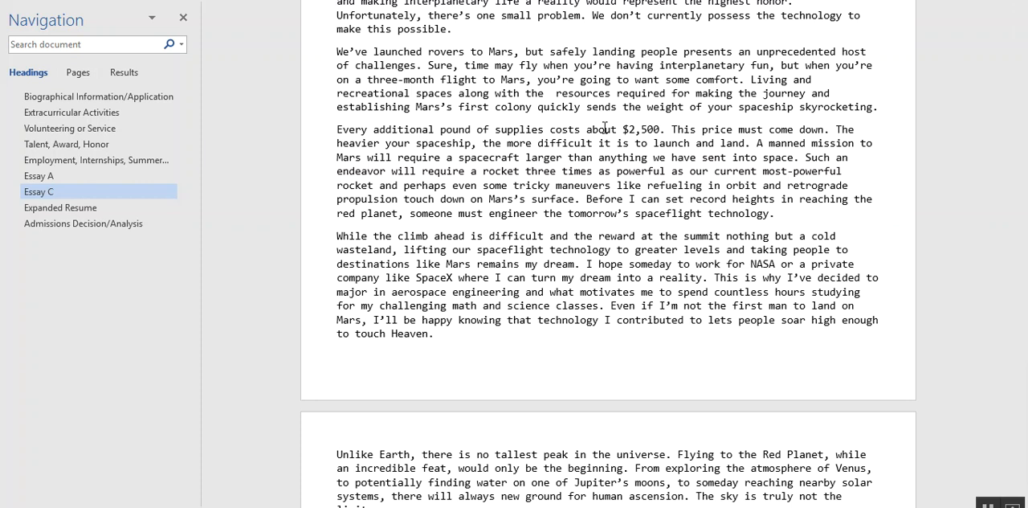
mouse_move(918, 218)
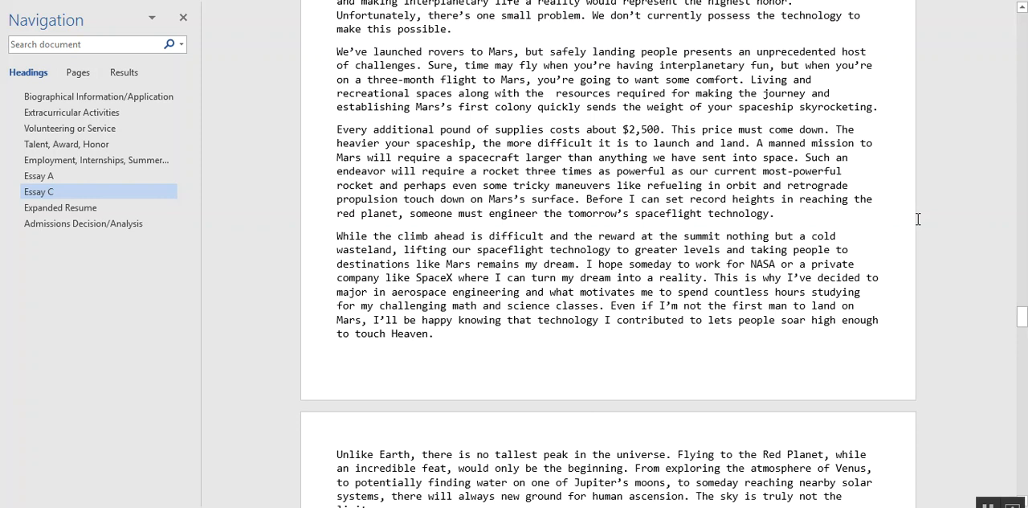
scroll("down", 3)
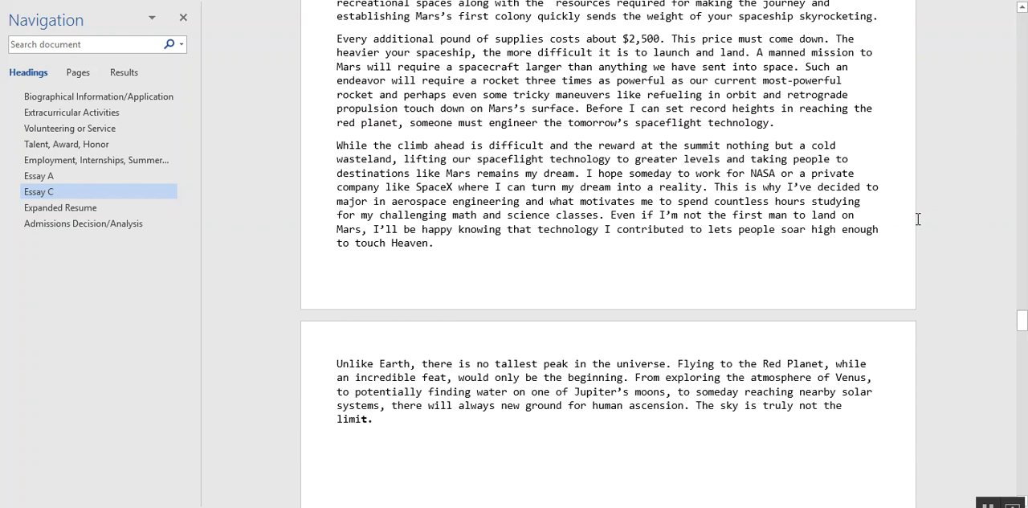
mouse_move(999, 144)
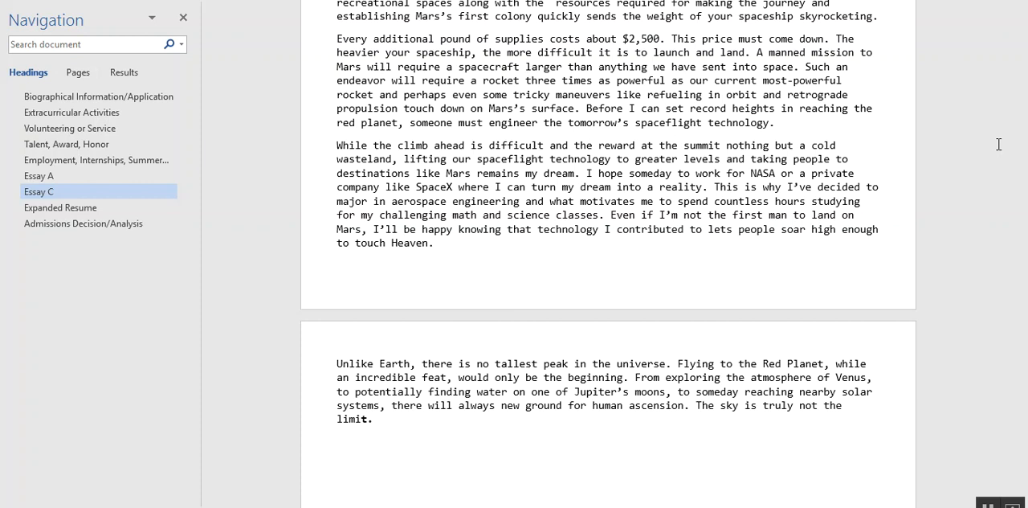
scroll("down", 3)
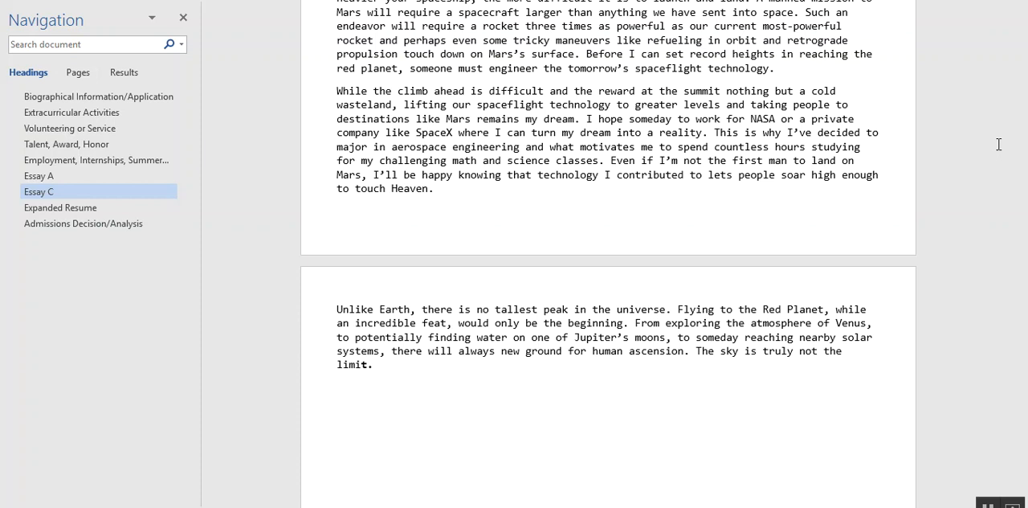
mouse_move(790, 188)
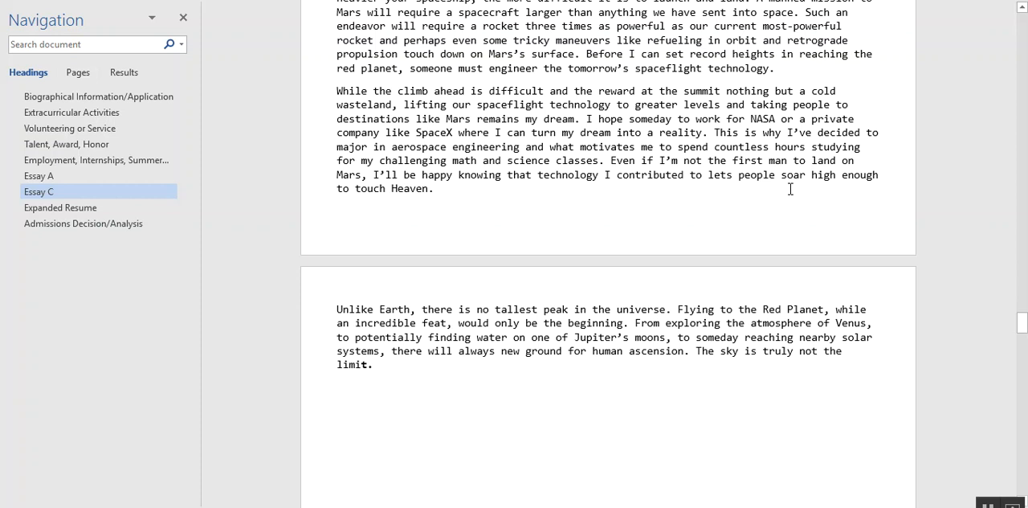
scroll("down", 3)
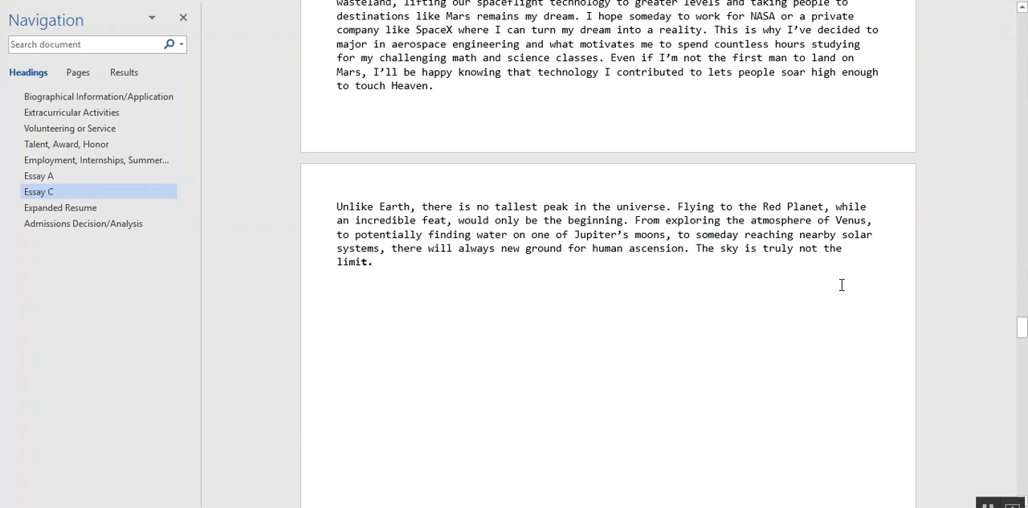
mouse_move(632, 310)
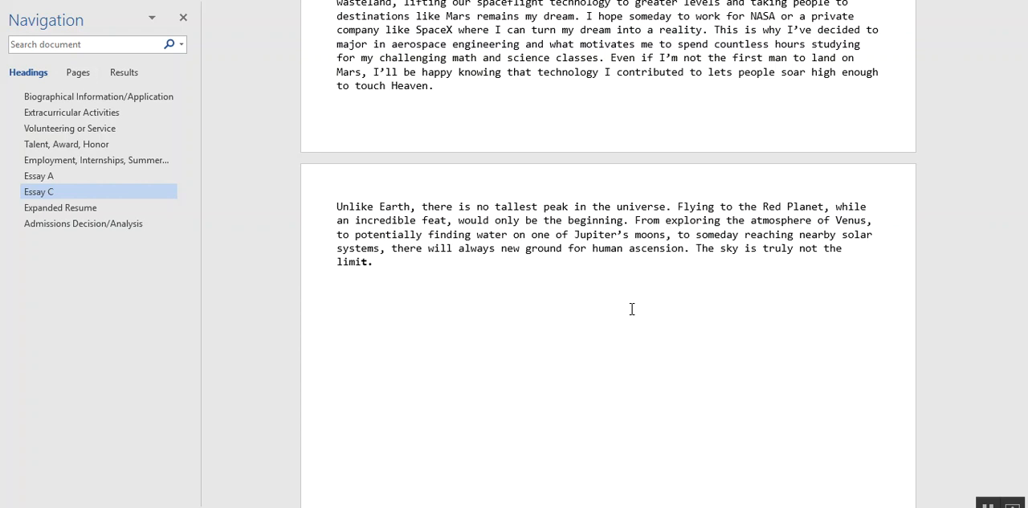
scroll("up", 3)
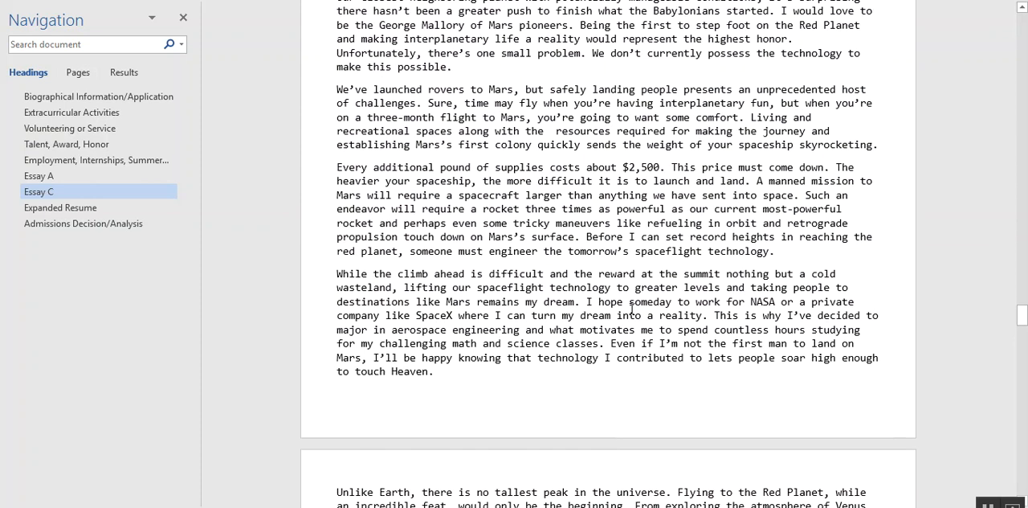
scroll("down", 3)
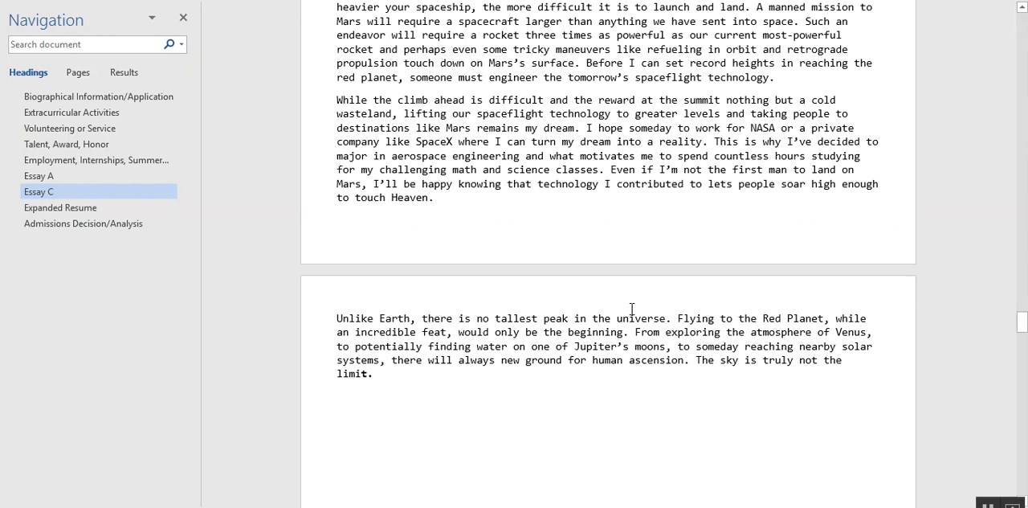
scroll("down", 3)
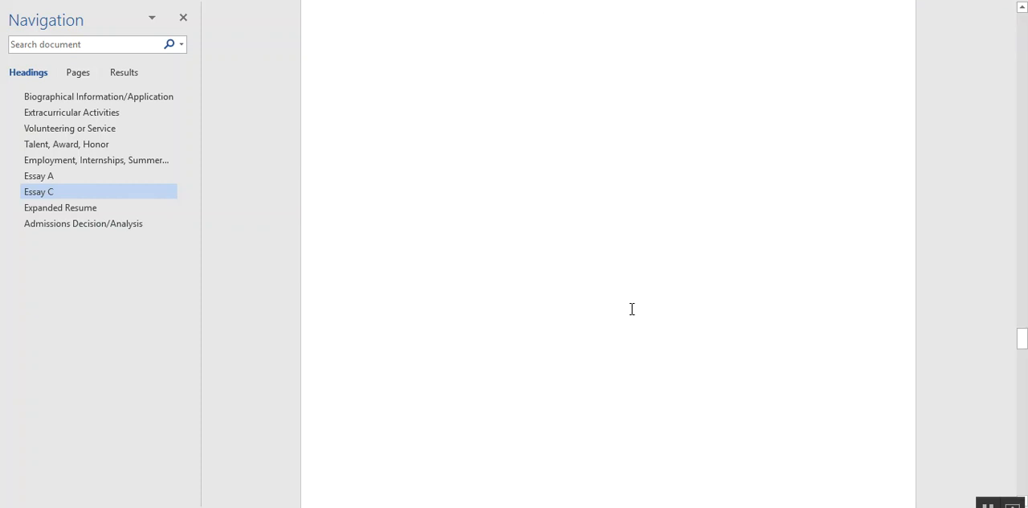
Jump to the Expanded Resume and scroll through Honors and Awards and Service activities
left_click(60, 207)
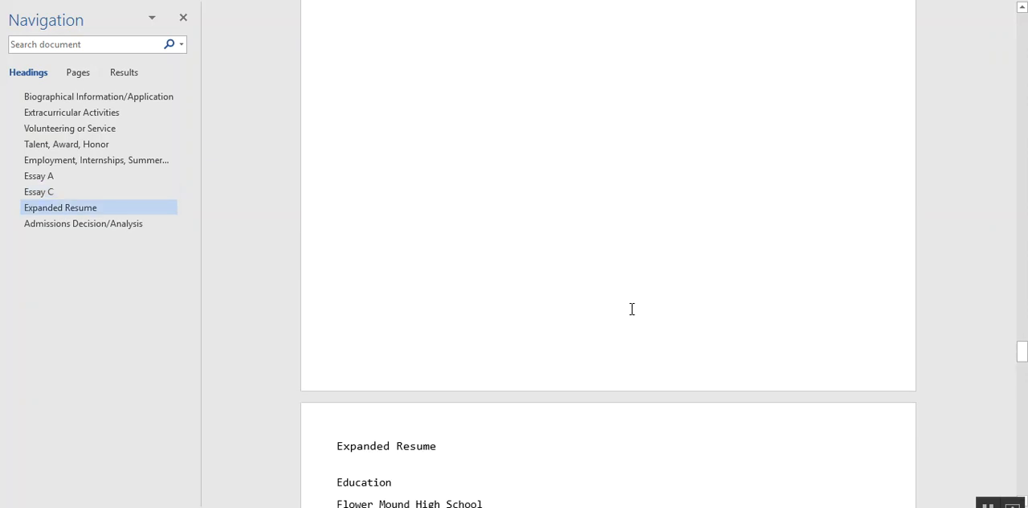
scroll("down", 3)
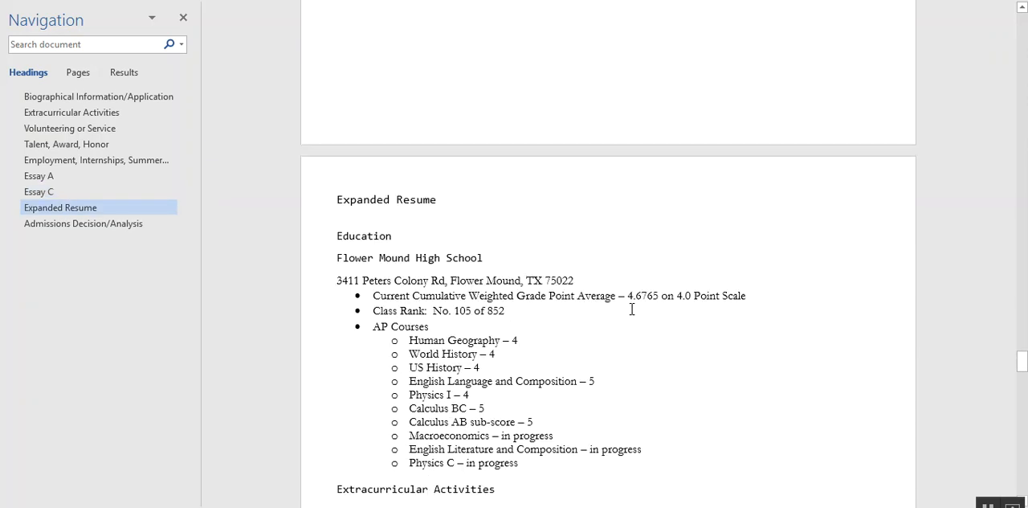
scroll("down", 3)
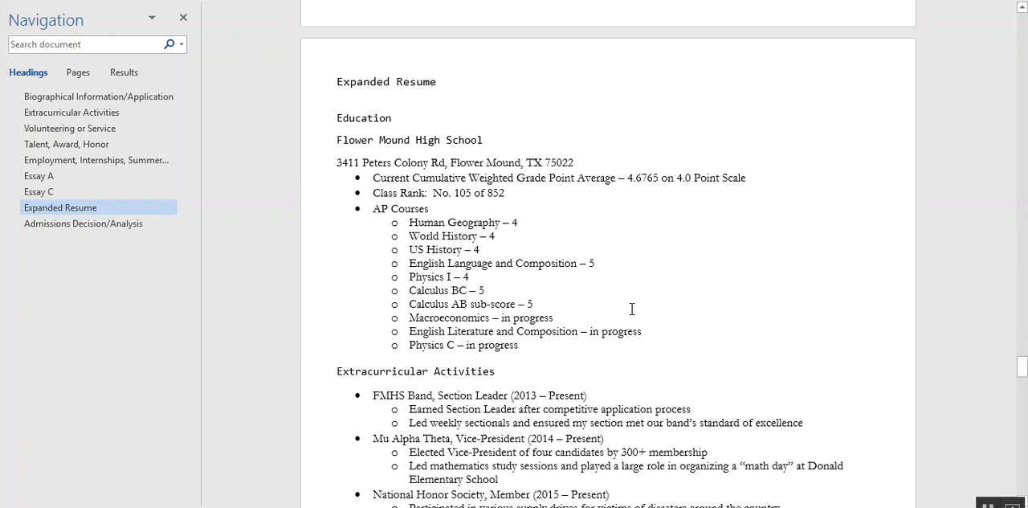
scroll("down", 3)
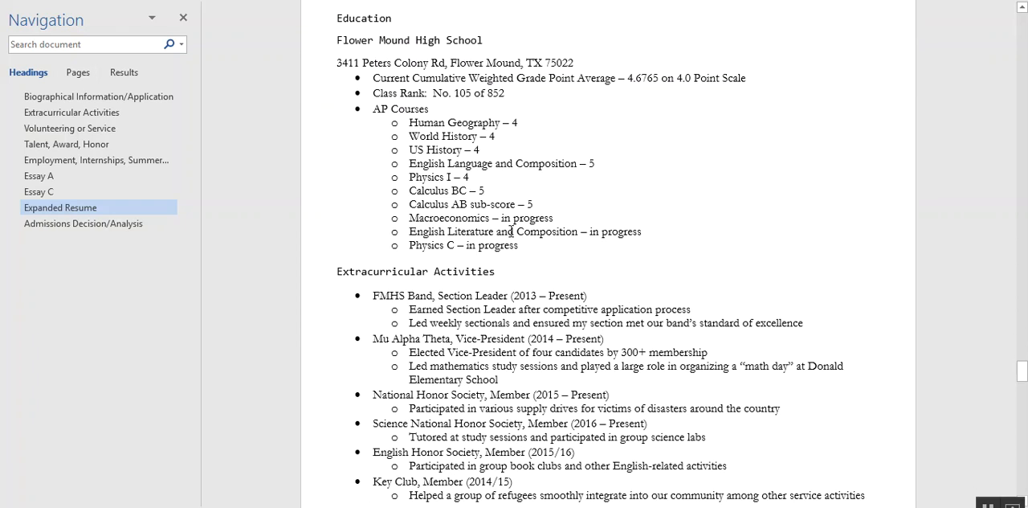
scroll("down", 3)
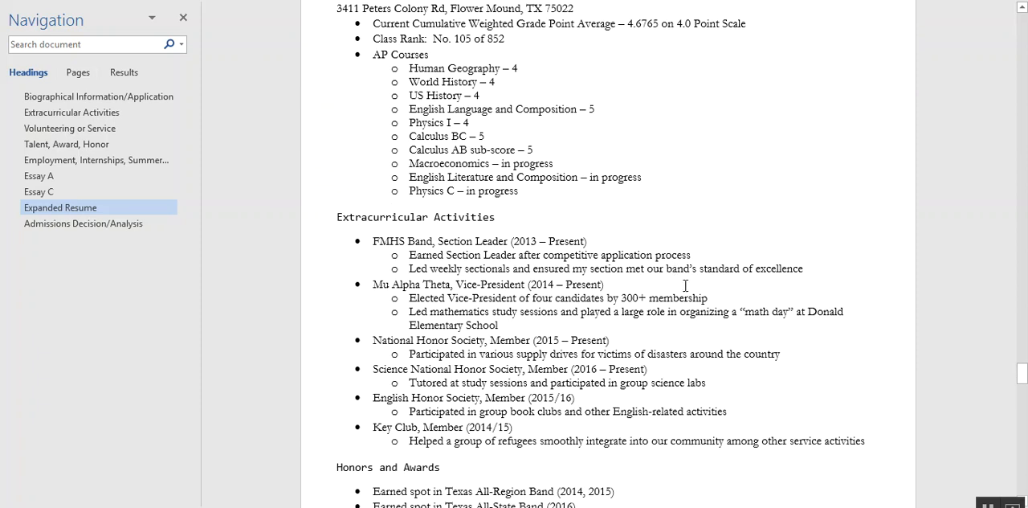
scroll("down", 3)
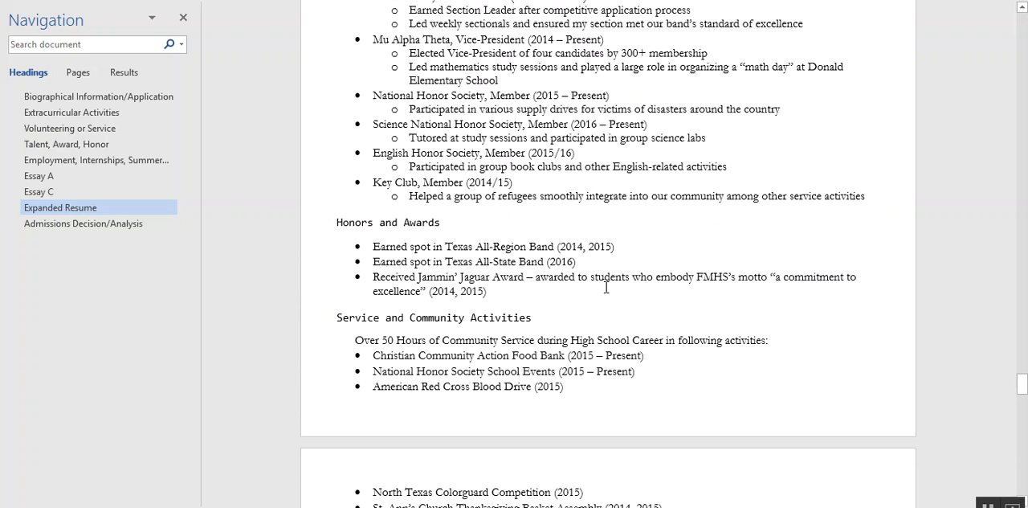
scroll("down", 3)
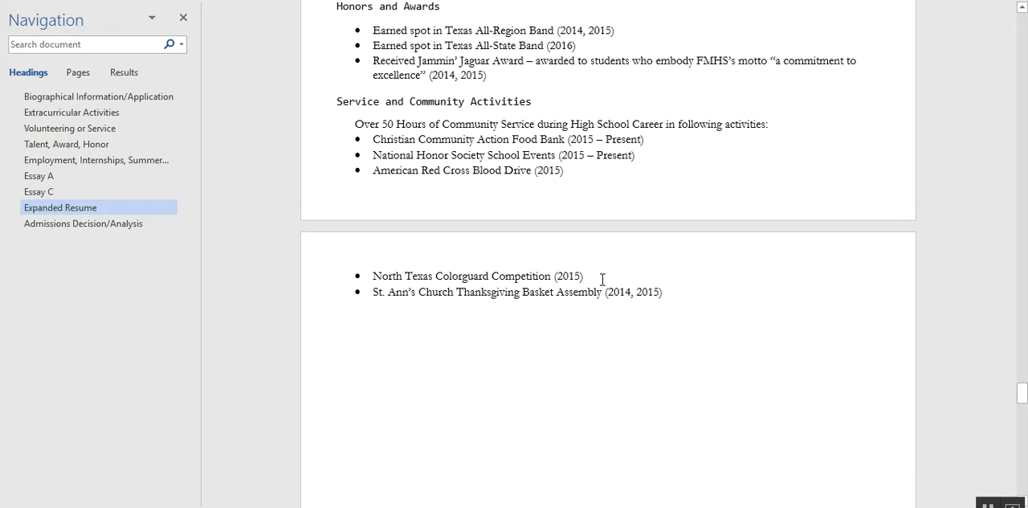
mouse_move(478, 271)
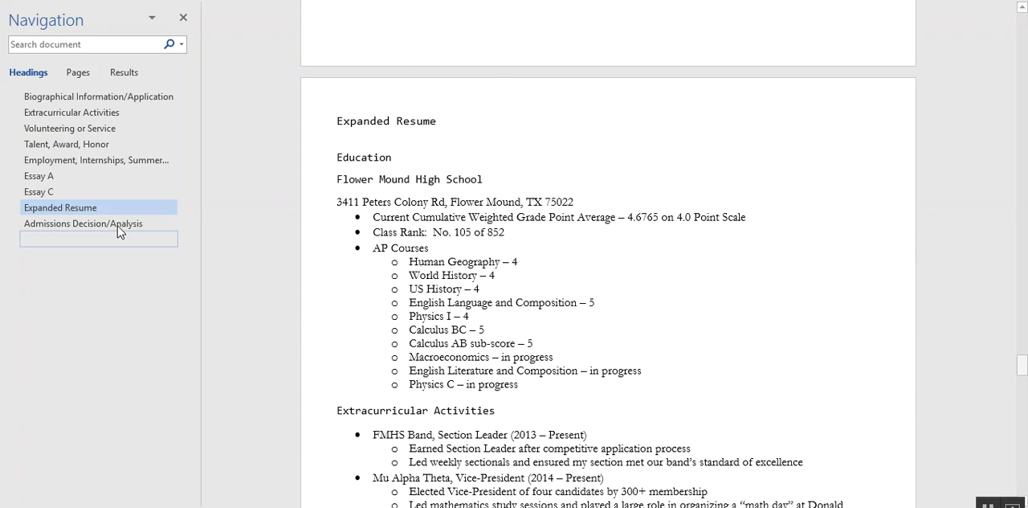
Jump to Essay A and scroll past its graduation and fall-show paragraphs
left_click(37, 175)
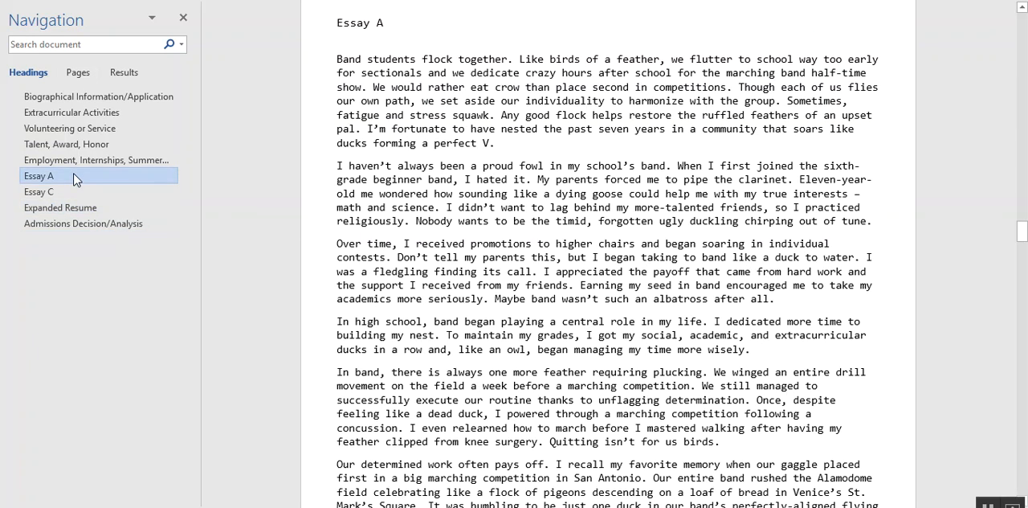
scroll("down", 3)
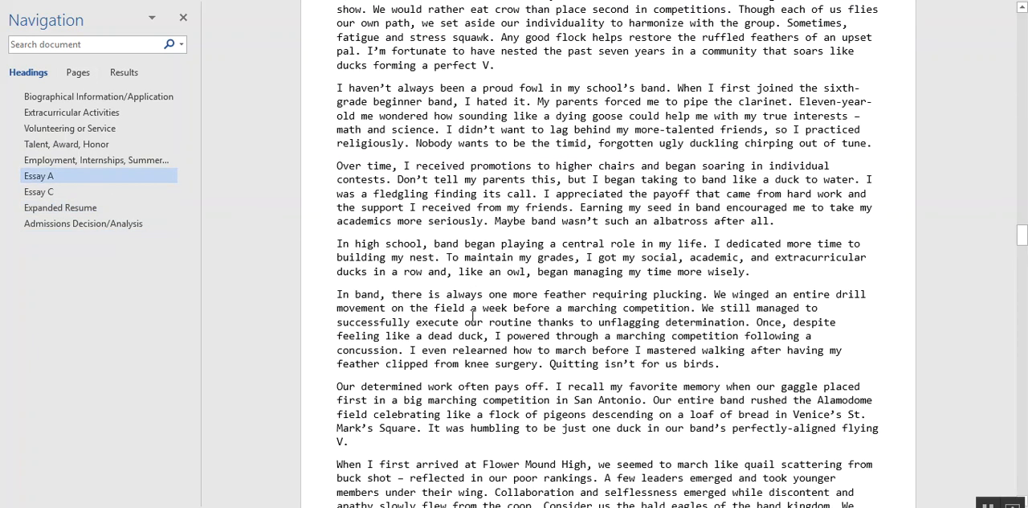
scroll("down", 3)
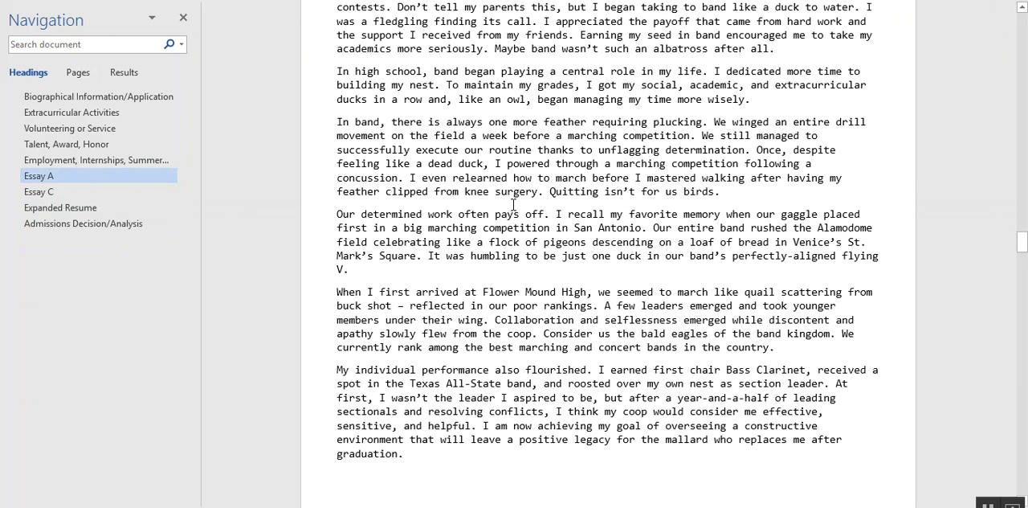
scroll("down", 3)
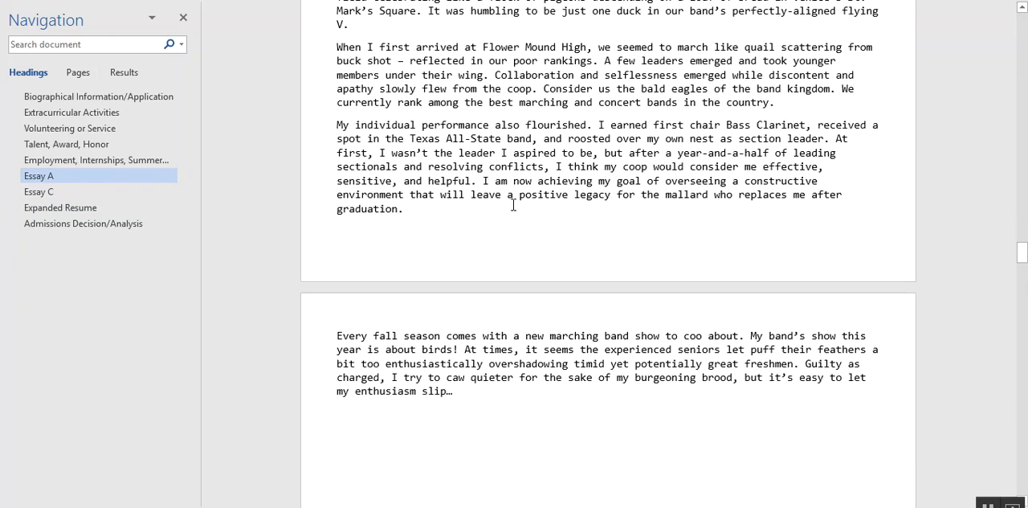
scroll("up", 3)
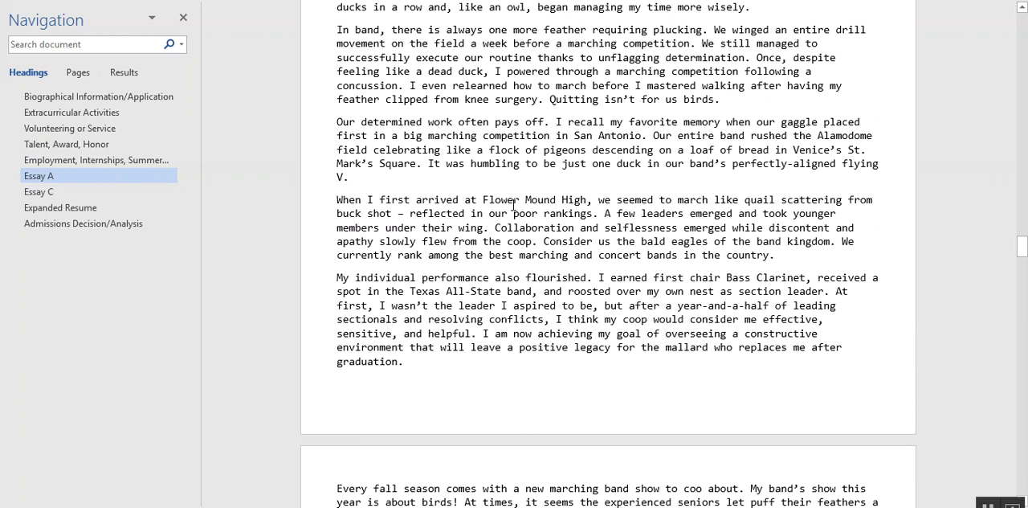
scroll("down", 3)
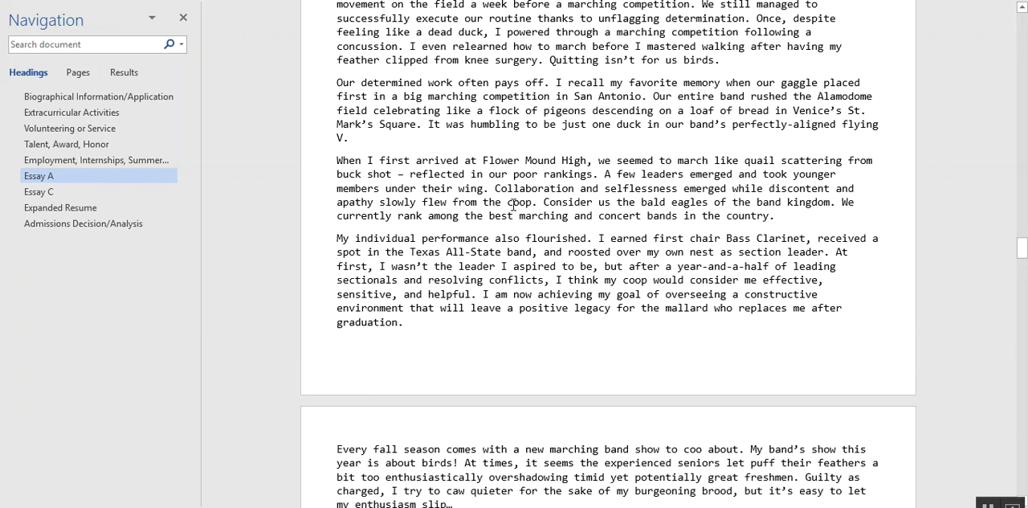
scroll("down", 3)
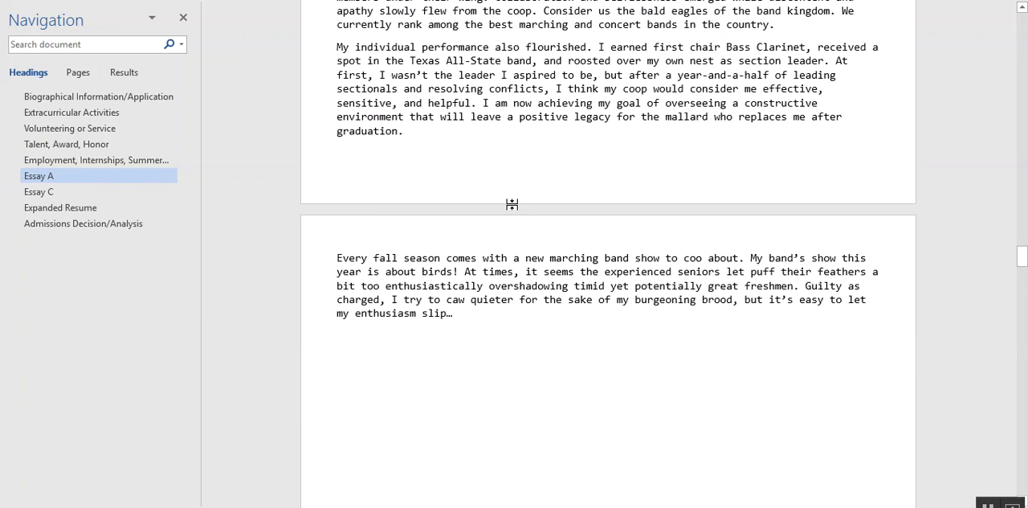
scroll("down", 3)
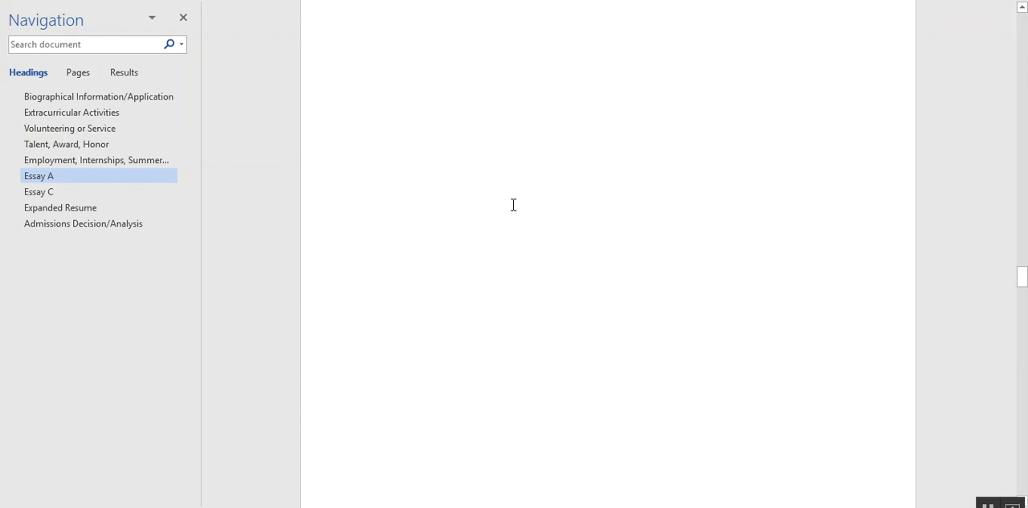
Jump to Essay C and scroll to its closing 'sky is truly not the limit' paragraph
left_click(38, 191)
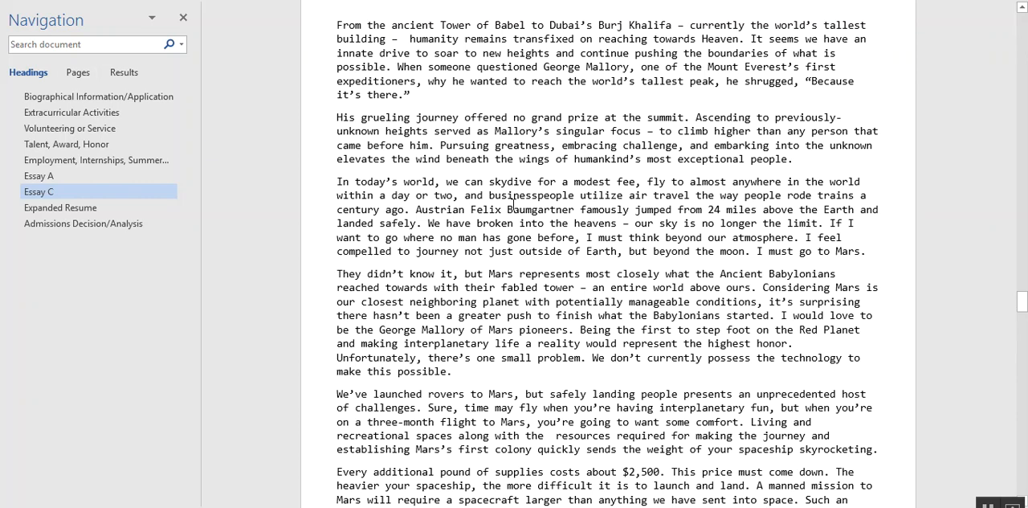
scroll("down", 3)
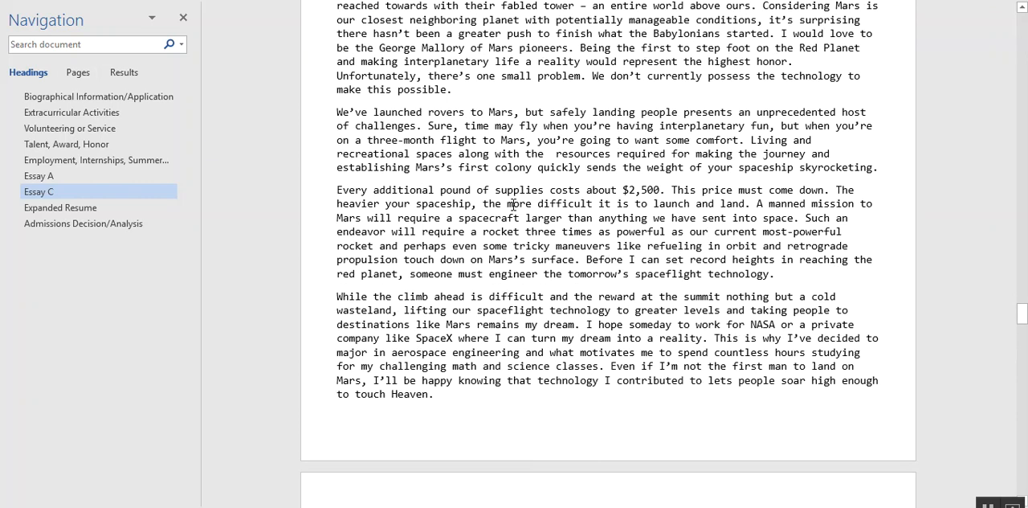
scroll("down", 3)
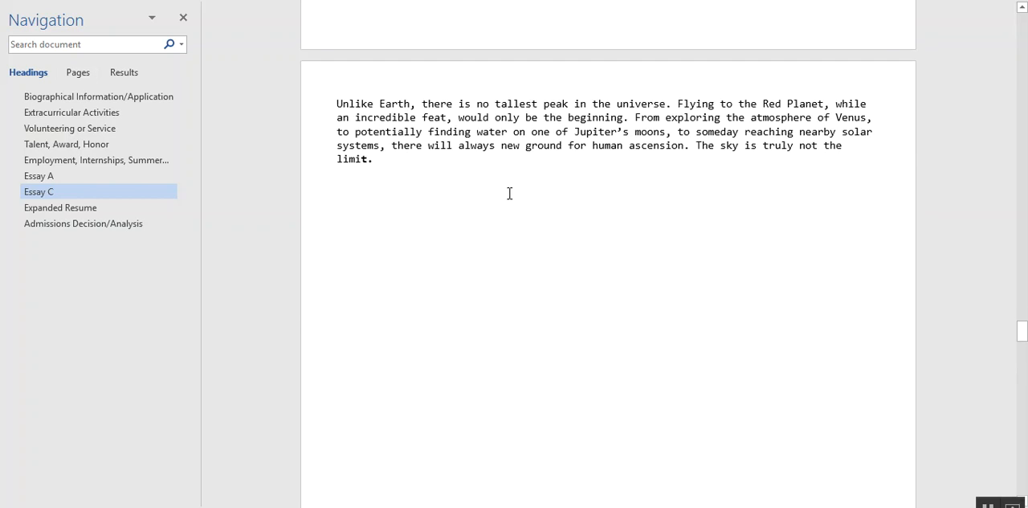
Skim the Expanded Resume, then jump to the Admissions Decision/Analysis page
left_click(61, 207)
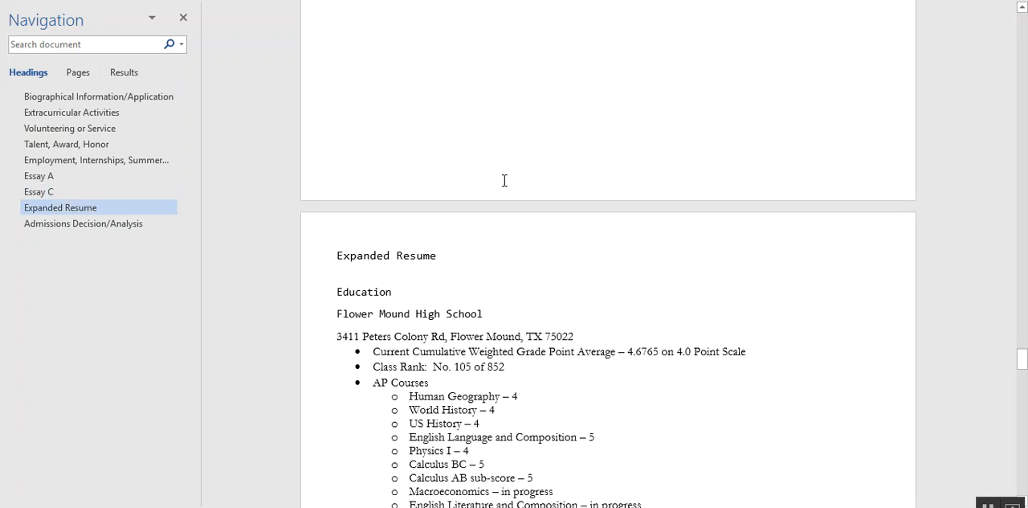
scroll("down", 3)
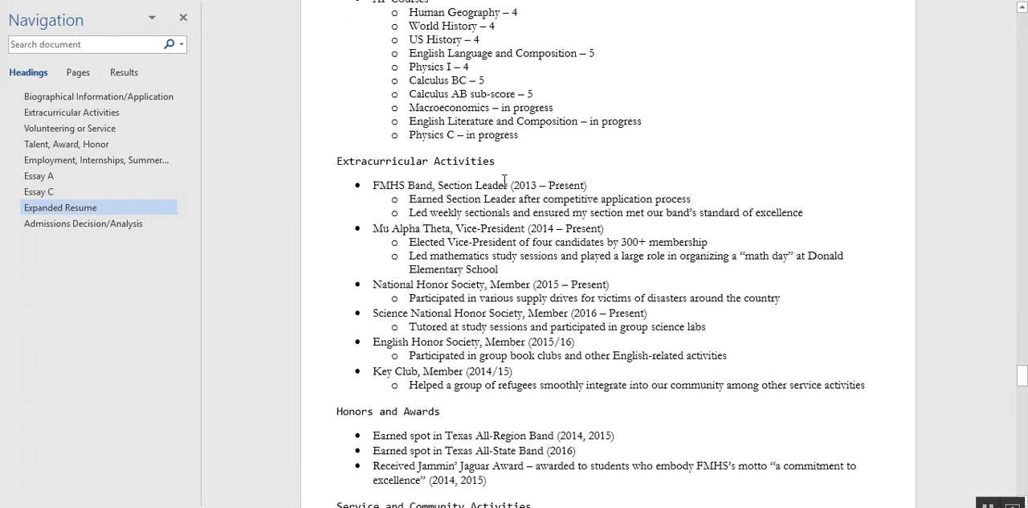
scroll("down", 3)
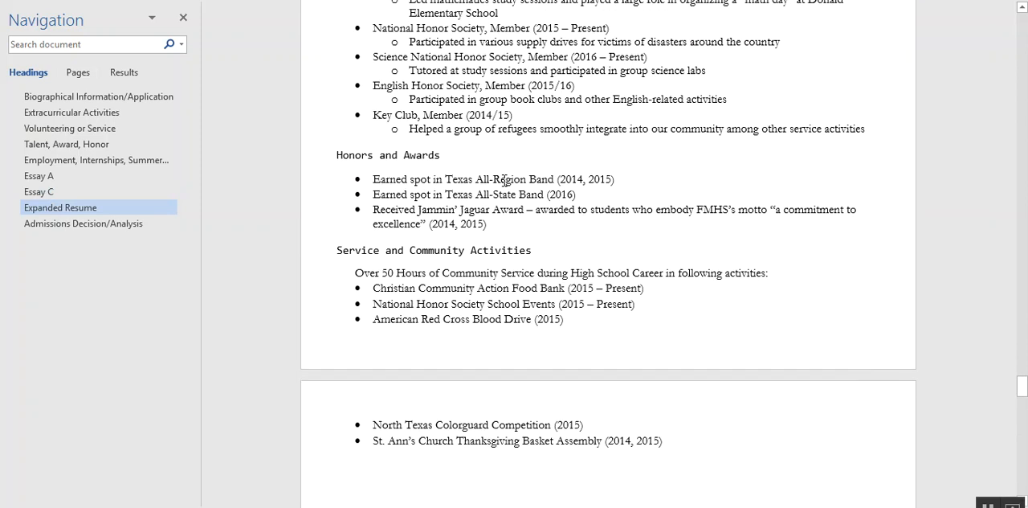
scroll("down", 3)
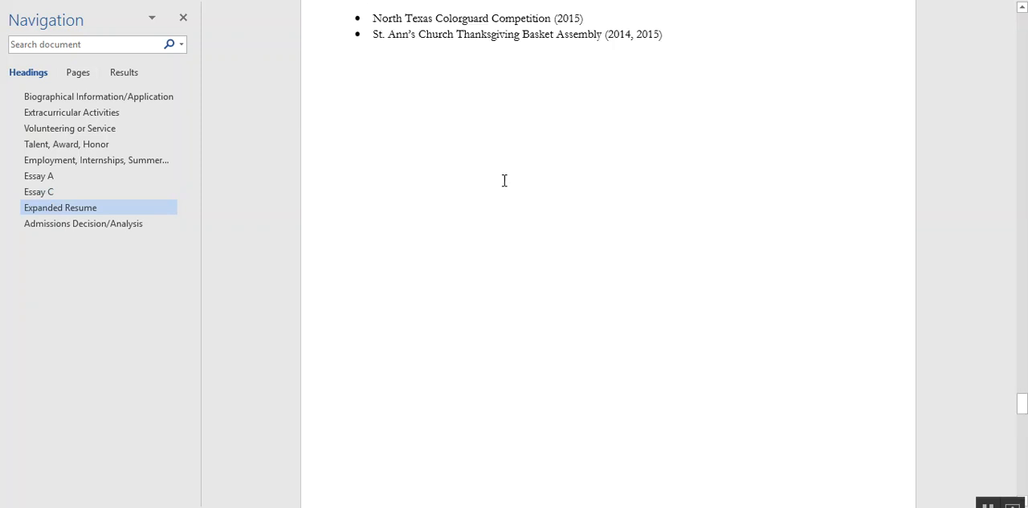
scroll("down", 3)
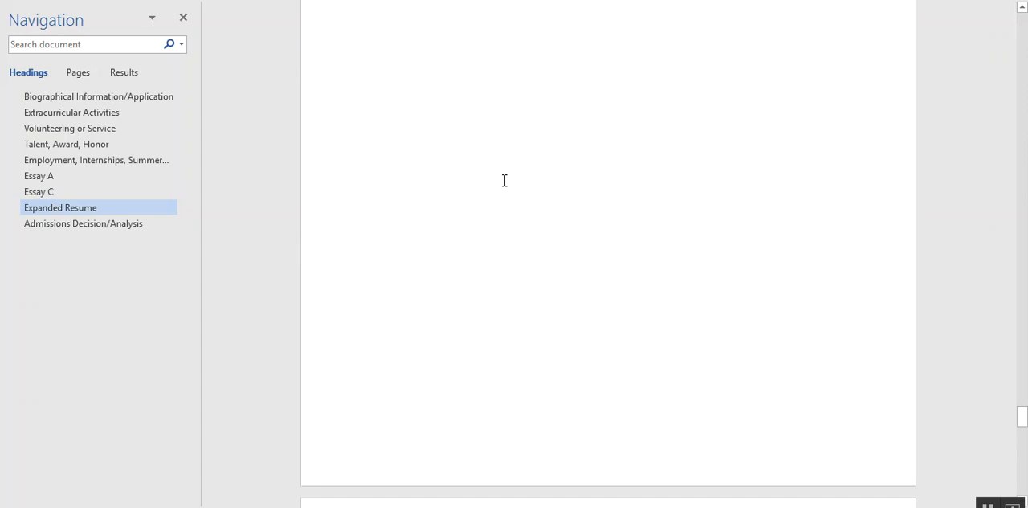
left_click(83, 223)
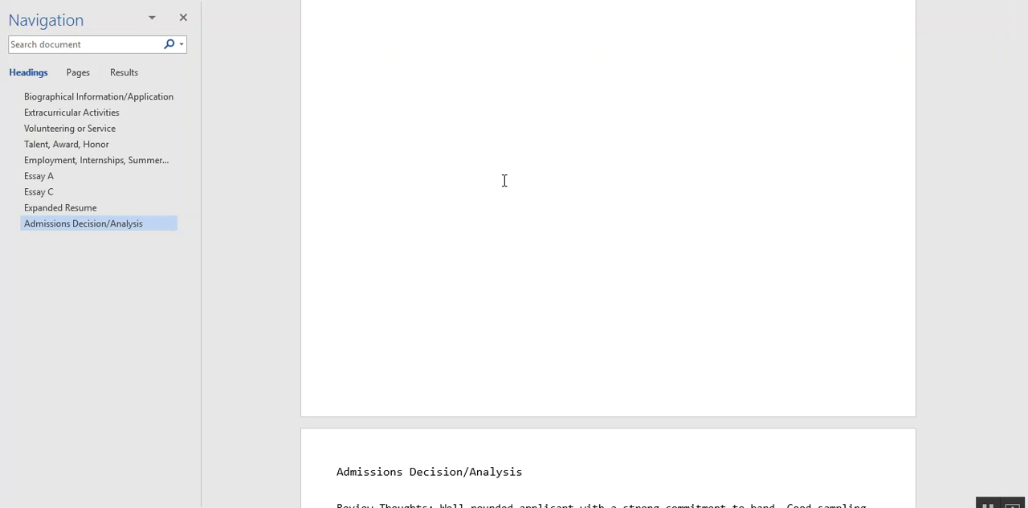
mouse_move(519, 196)
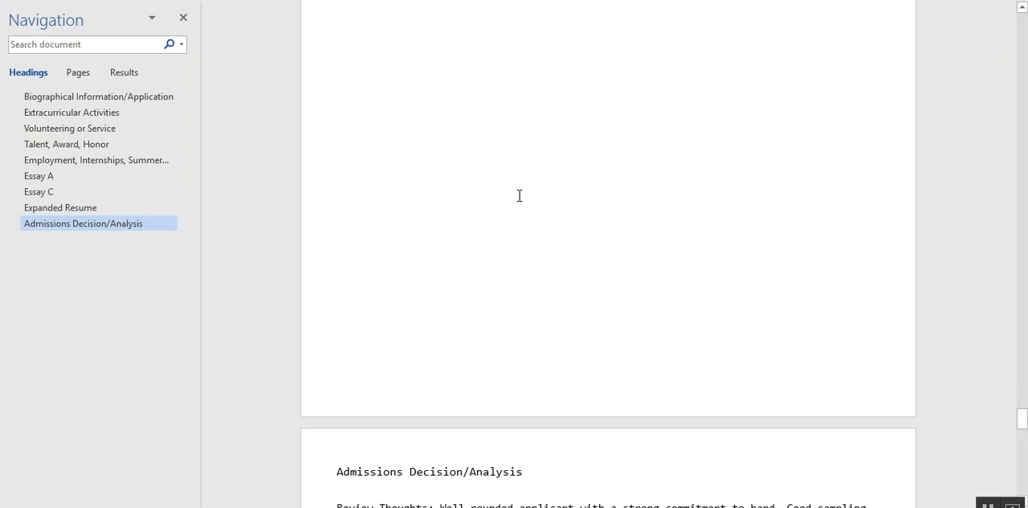
Scroll to the score probabilities and the 'Accepted, Aerospace Engineering' decision line
scroll("down", 3)
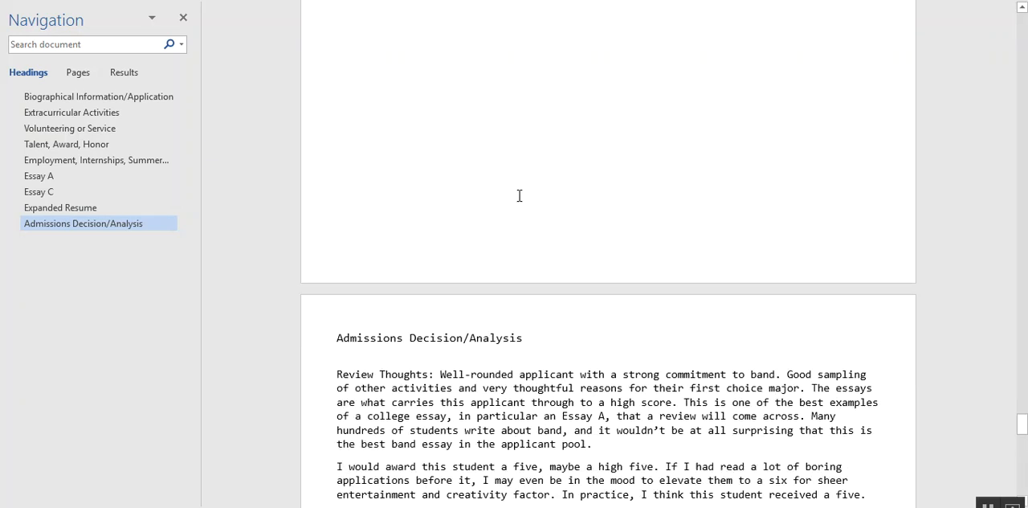
scroll("down", 3)
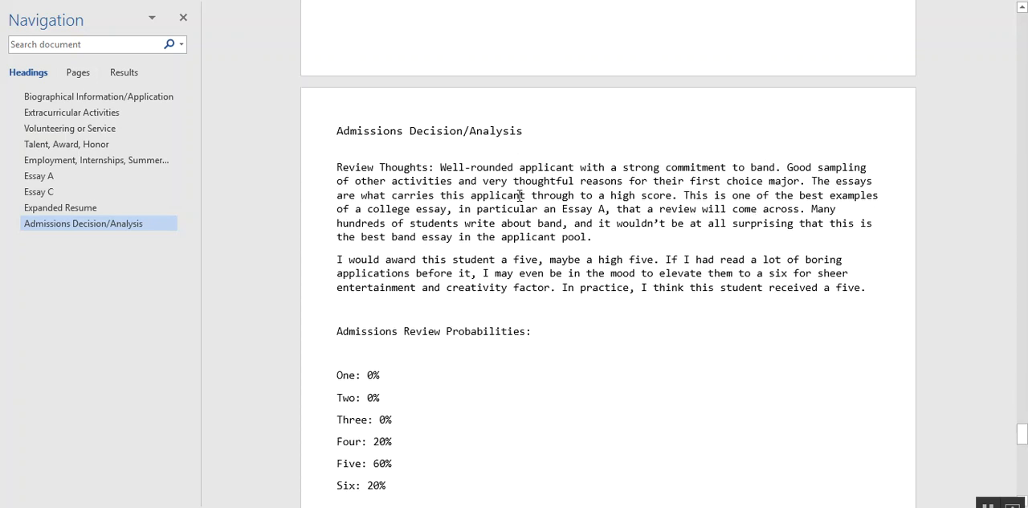
scroll("up", 3)
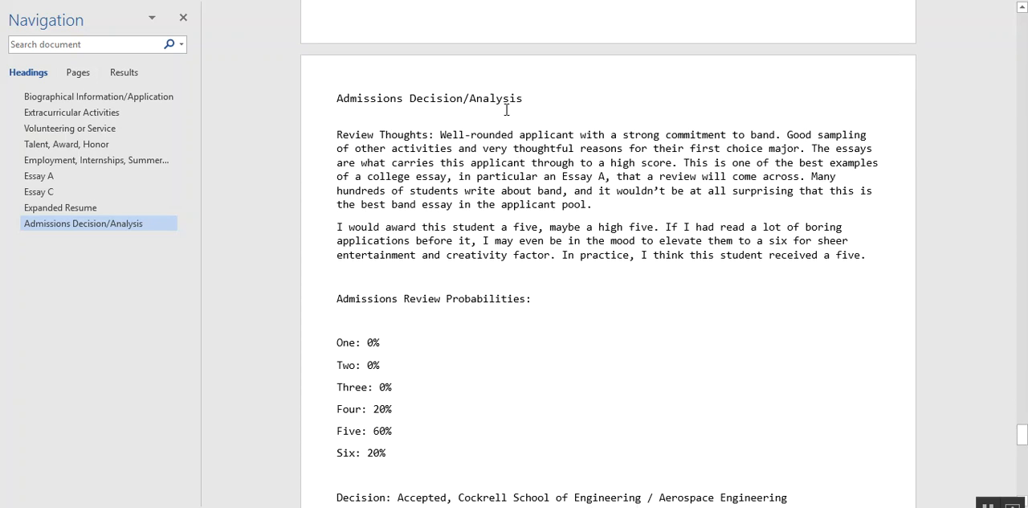
mouse_move(563, 133)
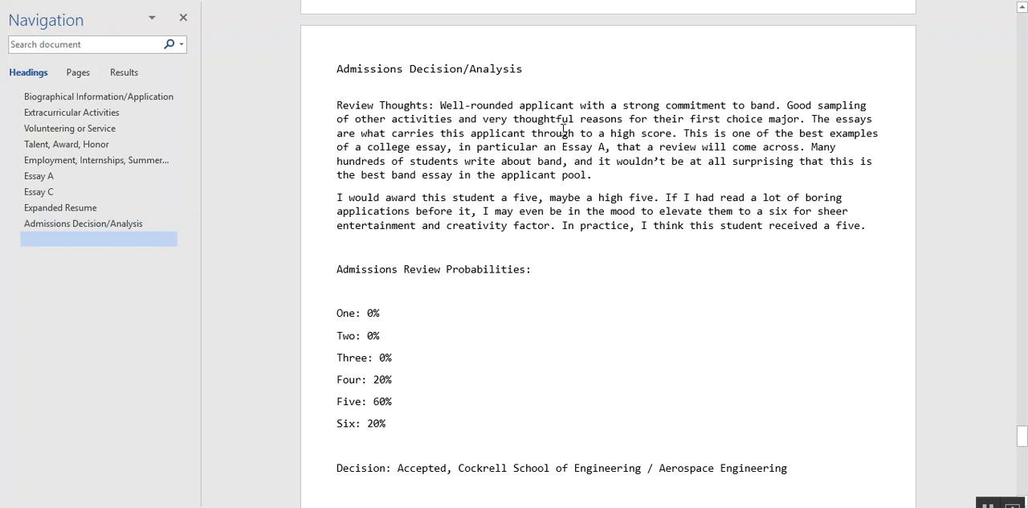
mouse_move(391, 314)
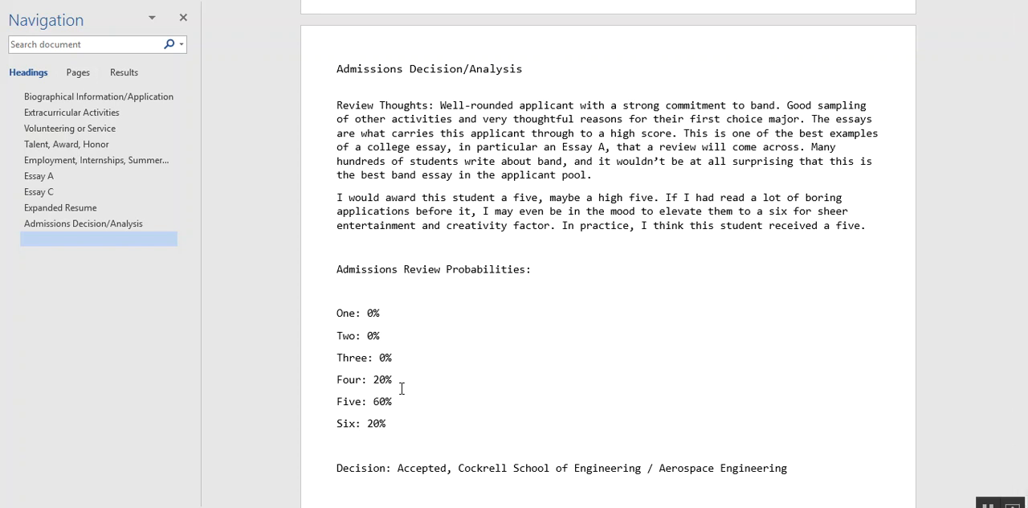
scroll("down", 3)
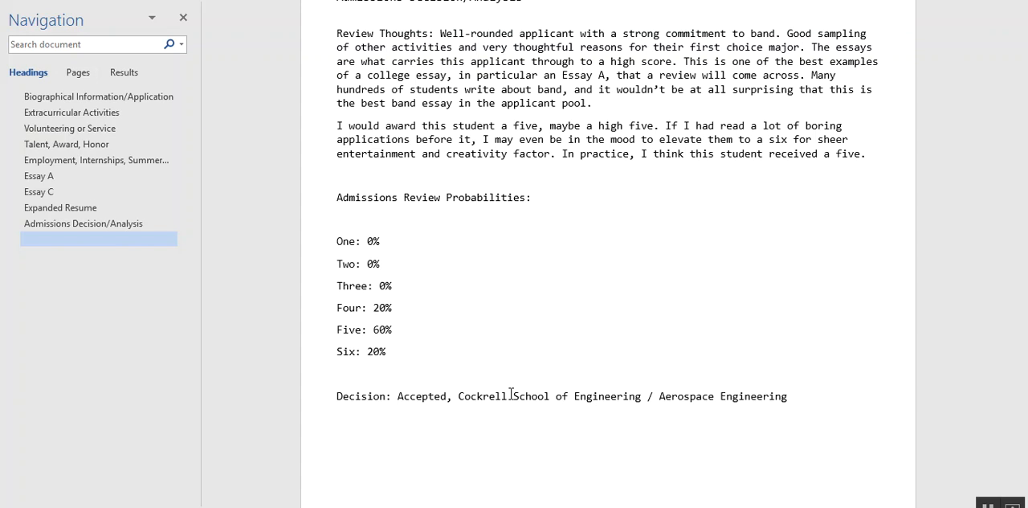
mouse_move(654, 313)
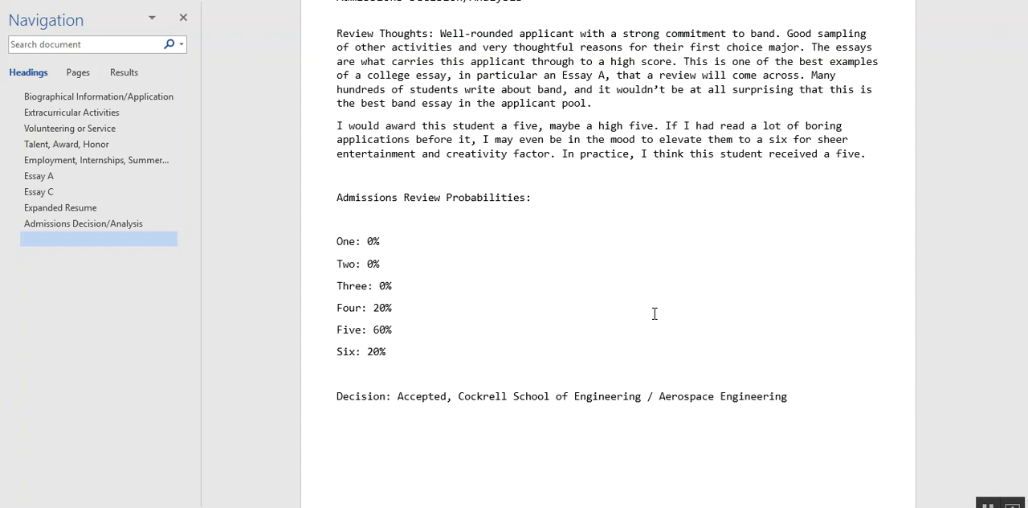
scroll("up", 3)
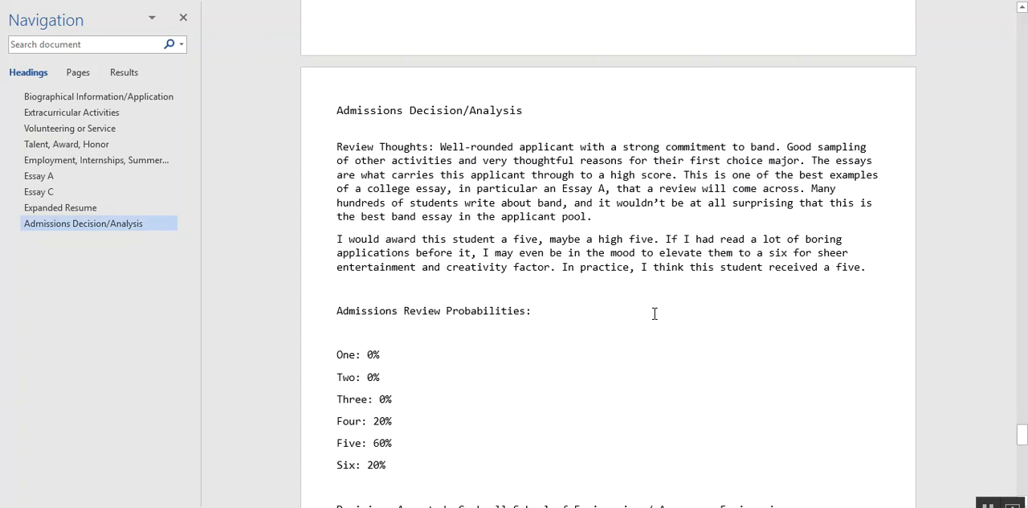